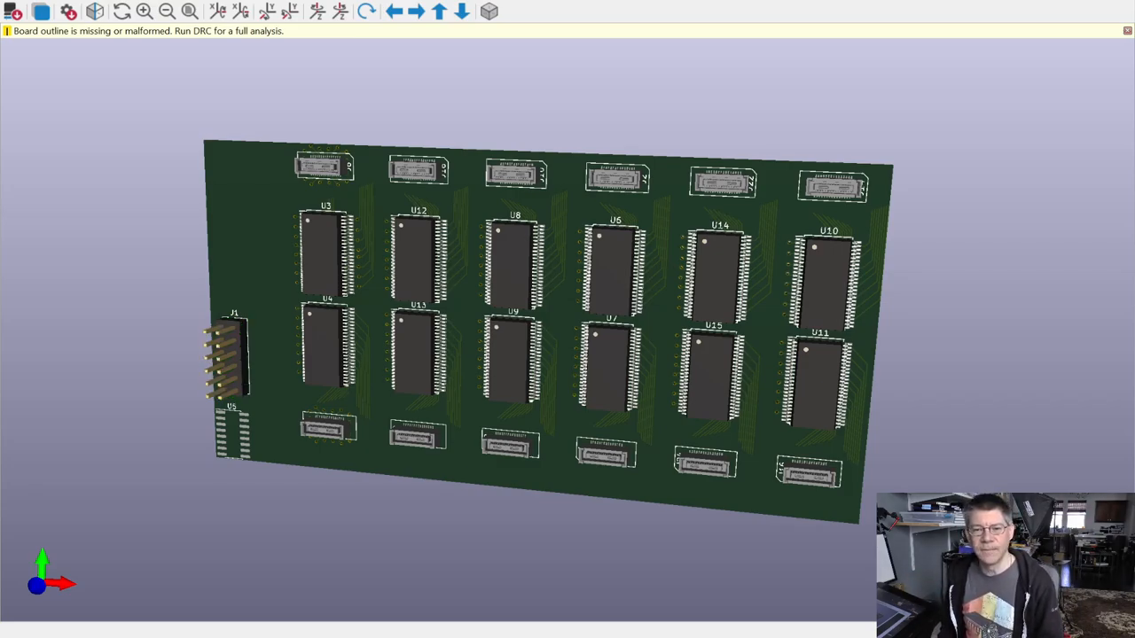
Step: Pan the Microsoft Whiteboard canvas back to the Topics notes list
left_click(326, 433)
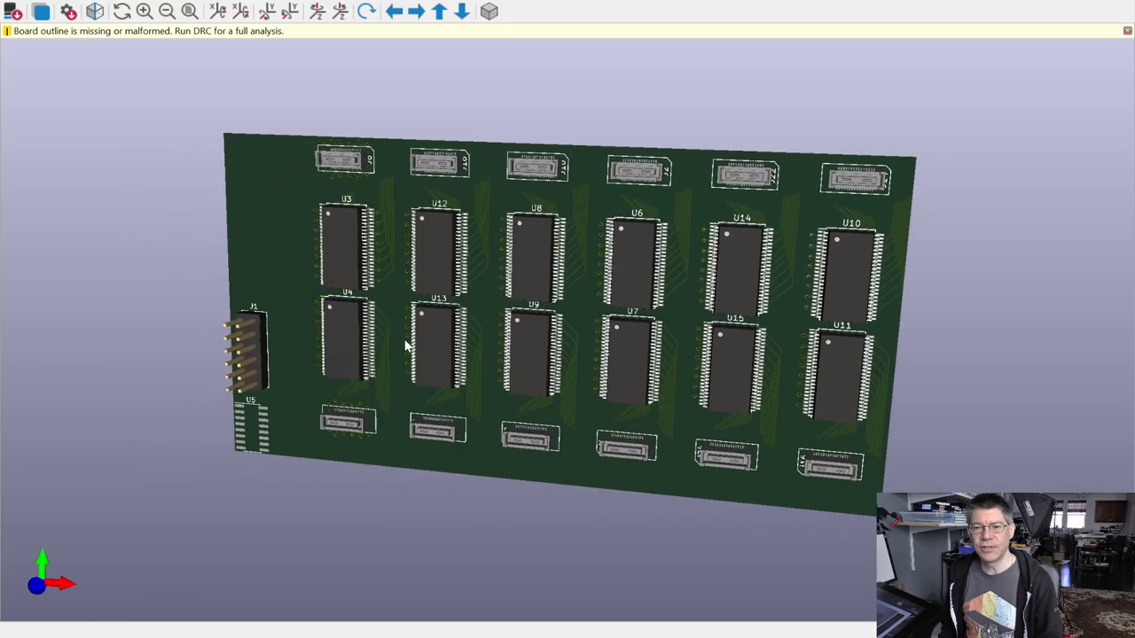
left_click_drag(532, 311, 452, 280)
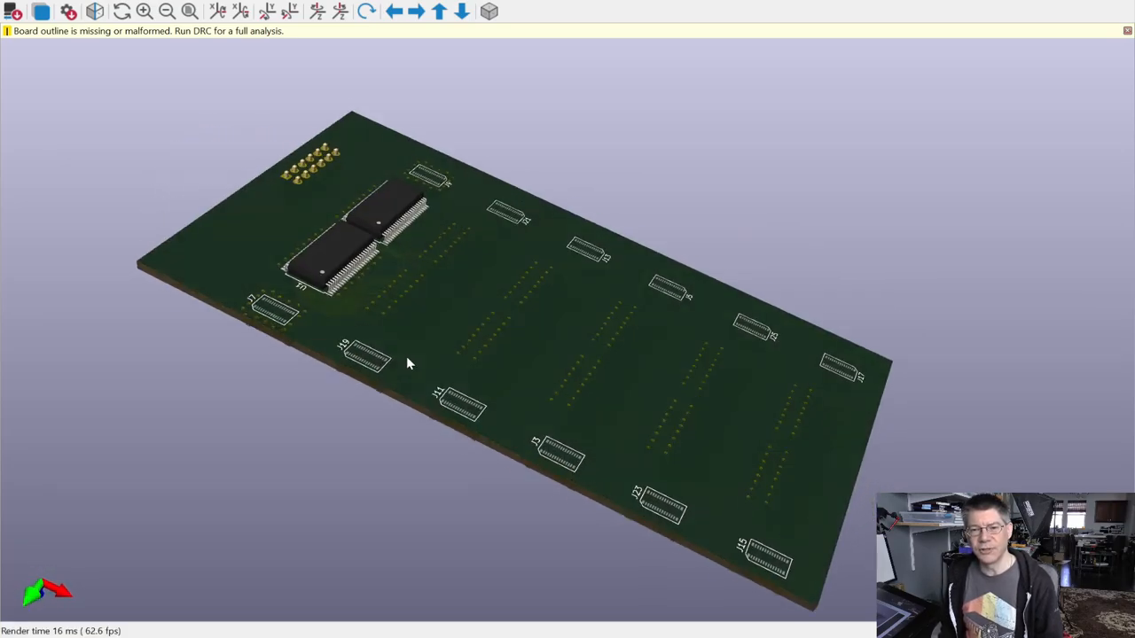
left_click_drag(408, 364, 387, 280)
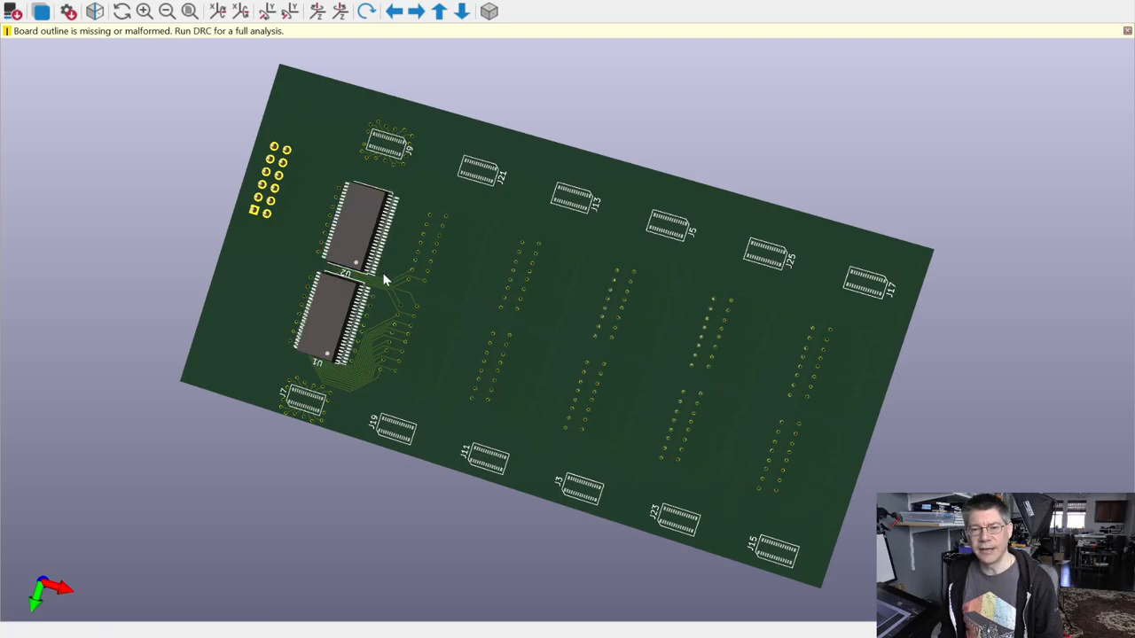
left_click(359, 228)
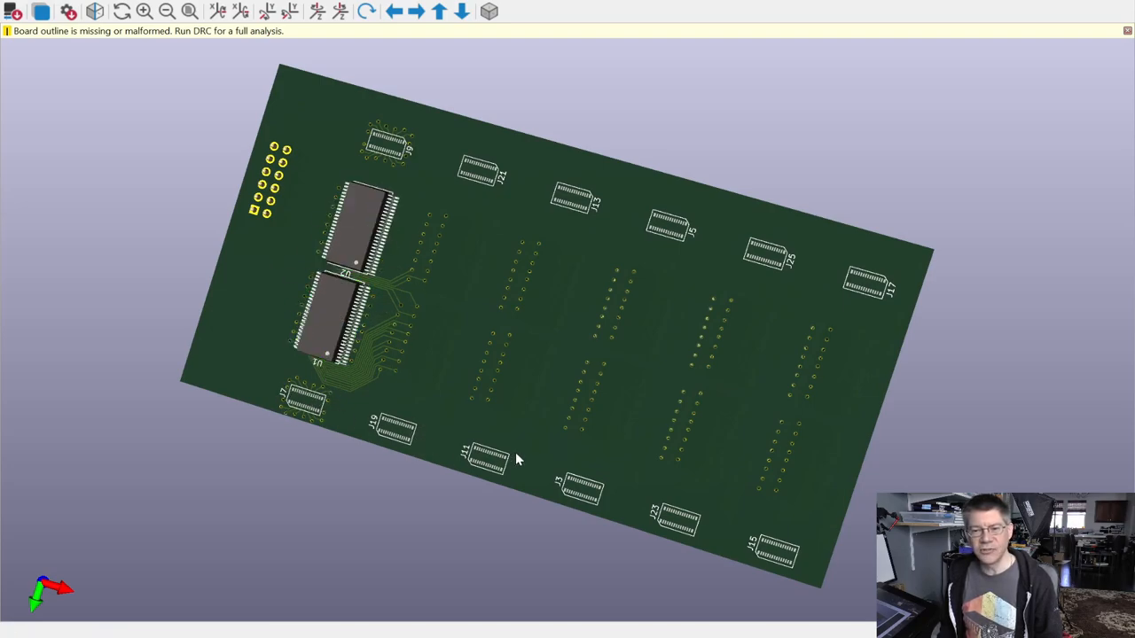
mouse_move(642, 490)
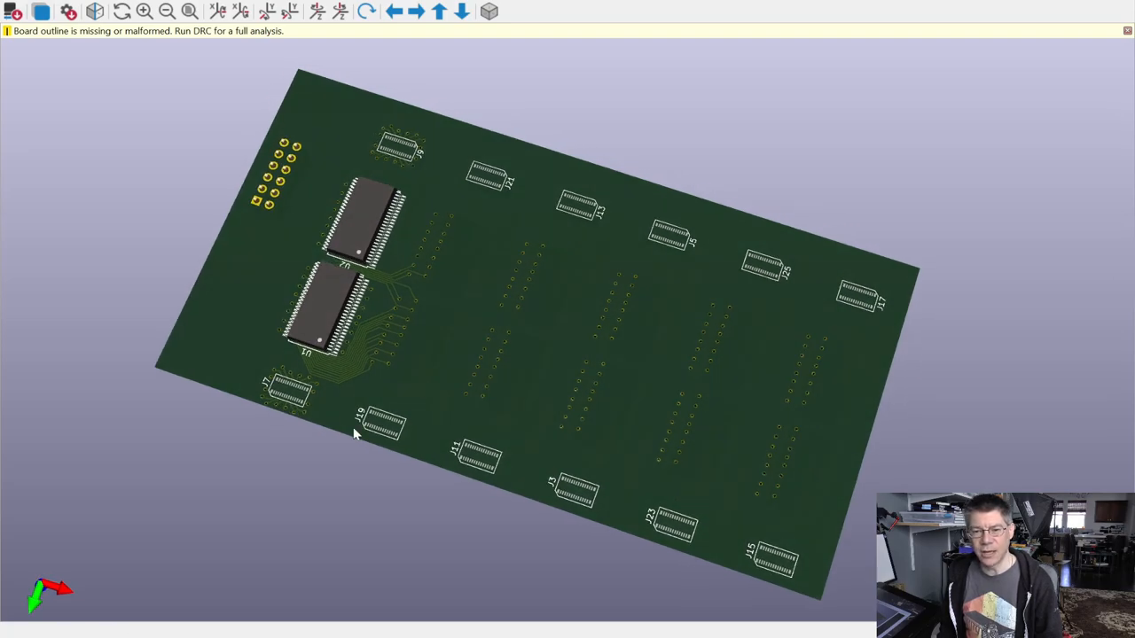
left_click_drag(354, 434, 386, 406)
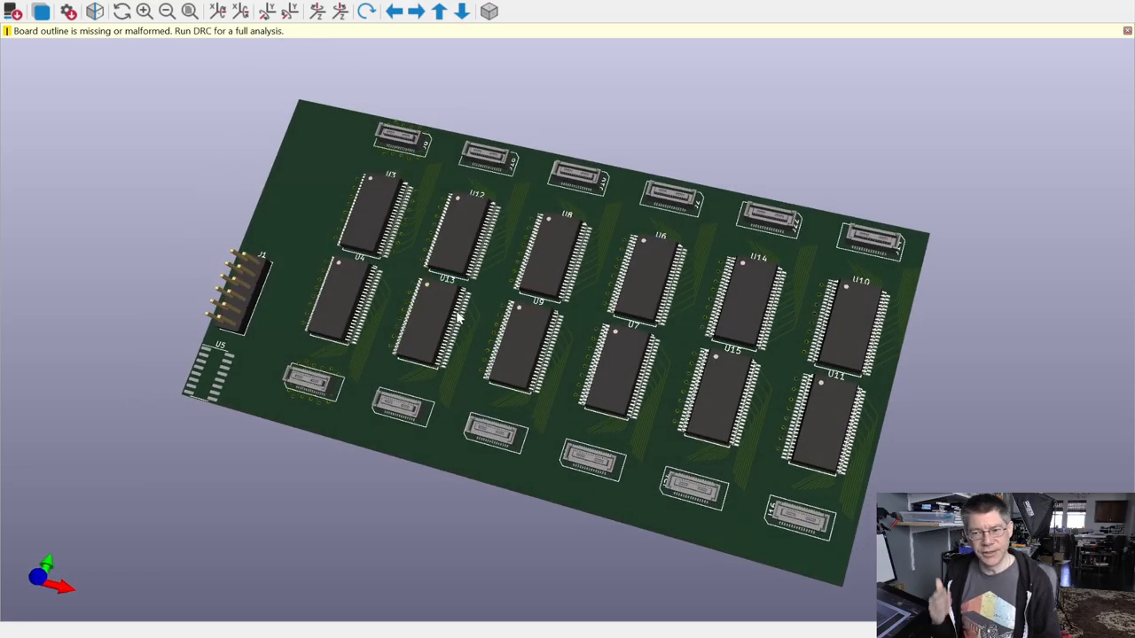
mouse_move(524, 273)
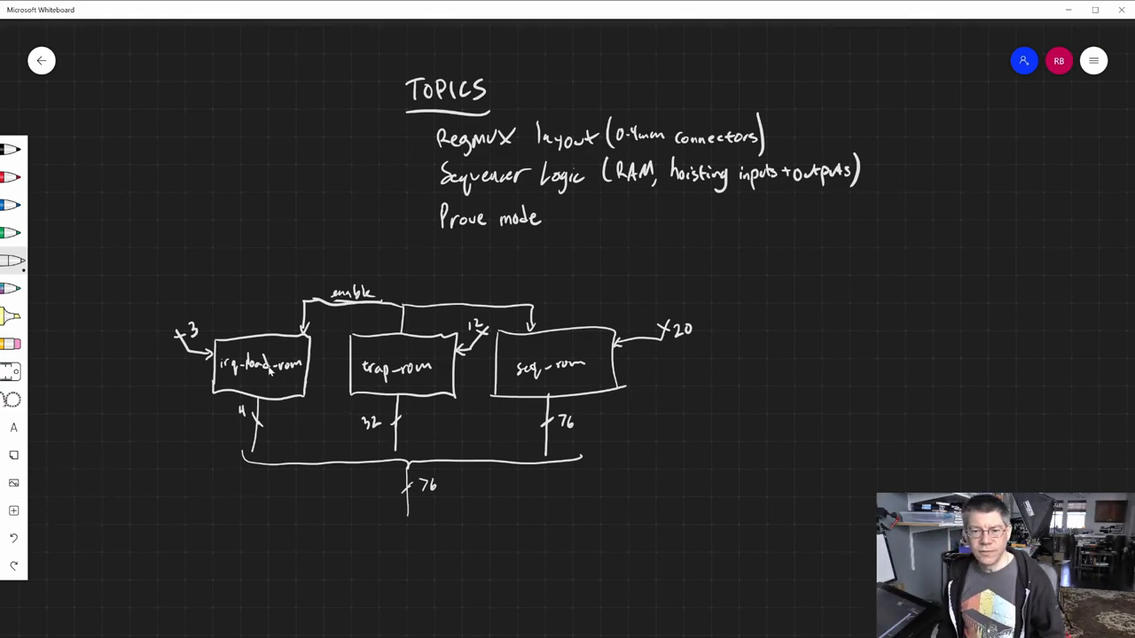
mouse_move(514, 417)
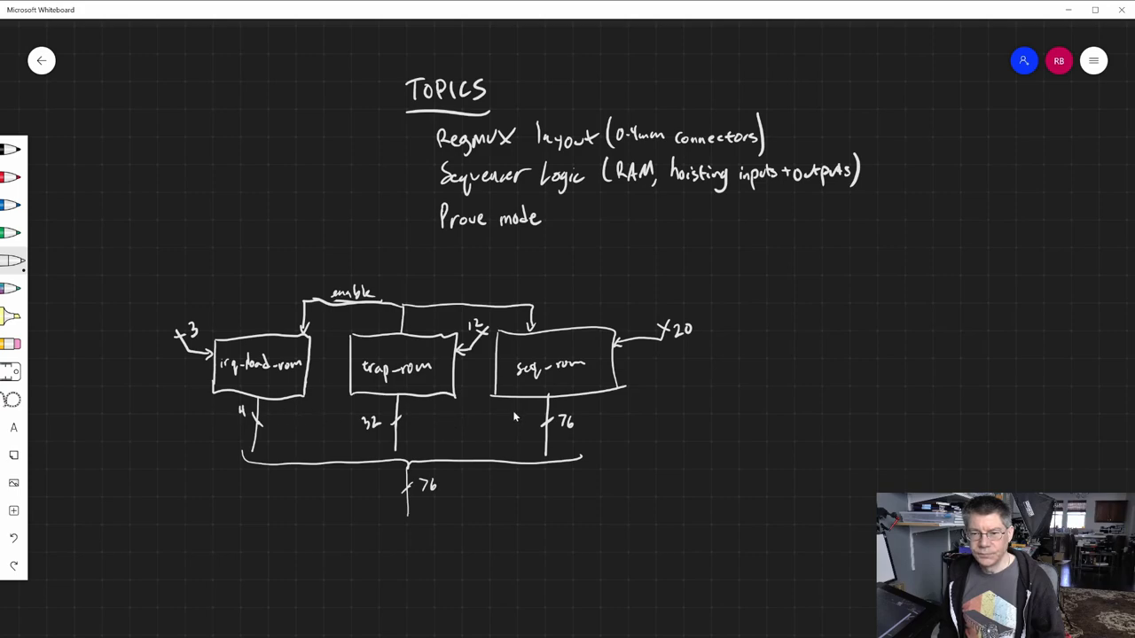
mouse_move(475, 408)
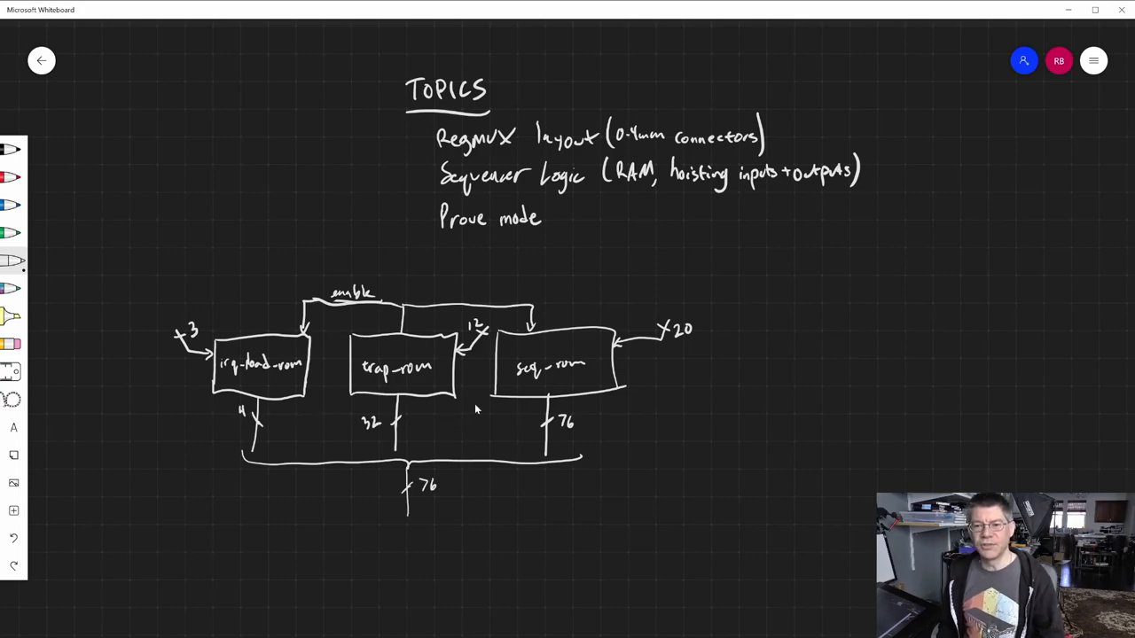
mouse_move(397, 504)
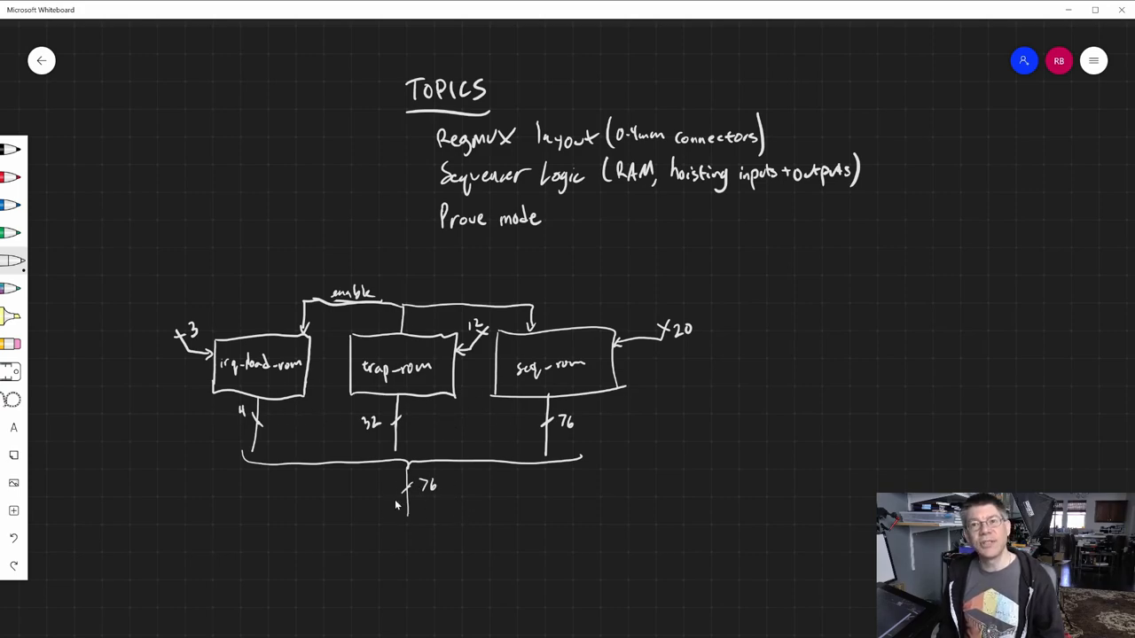
mouse_move(363, 507)
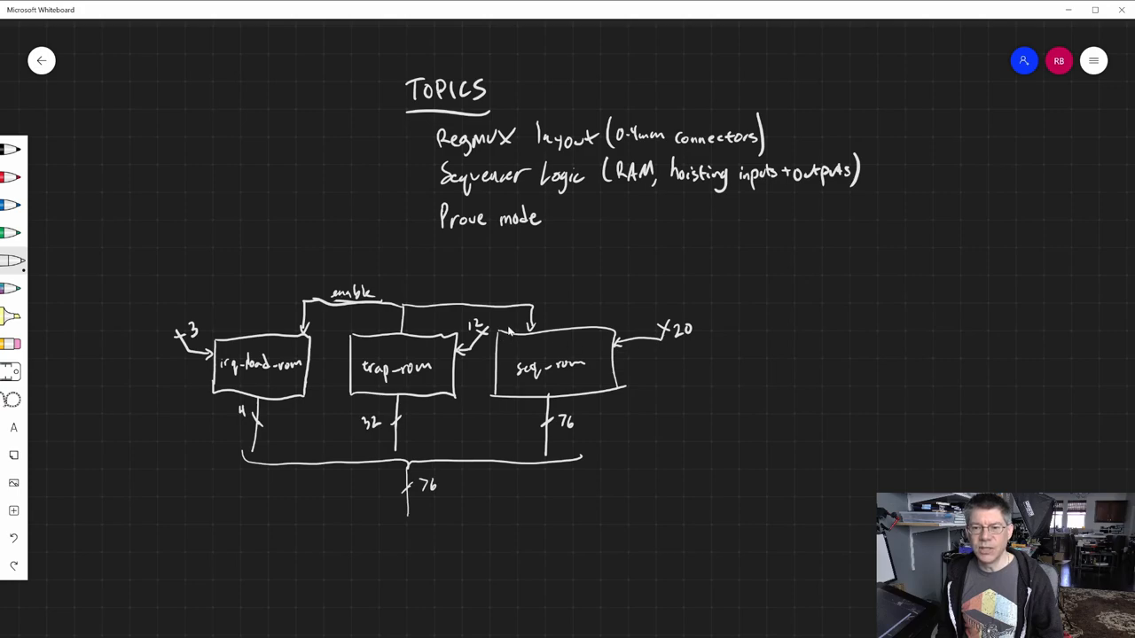
mouse_move(186, 364)
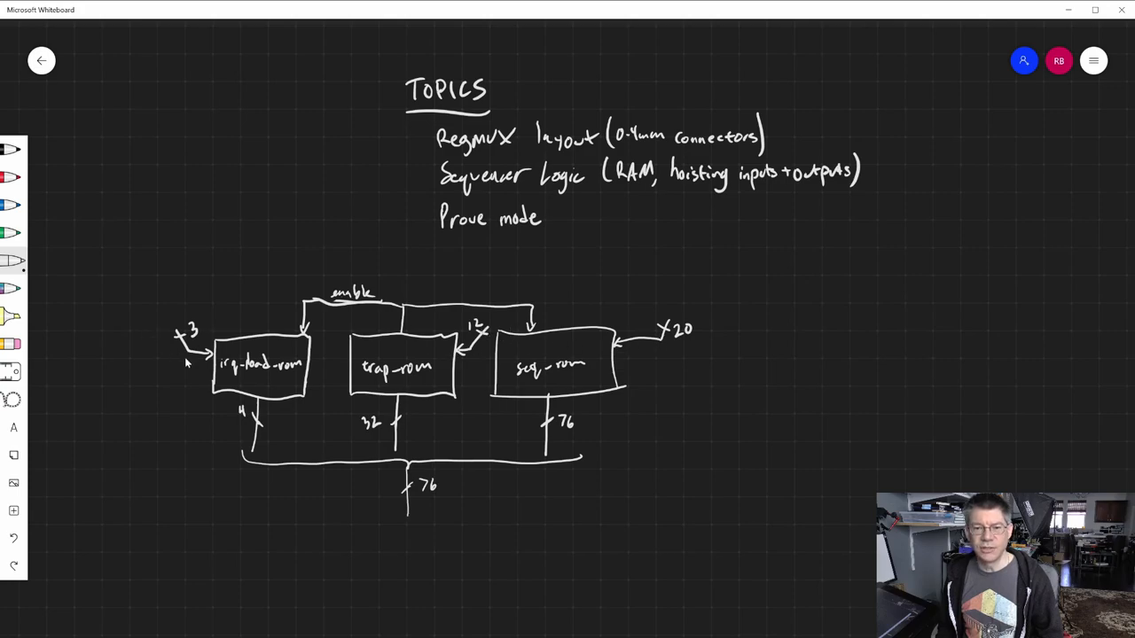
mouse_move(541, 316)
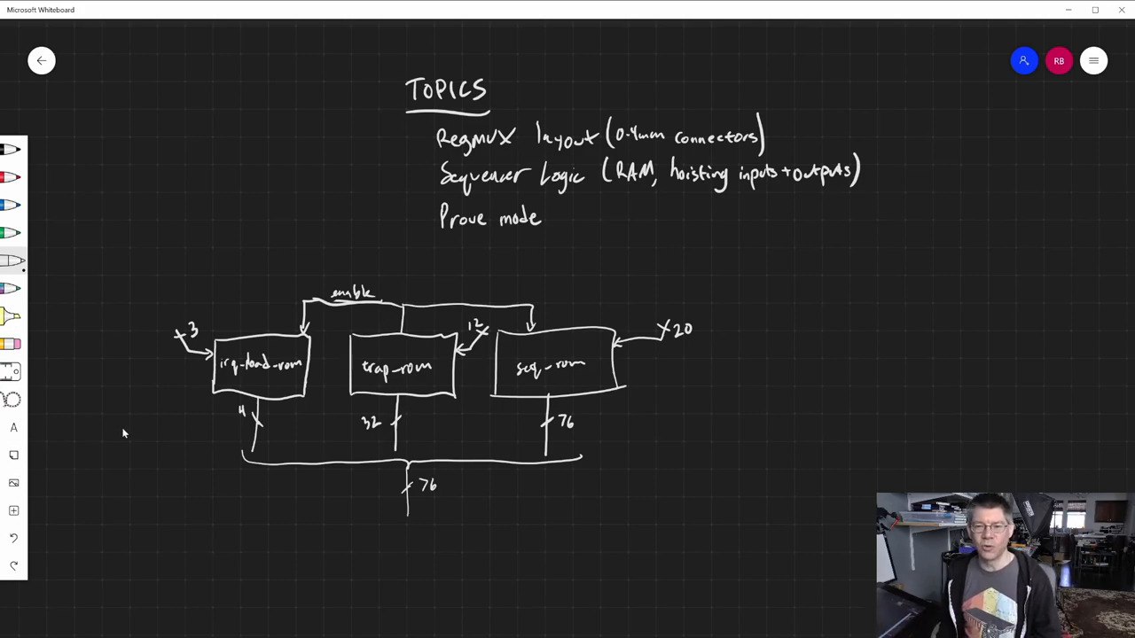
mouse_move(427, 497)
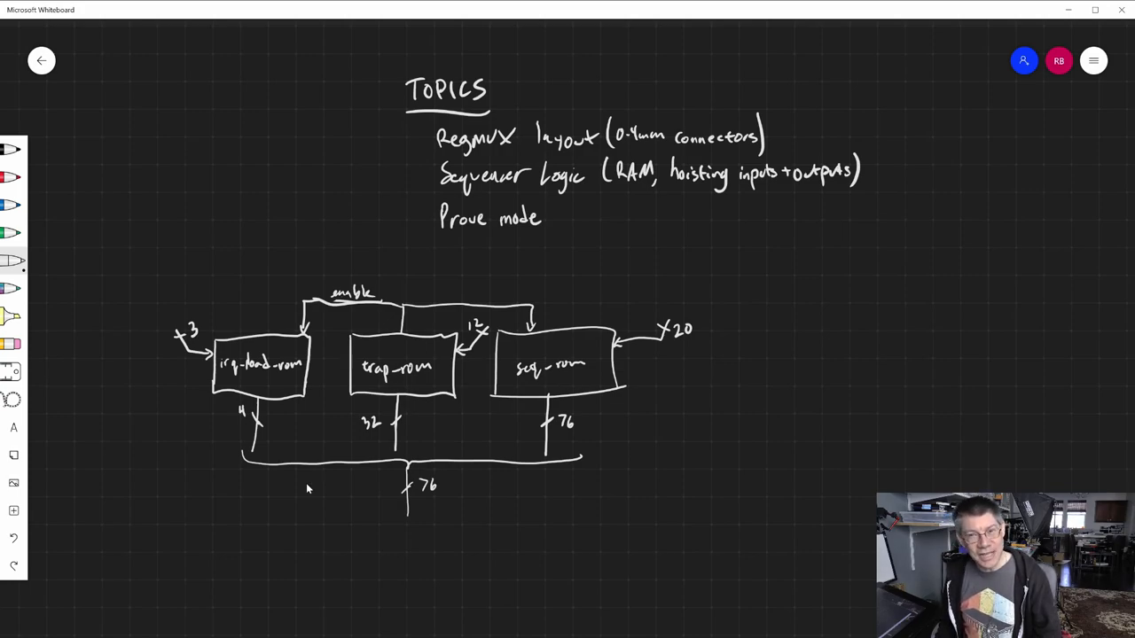
mouse_move(283, 382)
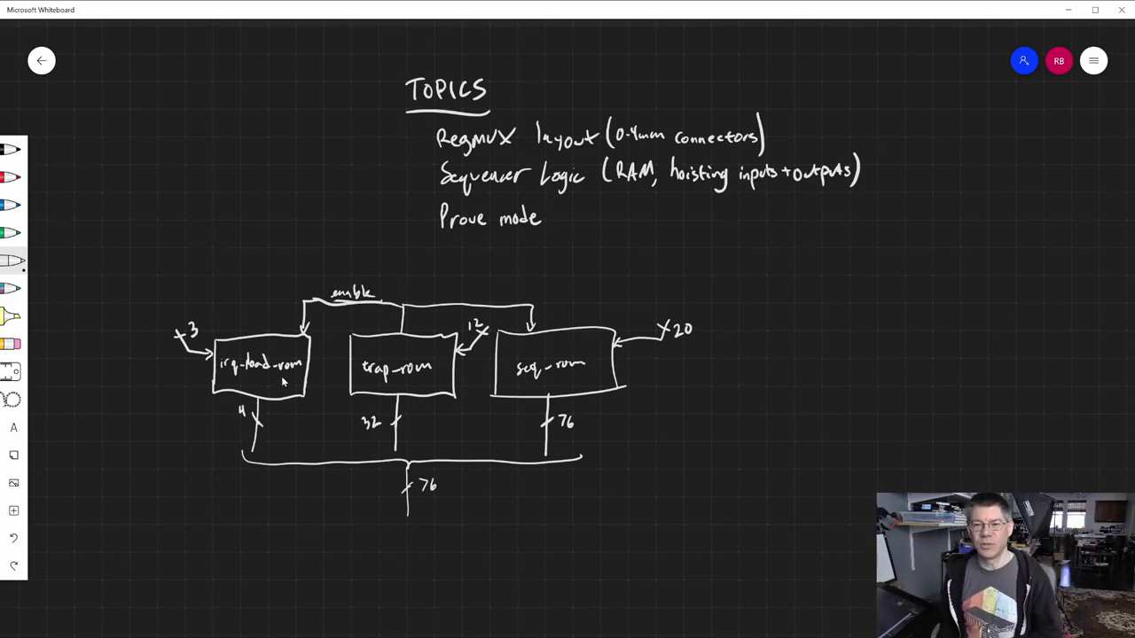
mouse_move(652, 346)
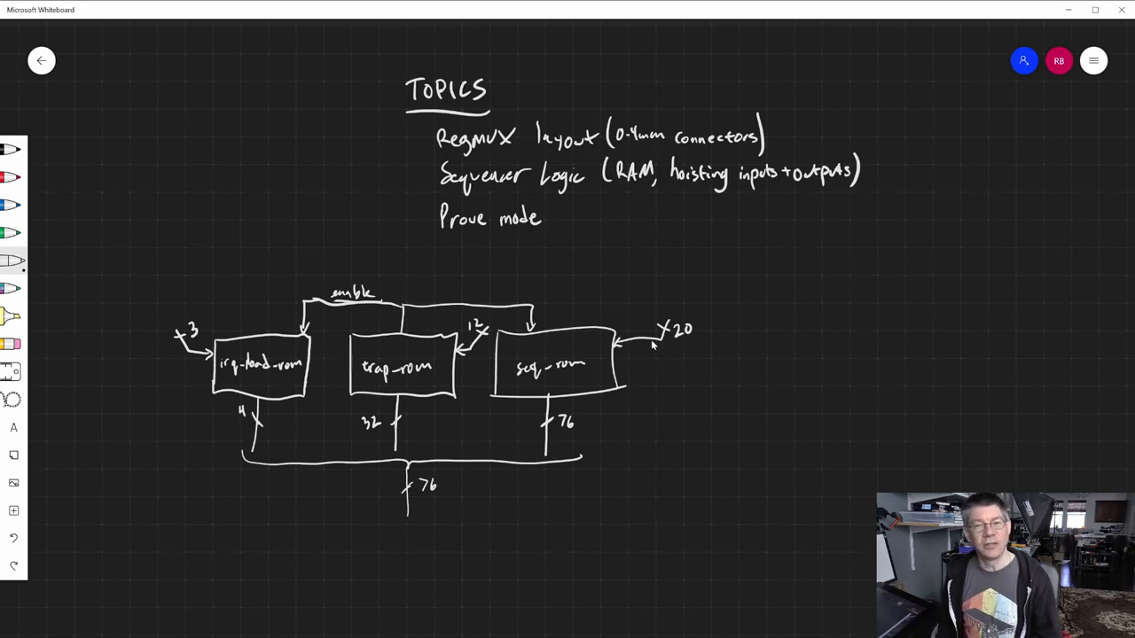
mouse_move(635, 333)
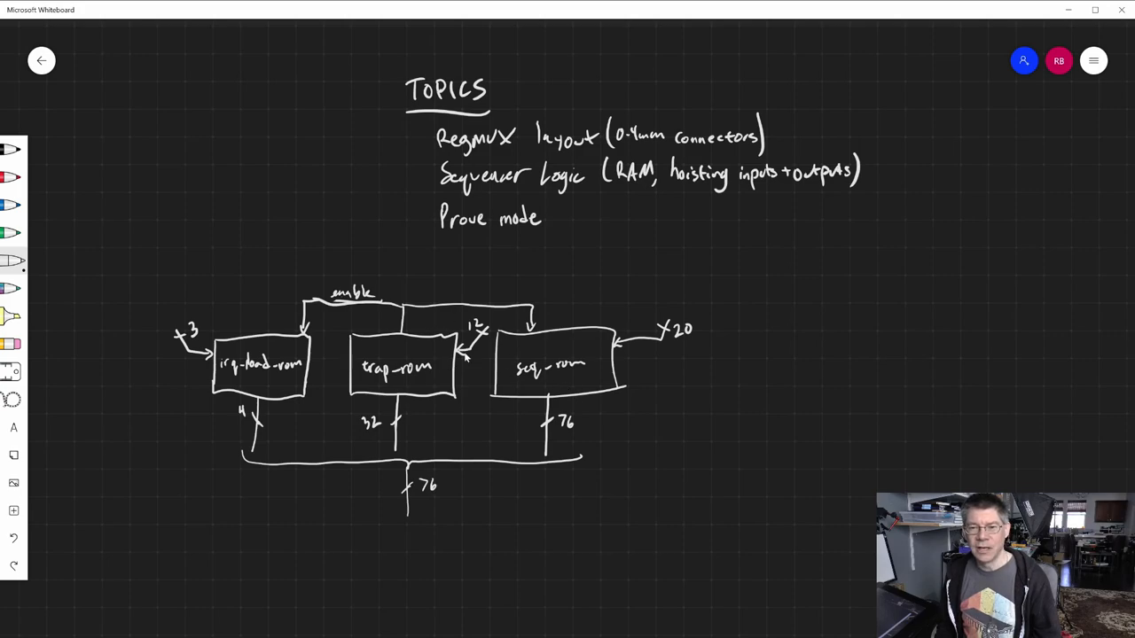
mouse_move(409, 380)
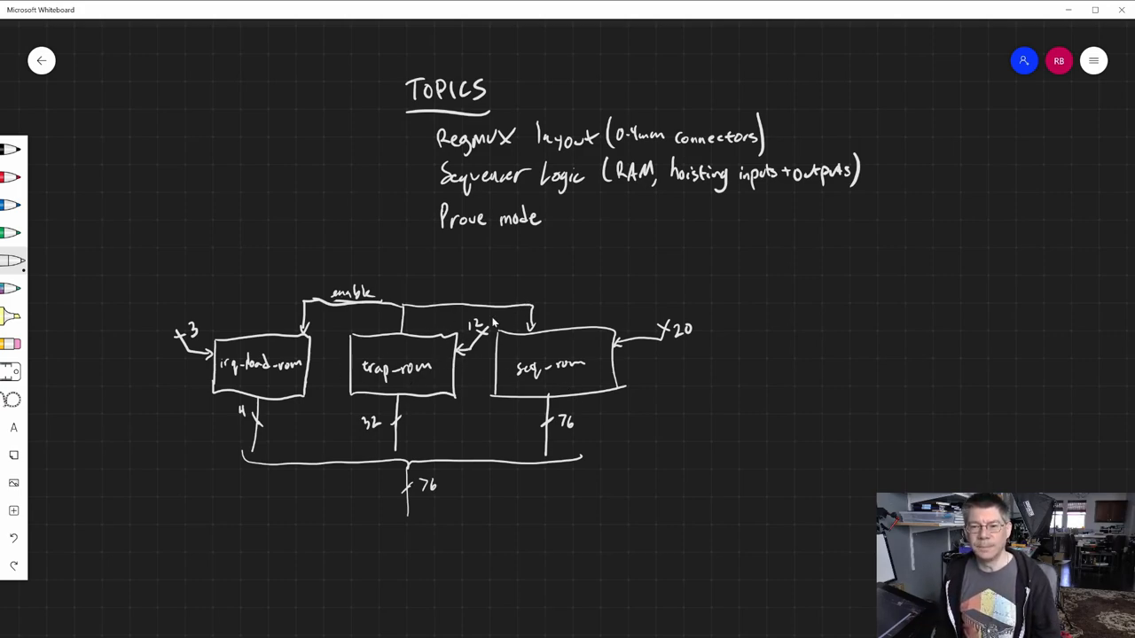
mouse_move(408, 353)
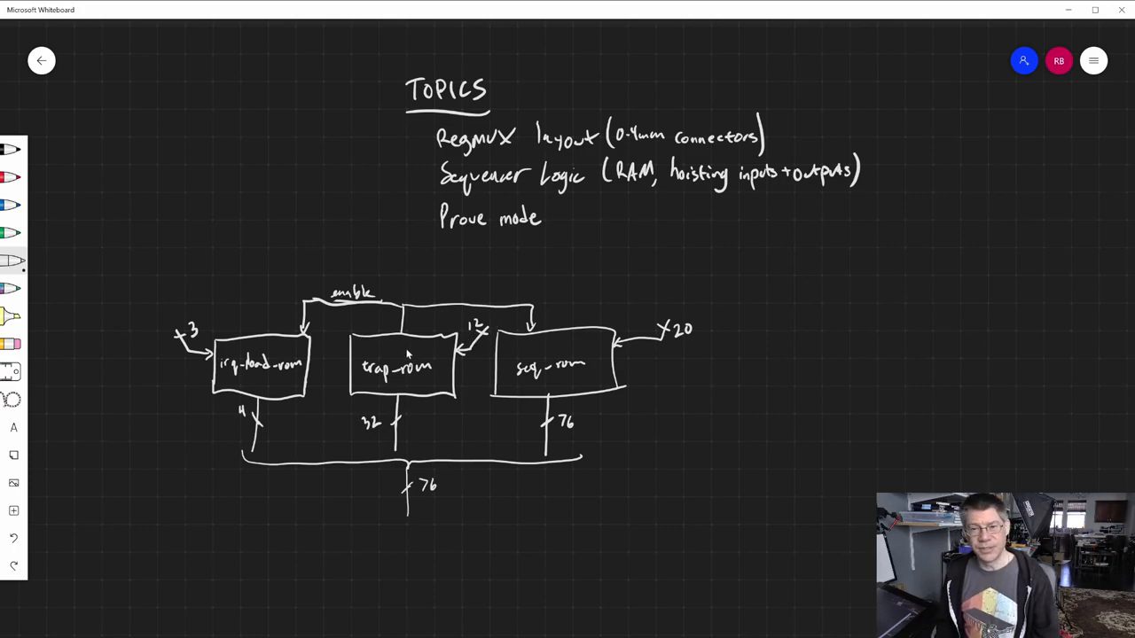
mouse_move(248, 381)
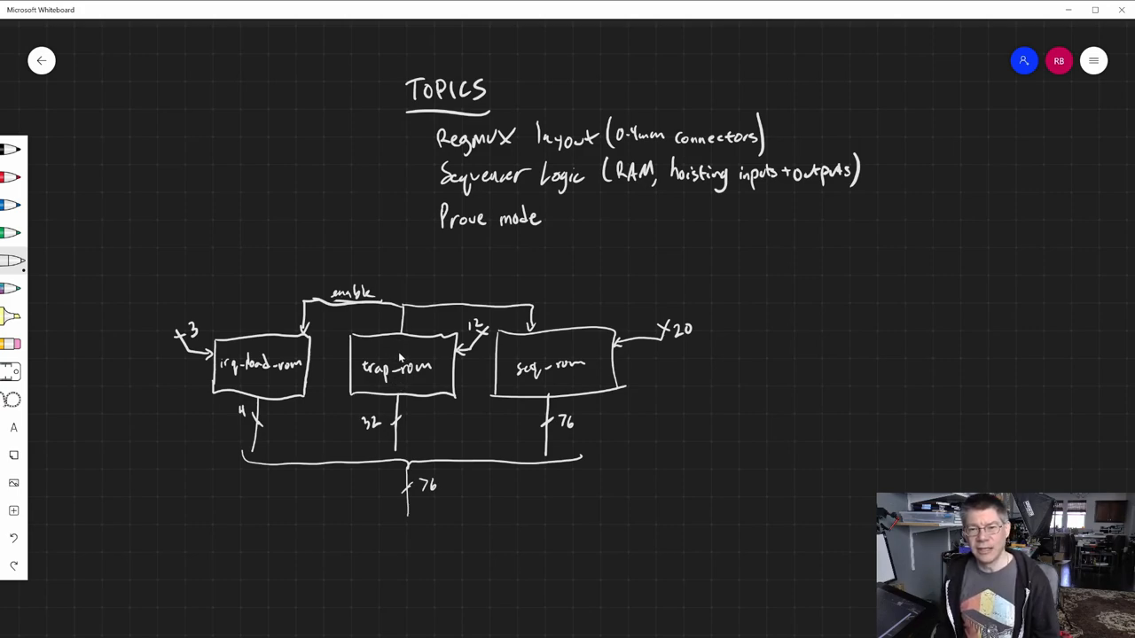
mouse_move(412, 344)
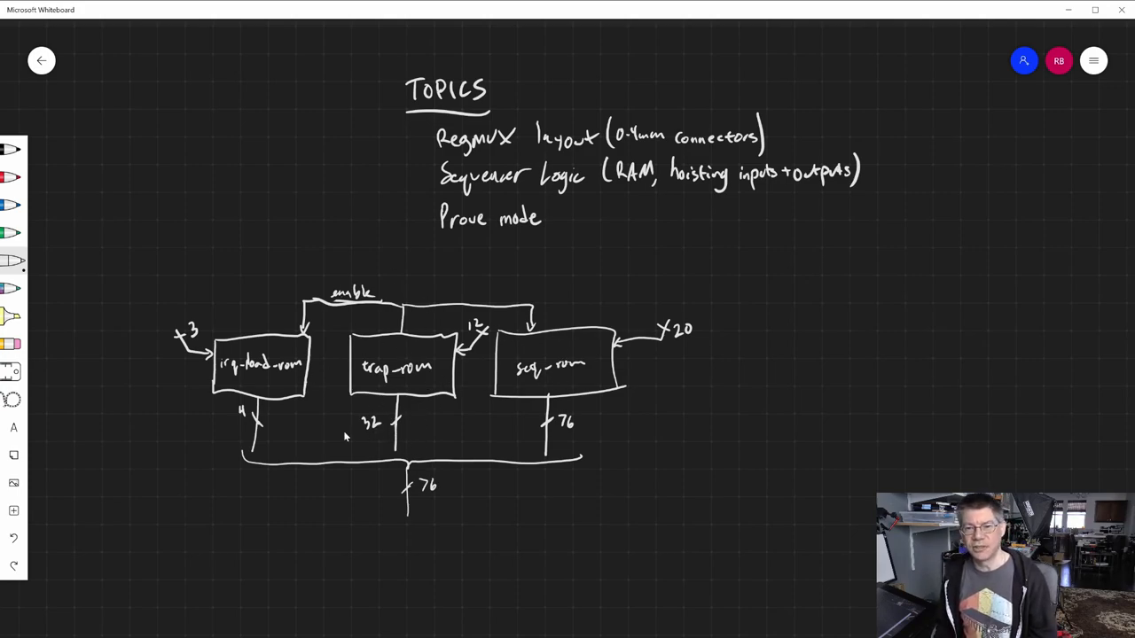
mouse_move(529, 426)
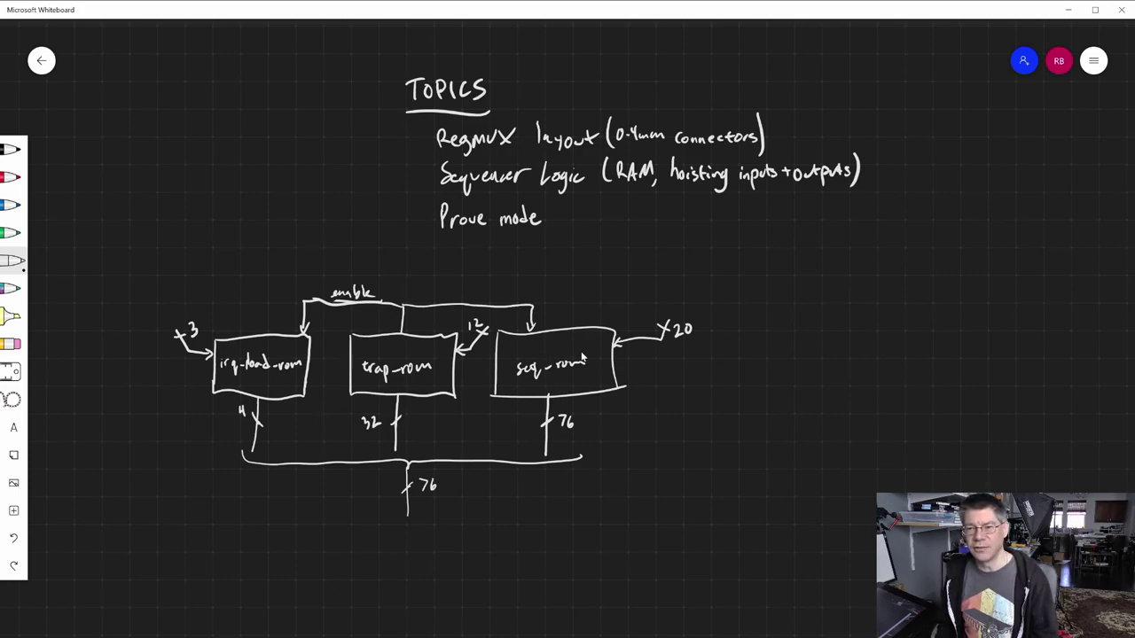
mouse_move(511, 426)
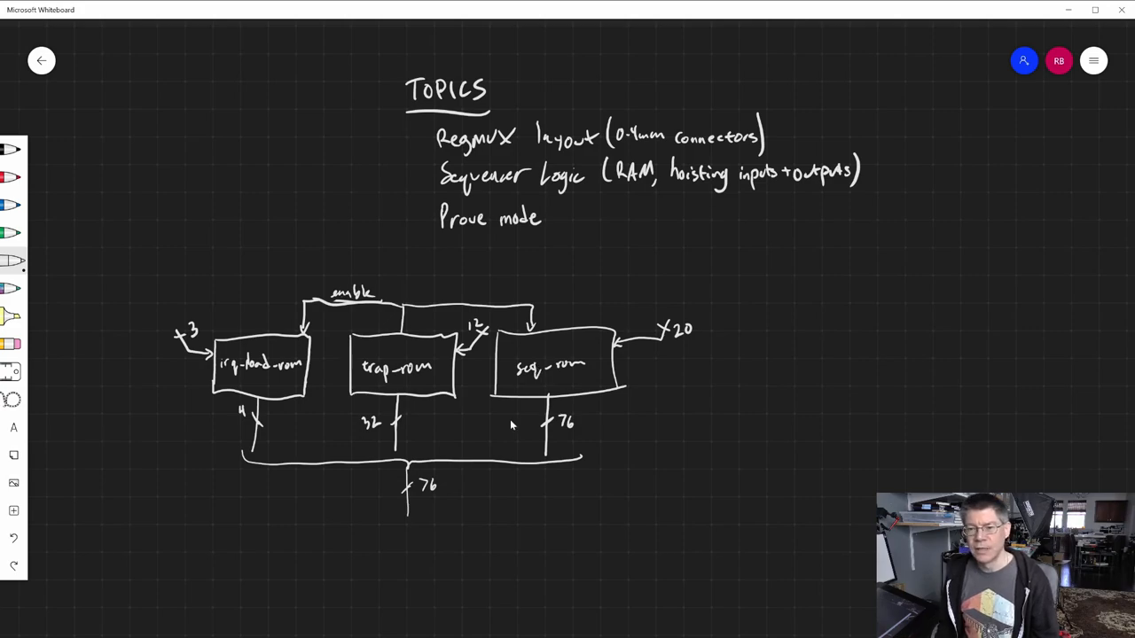
mouse_move(404, 385)
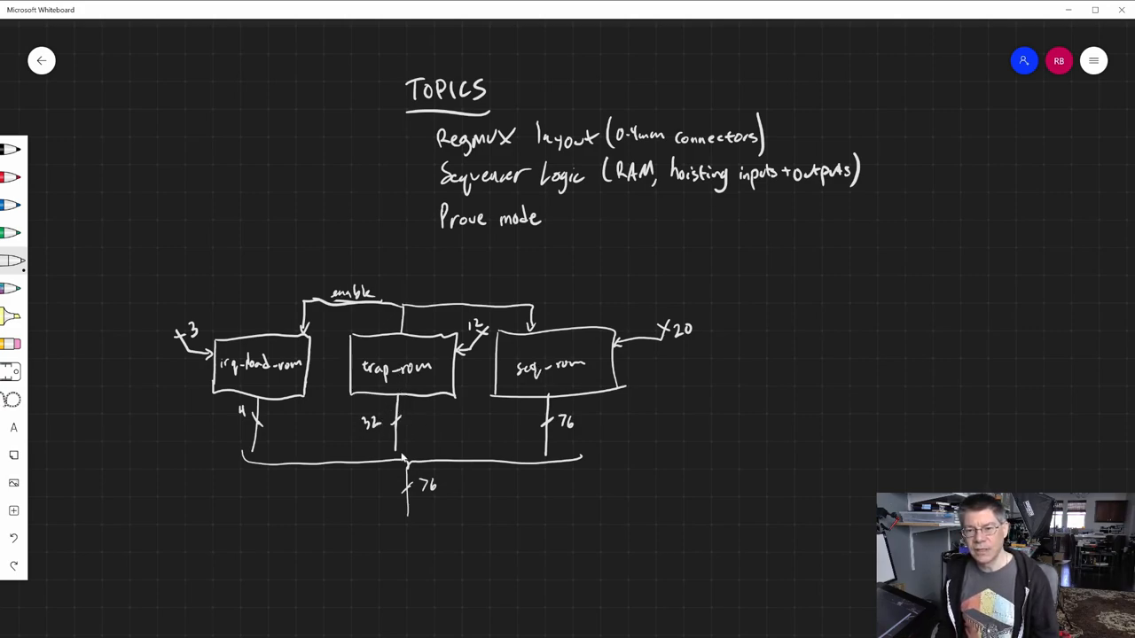
mouse_move(510, 433)
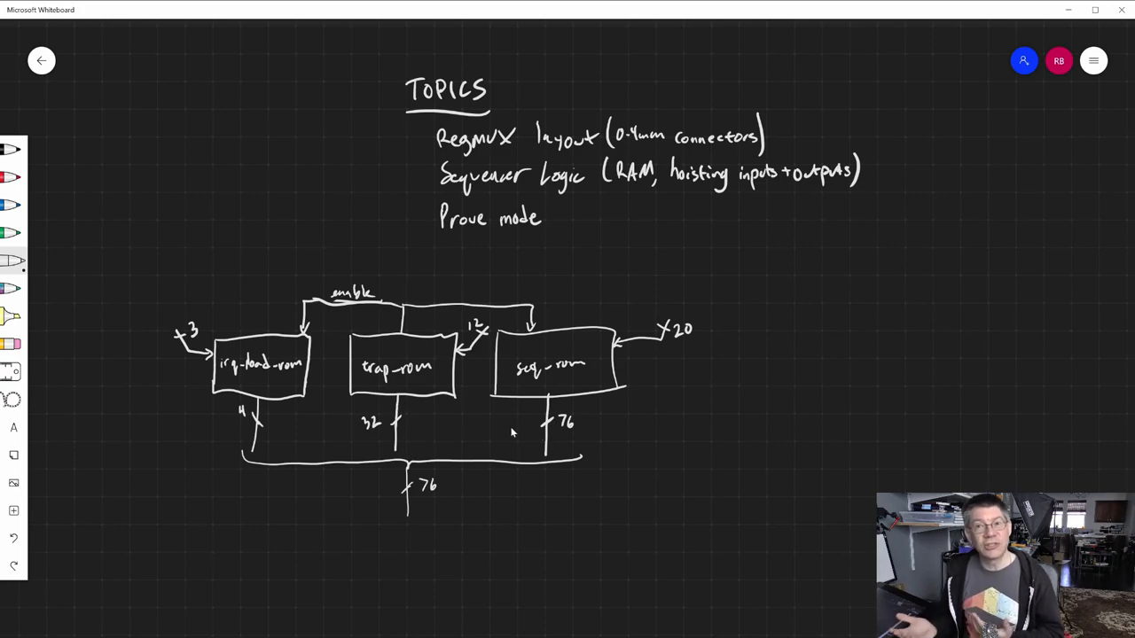
mouse_move(529, 425)
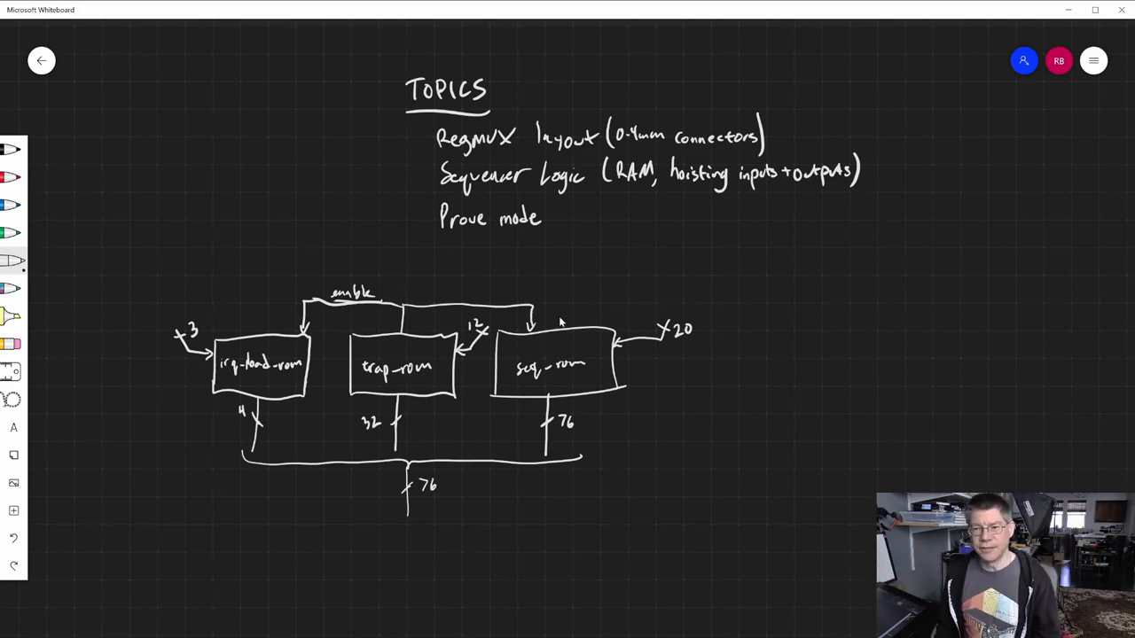
mouse_move(589, 348)
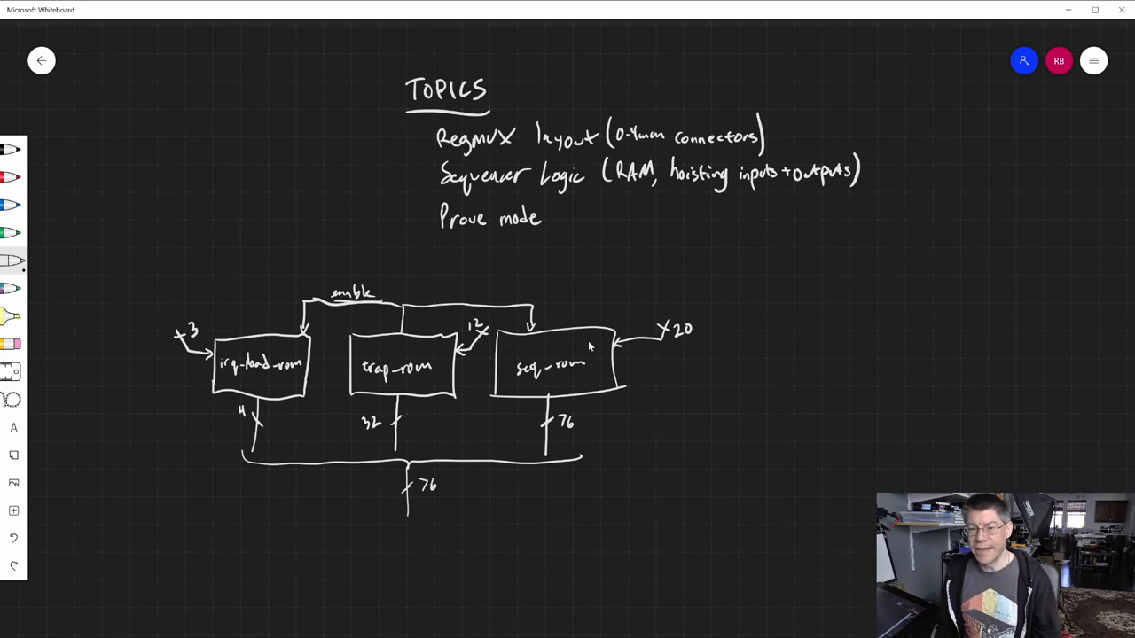
mouse_move(577, 367)
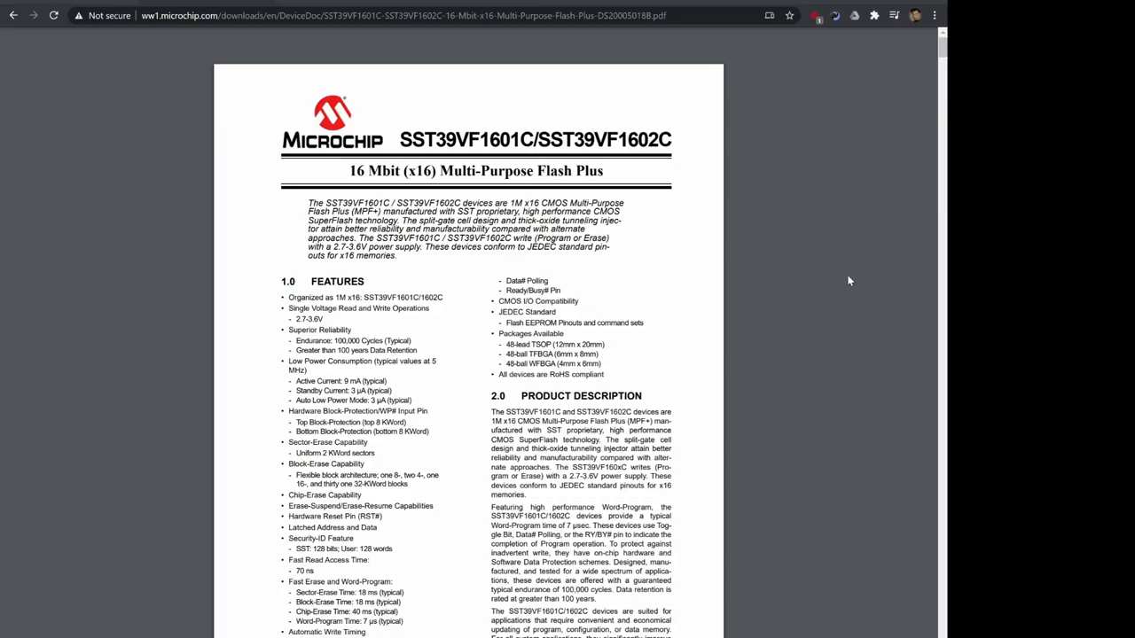
mouse_move(830, 270)
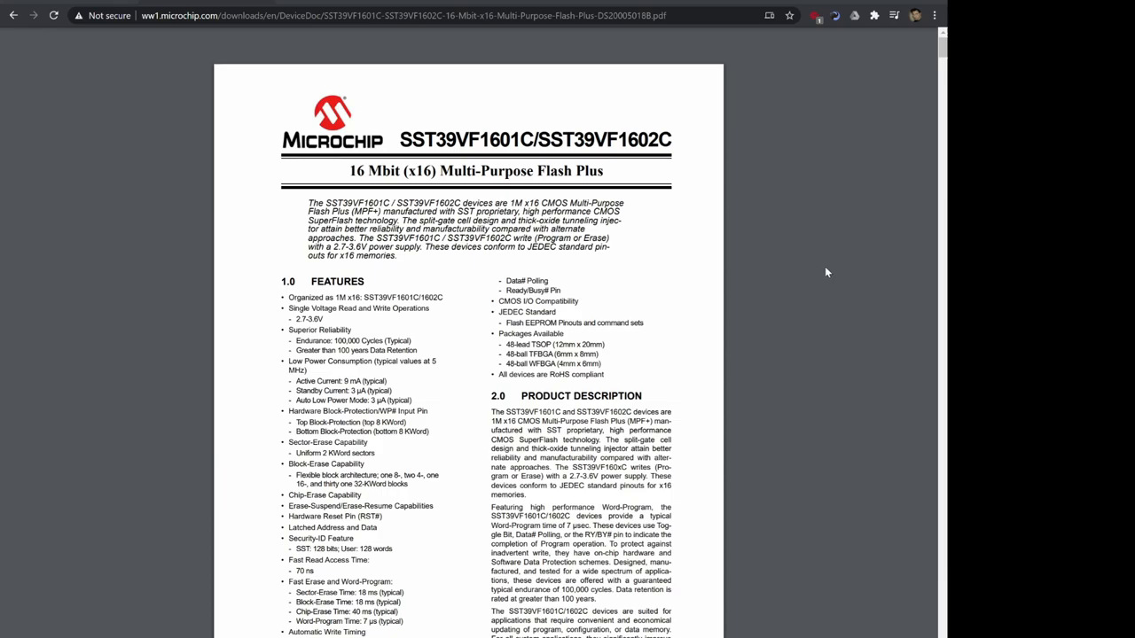
Step: Scroll the board to the irq-load-rom / trap-rom / seq-rom block diagram sketch
scroll("down", 3)
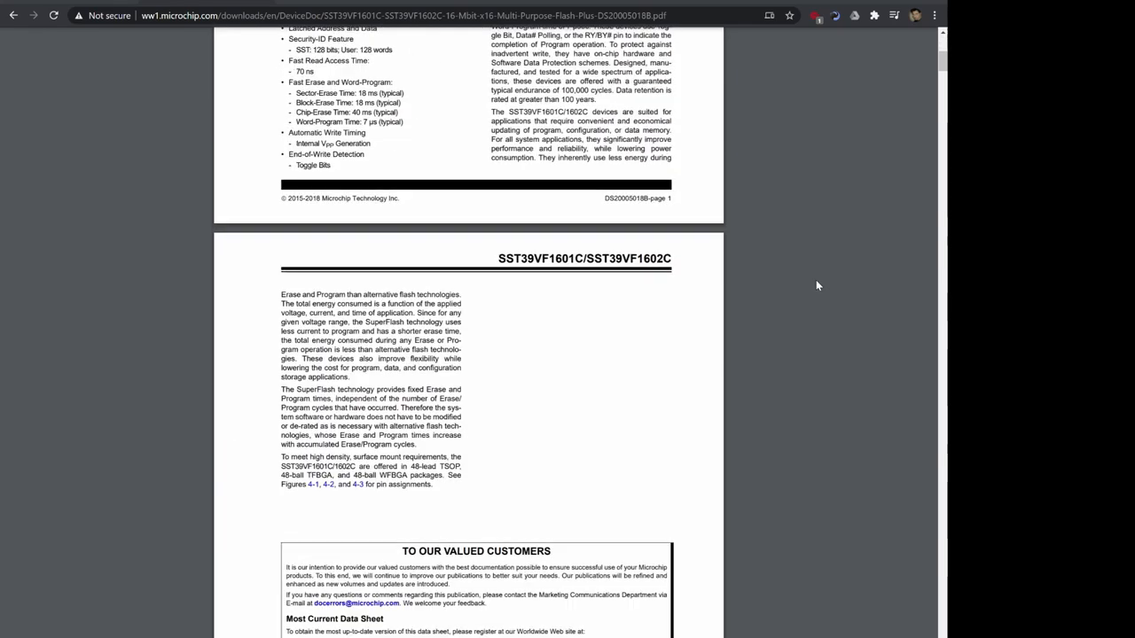
scroll("down", 3)
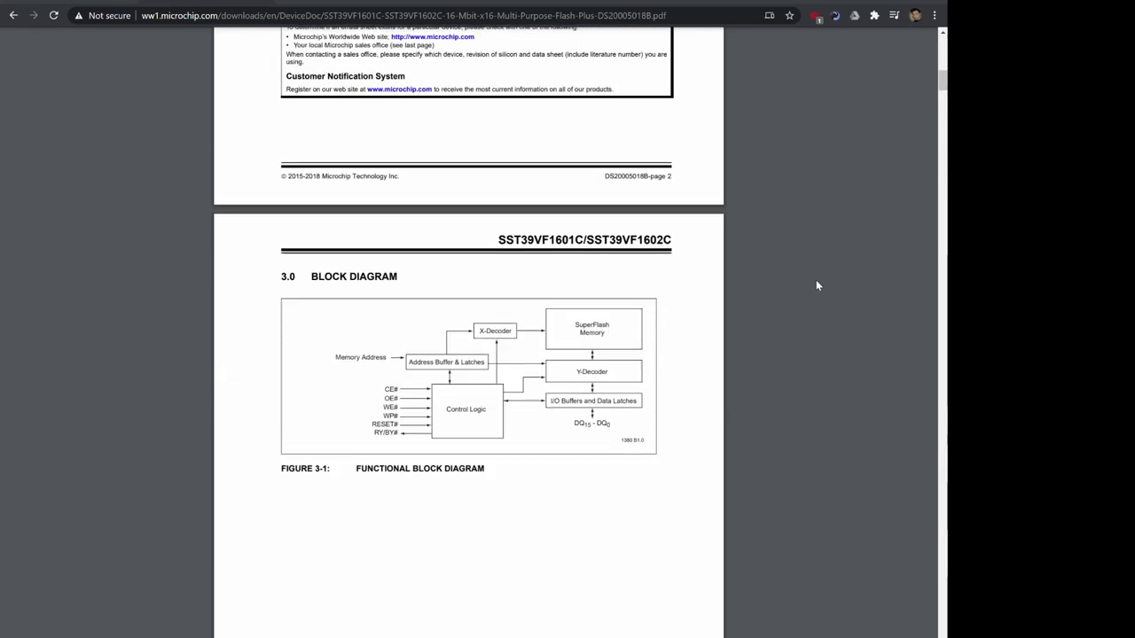
scroll("up", 3)
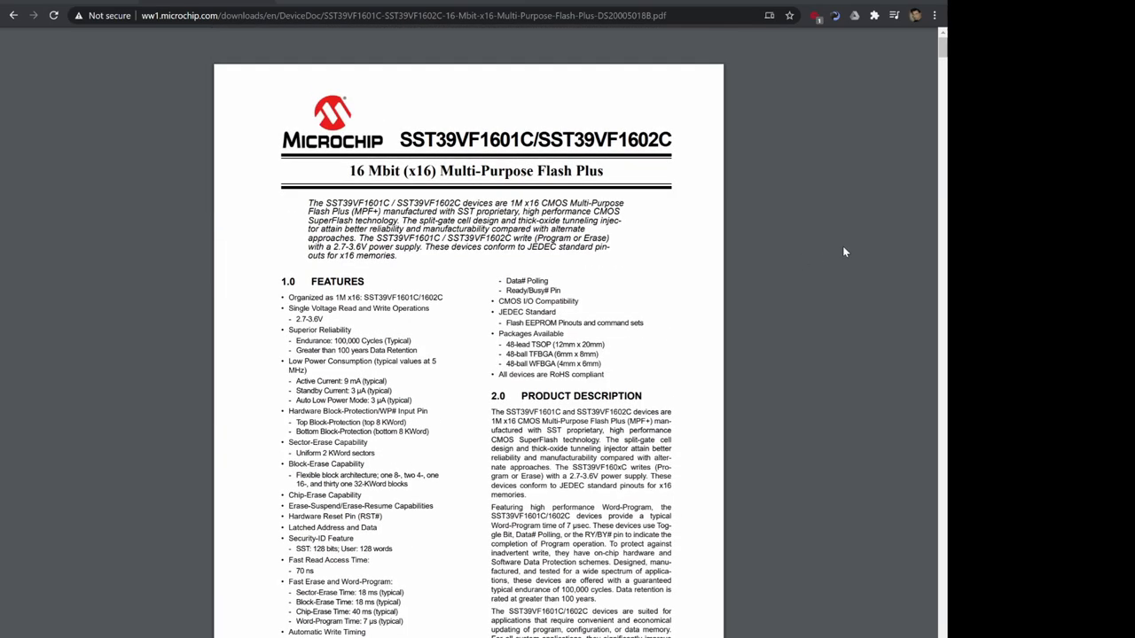
mouse_move(818, 252)
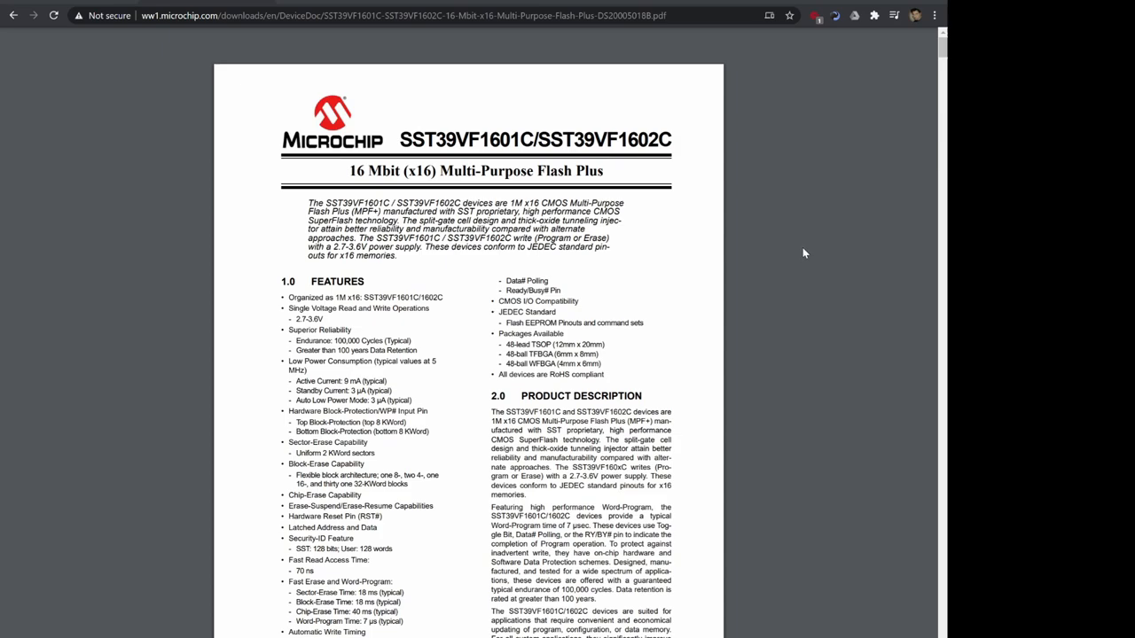
mouse_move(815, 239)
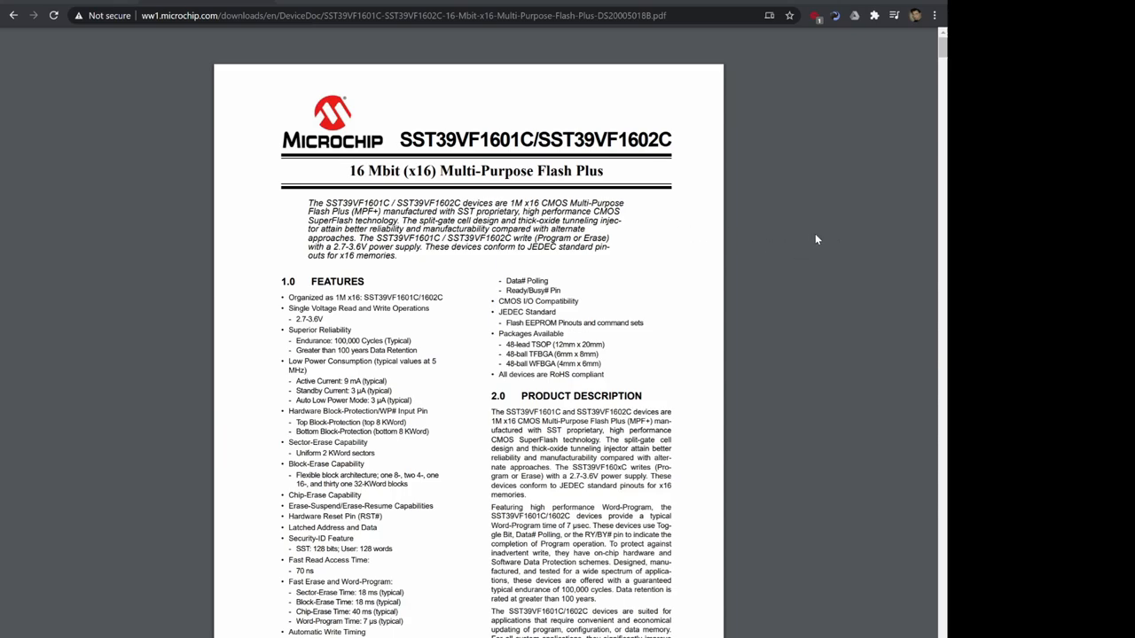
scroll("down", 3)
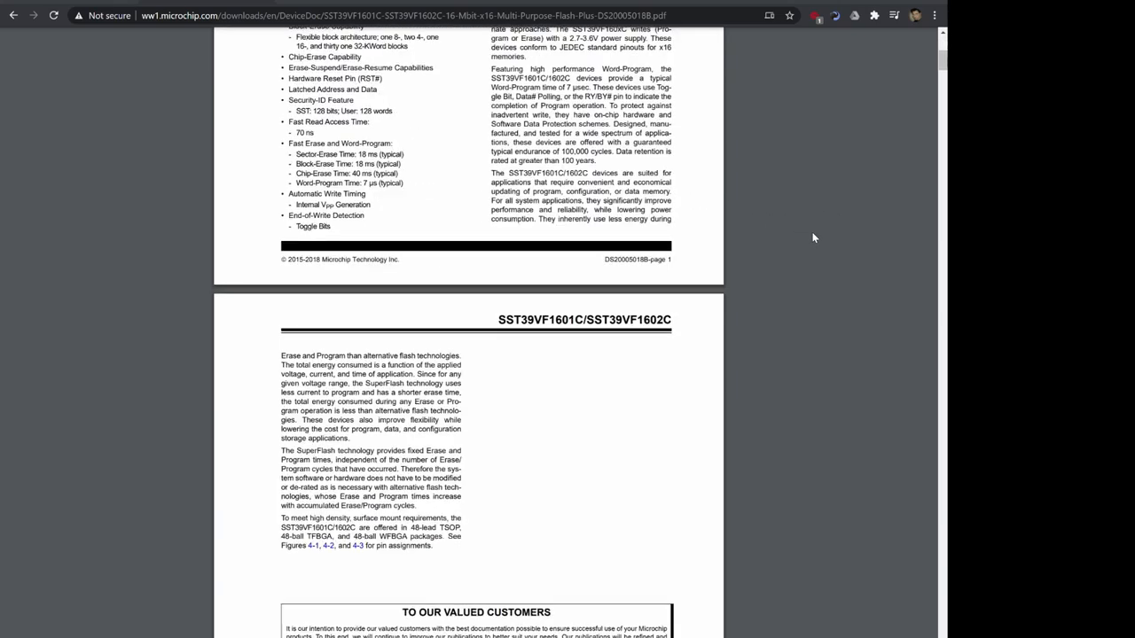
scroll("down", 3)
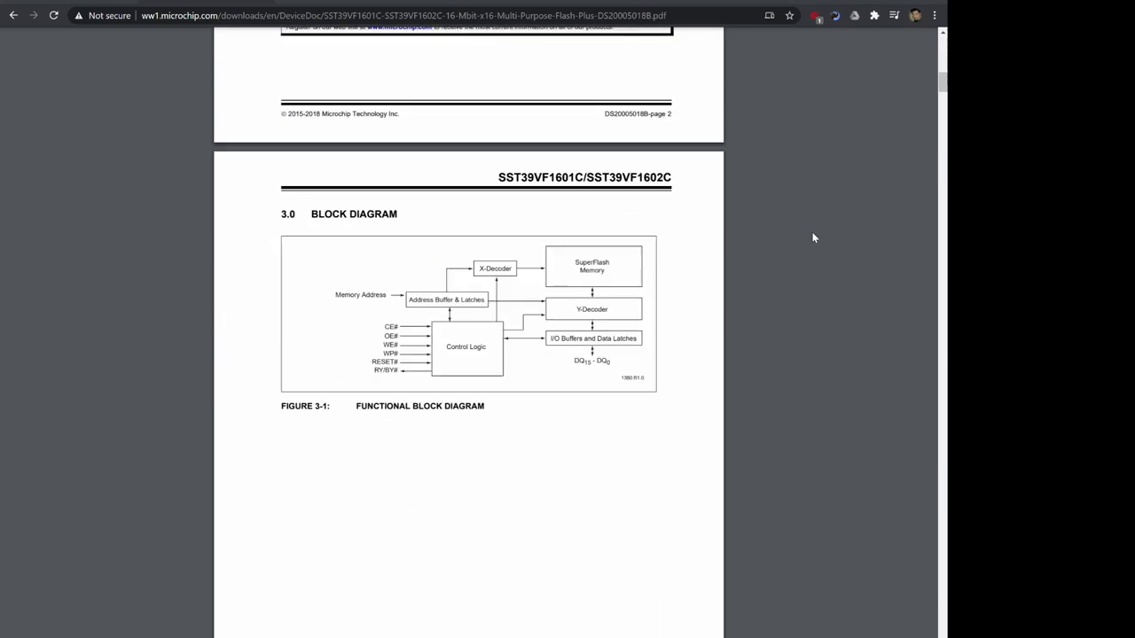
scroll("up", 3)
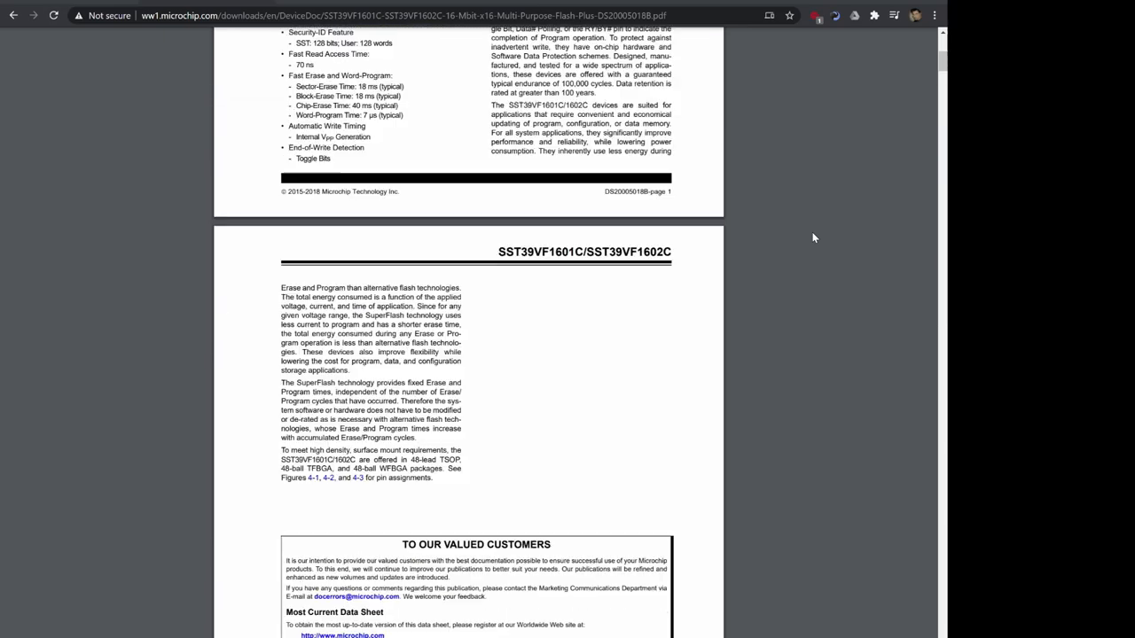
scroll("up", 3)
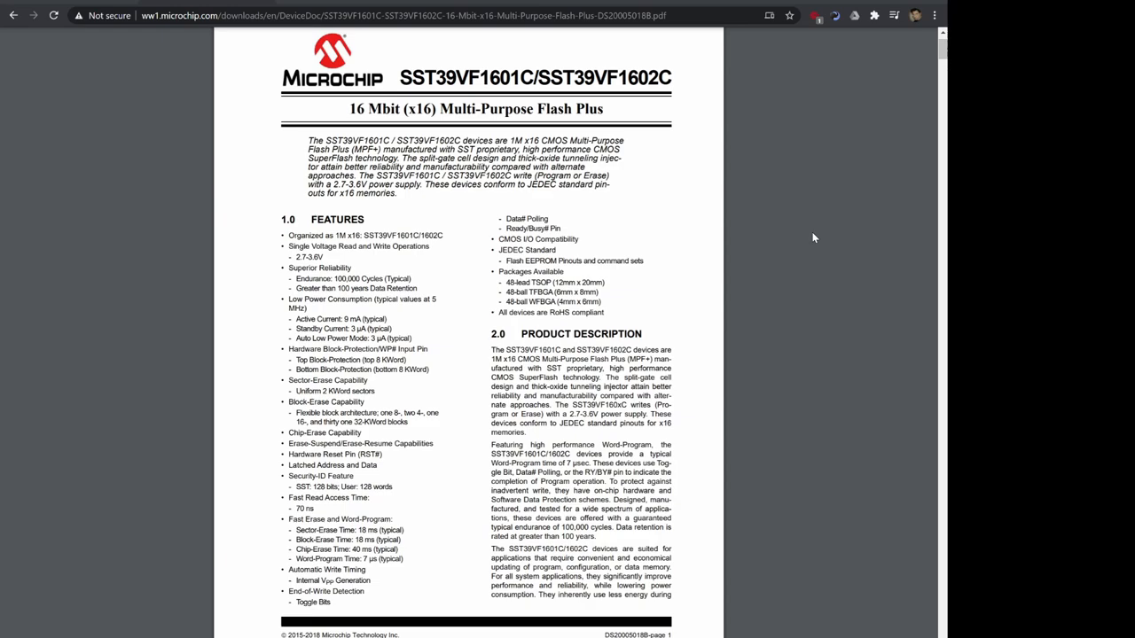
mouse_move(460, 270)
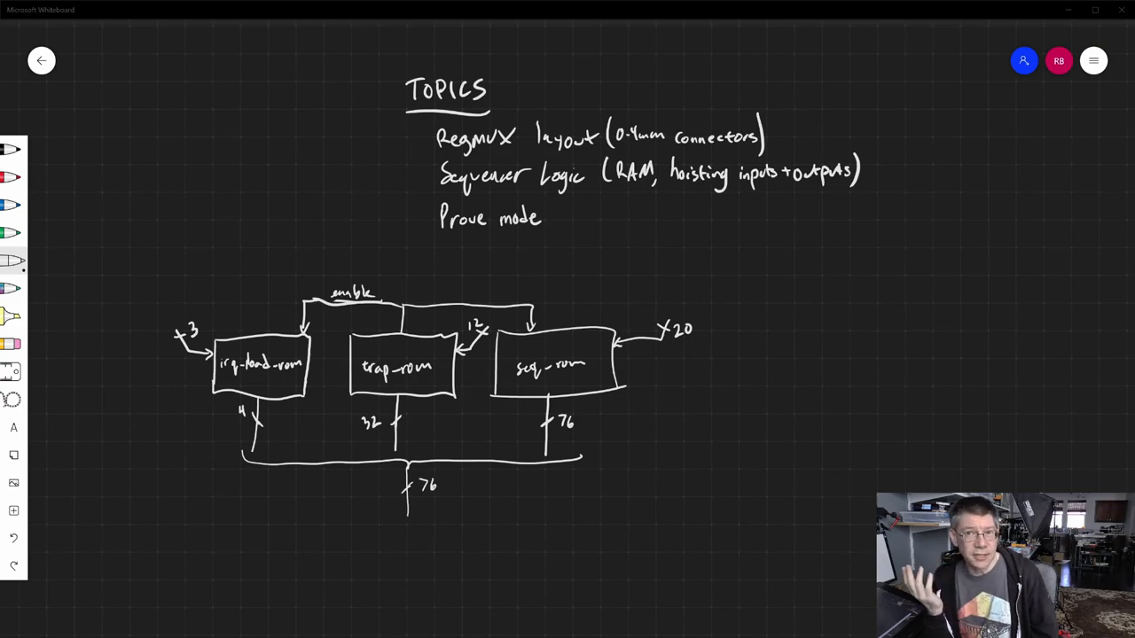
Step: Switch to formal_cpu.py in VS Code and scroll to the verify_fatal data-collection assertions
key("alt+tab")
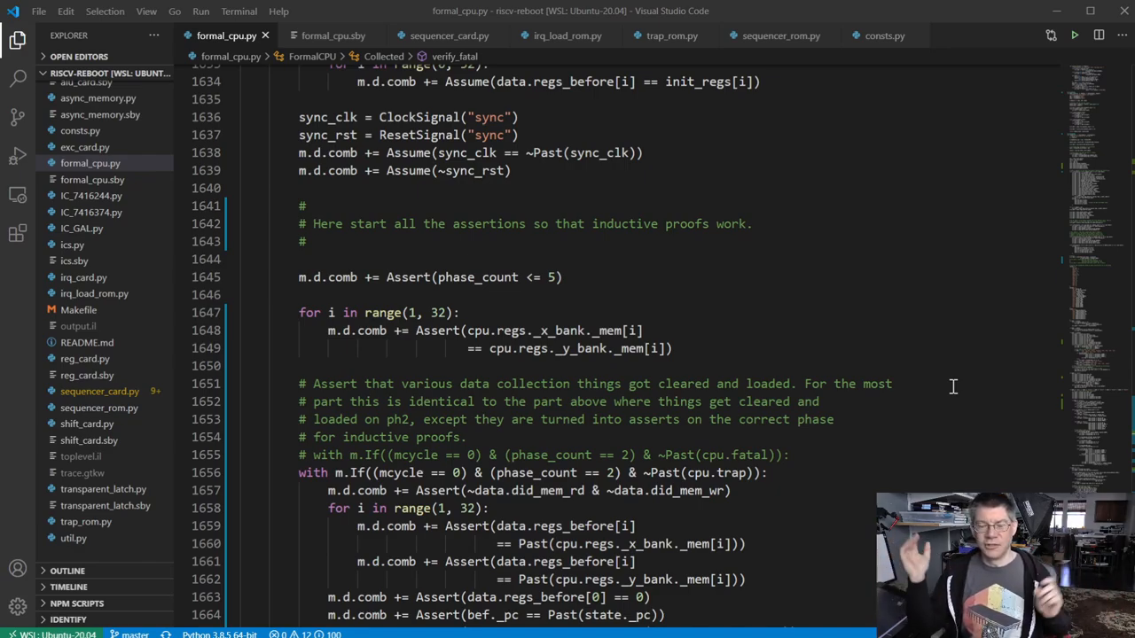
mouse_move(935, 350)
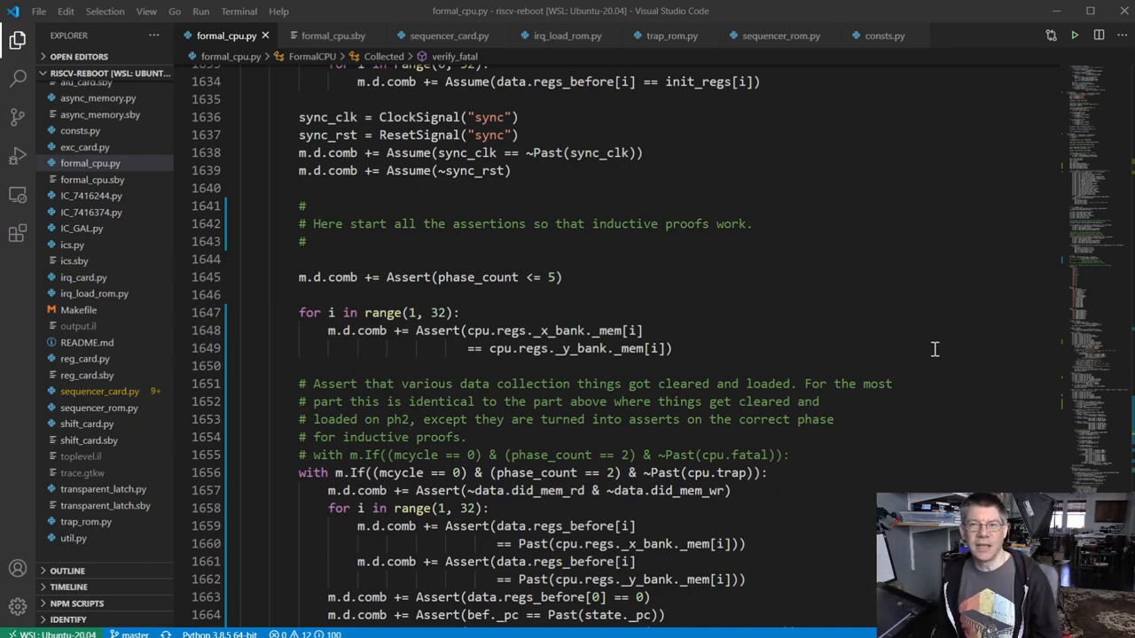
mouse_move(583, 362)
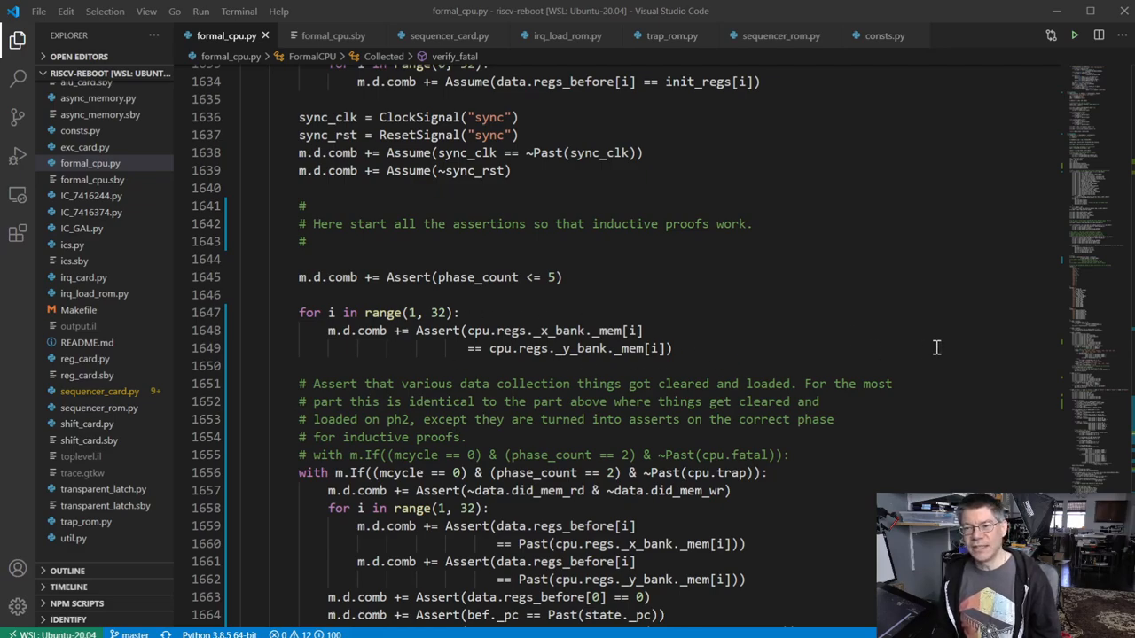
scroll("down", 3)
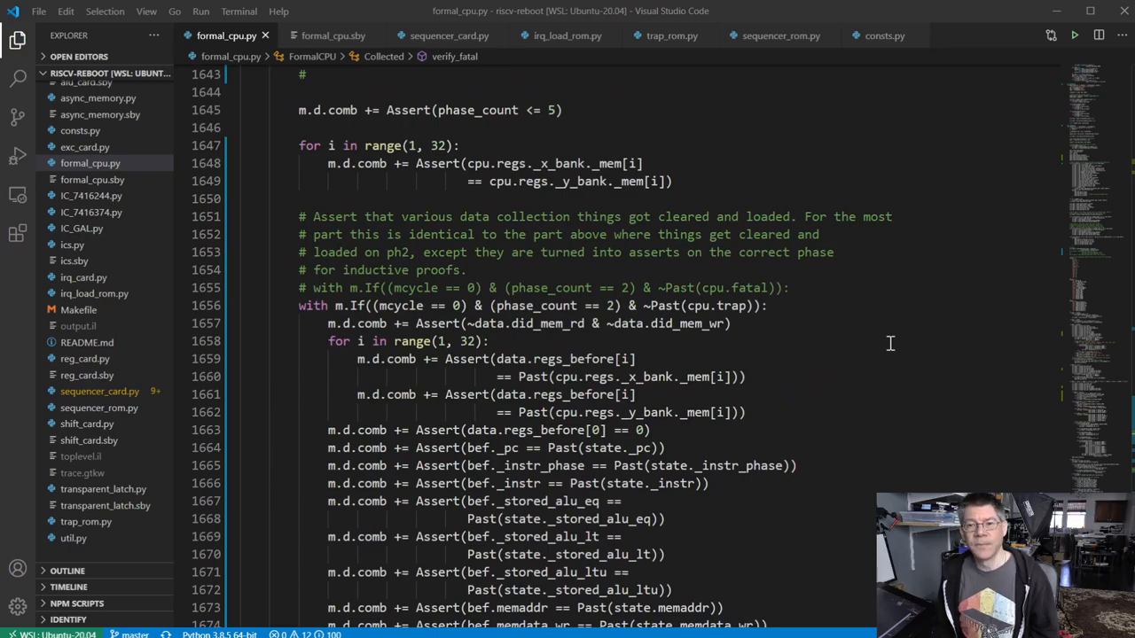
scroll("down", 3)
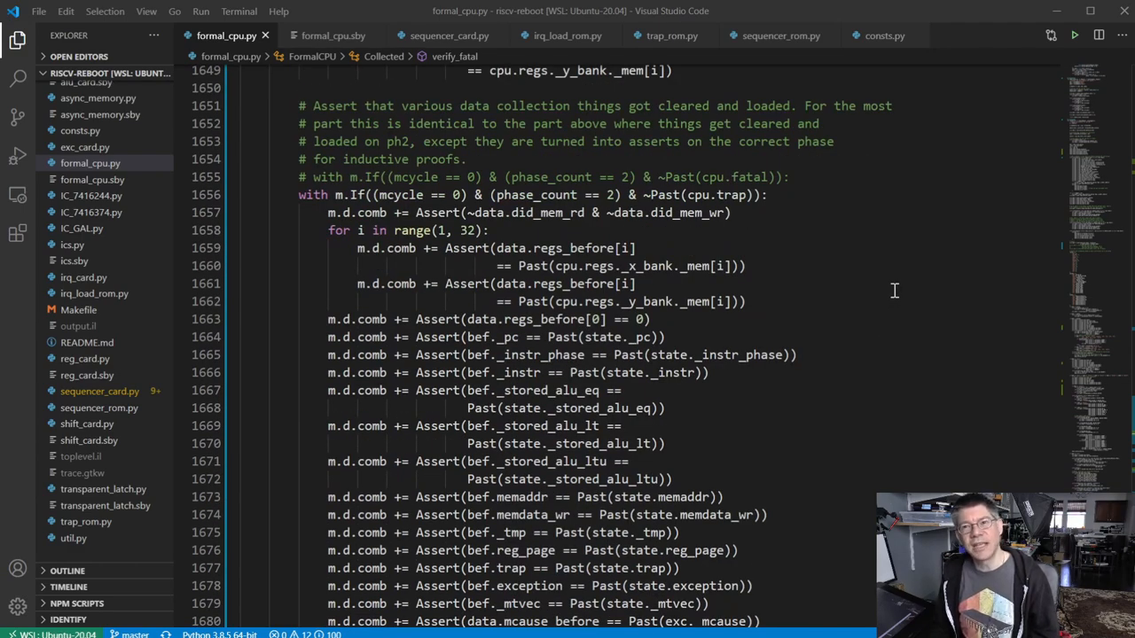
scroll("down", 3)
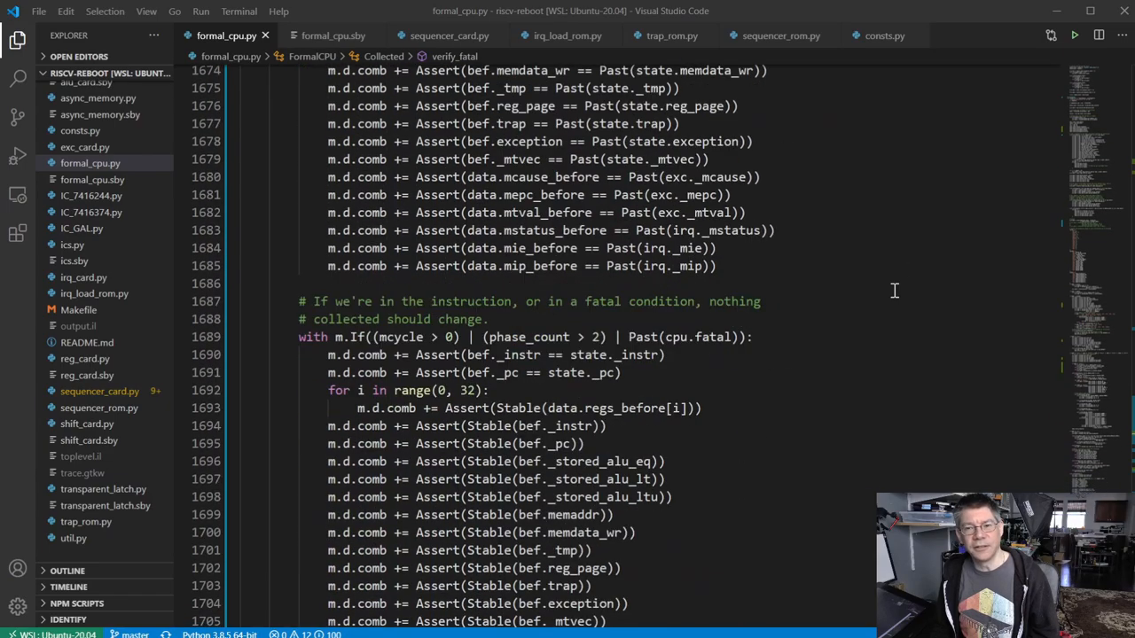
scroll("down", 3)
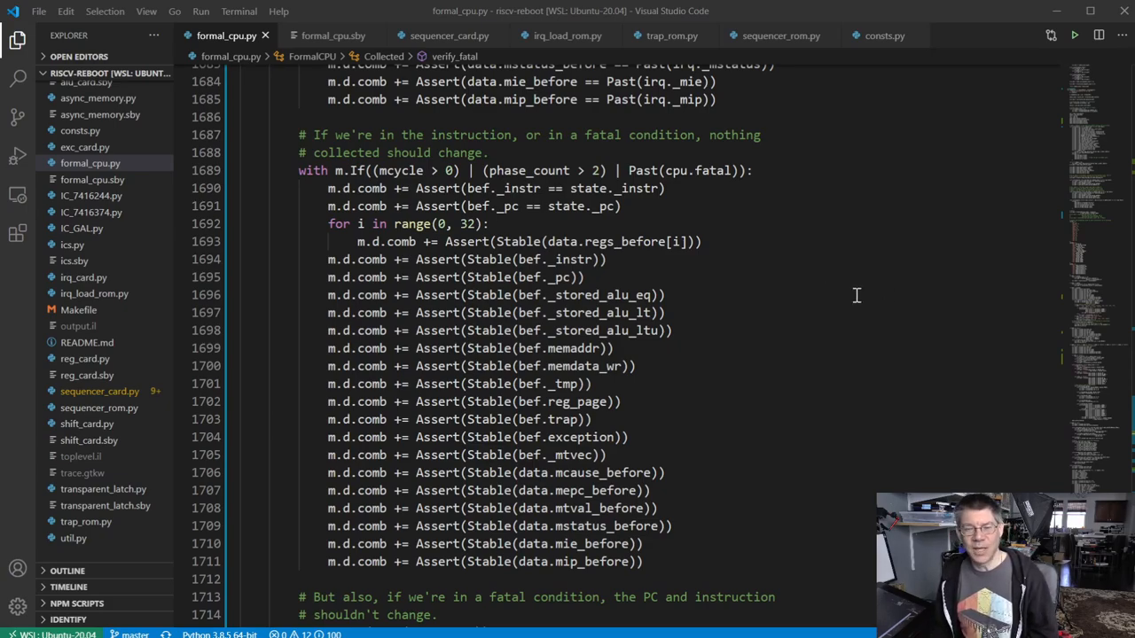
Step: Scroll on to the stability, fatal-condition and misalignment-trap assertions
scroll("down", 3)
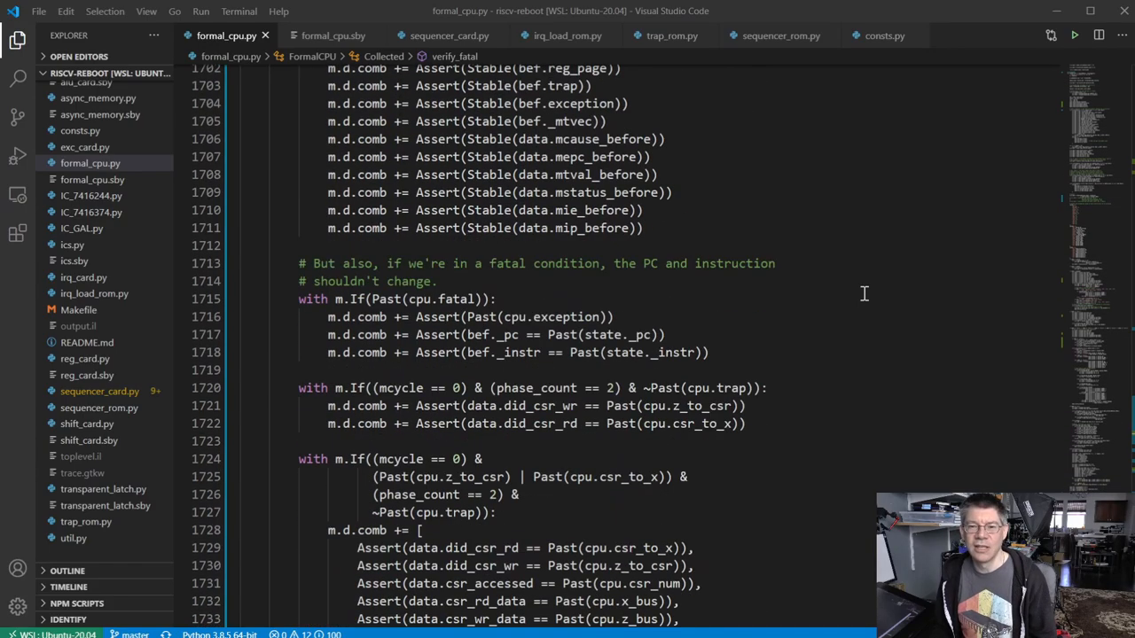
scroll("down", 3)
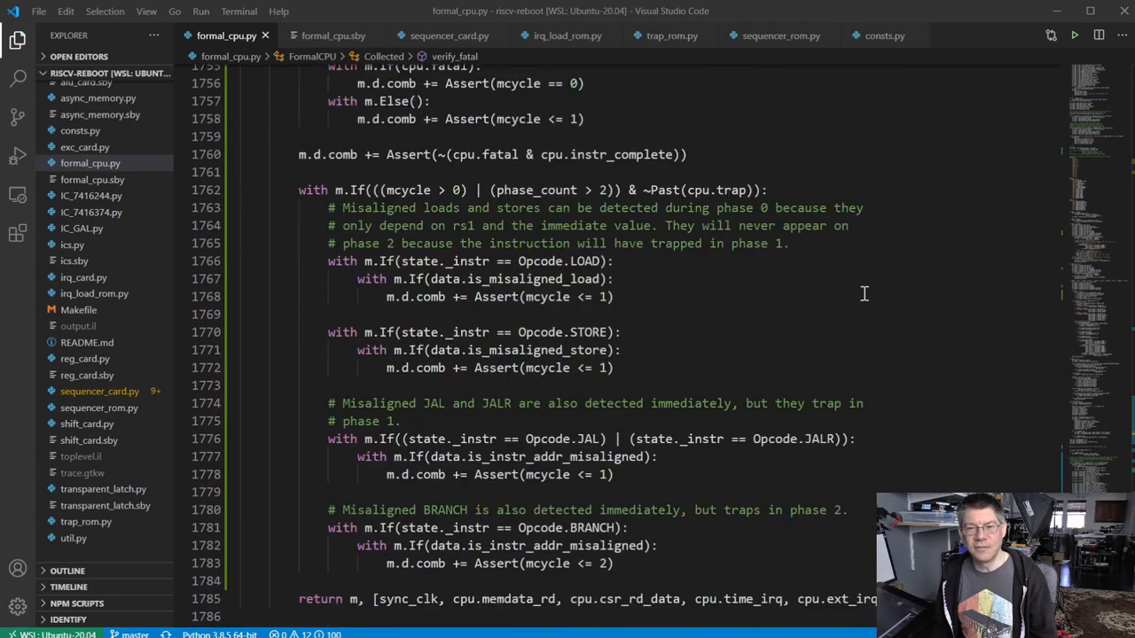
scroll("up", 3)
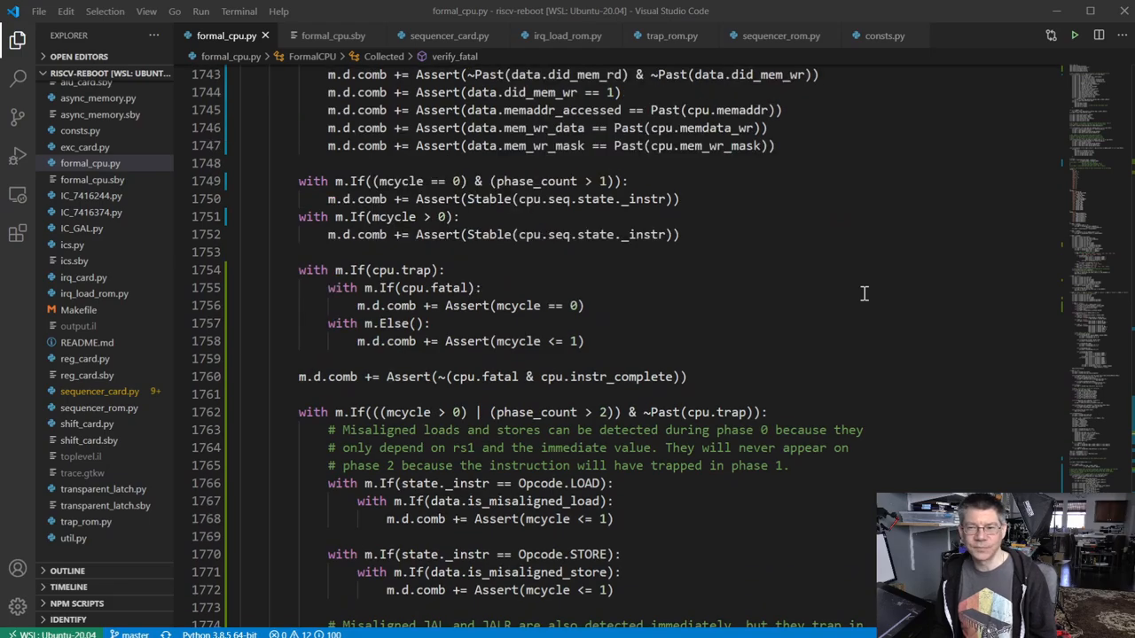
mouse_move(469, 336)
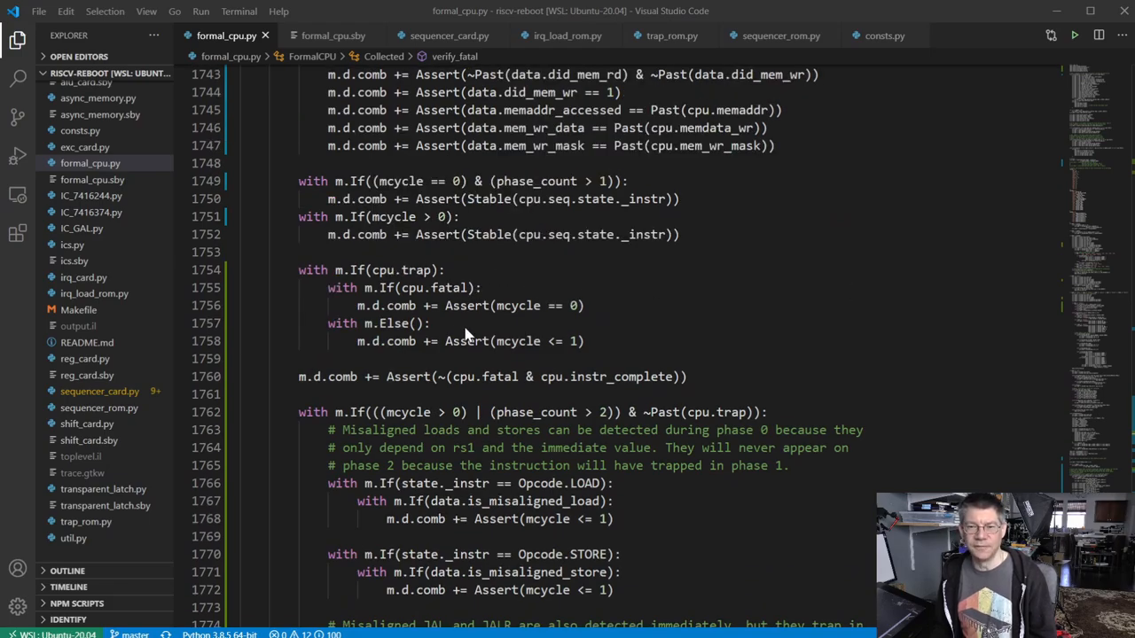
mouse_move(440, 274)
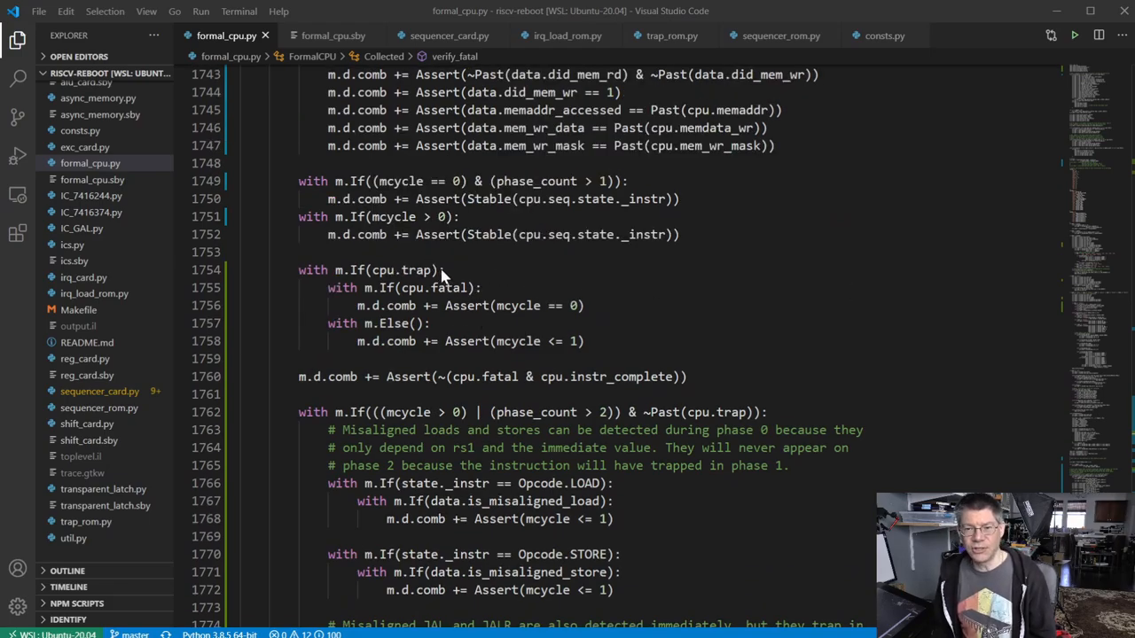
mouse_move(450, 277)
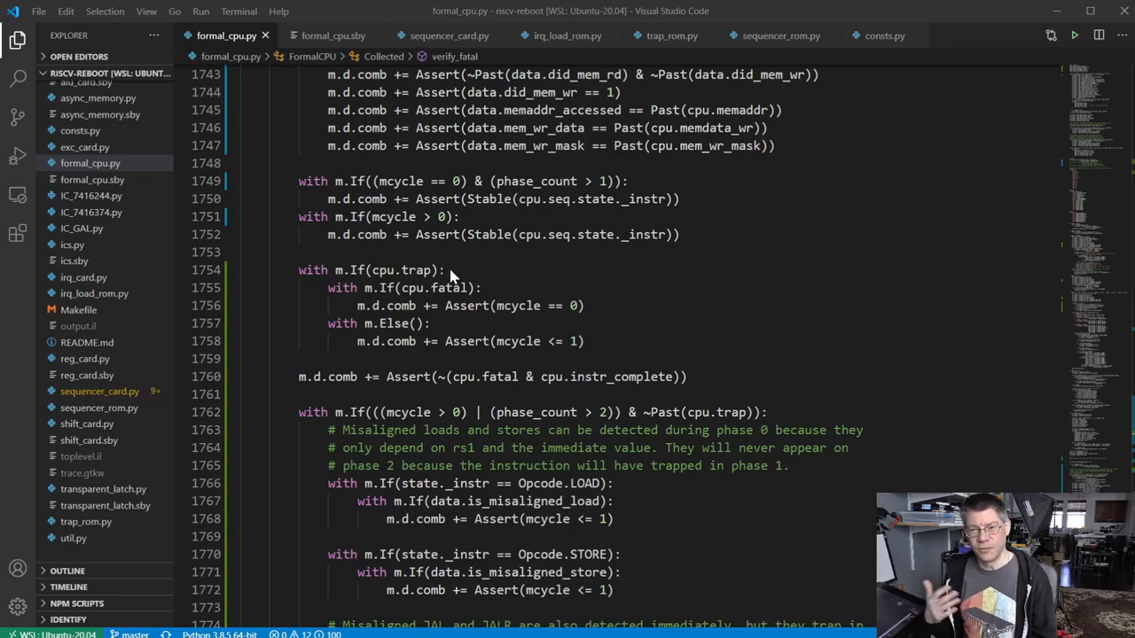
mouse_move(486, 287)
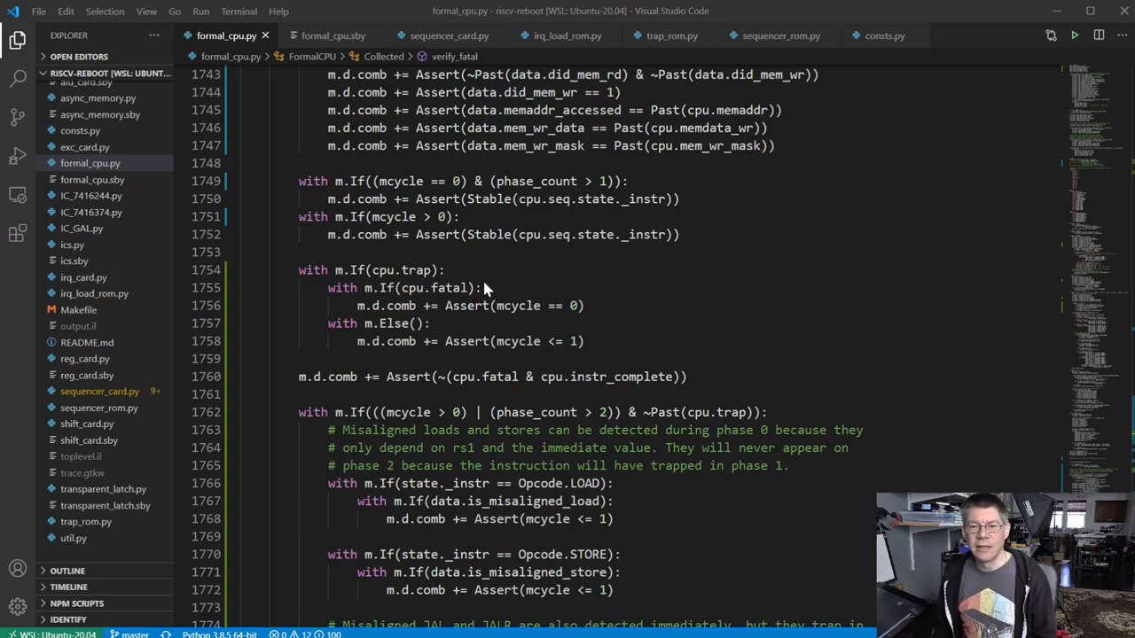
mouse_move(589, 308)
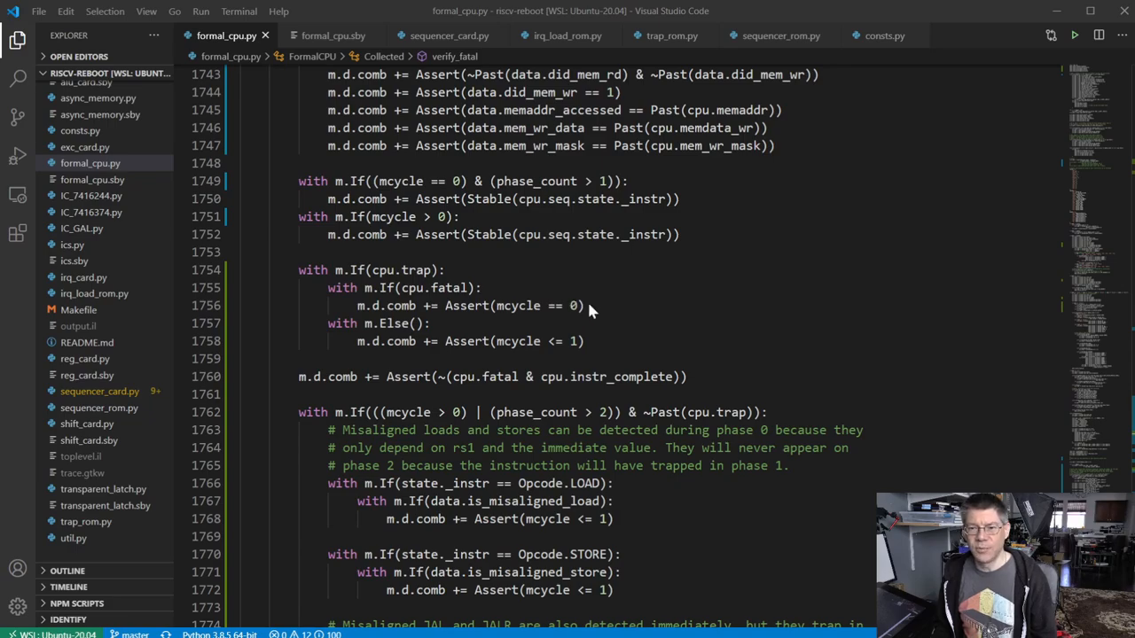
mouse_move(594, 305)
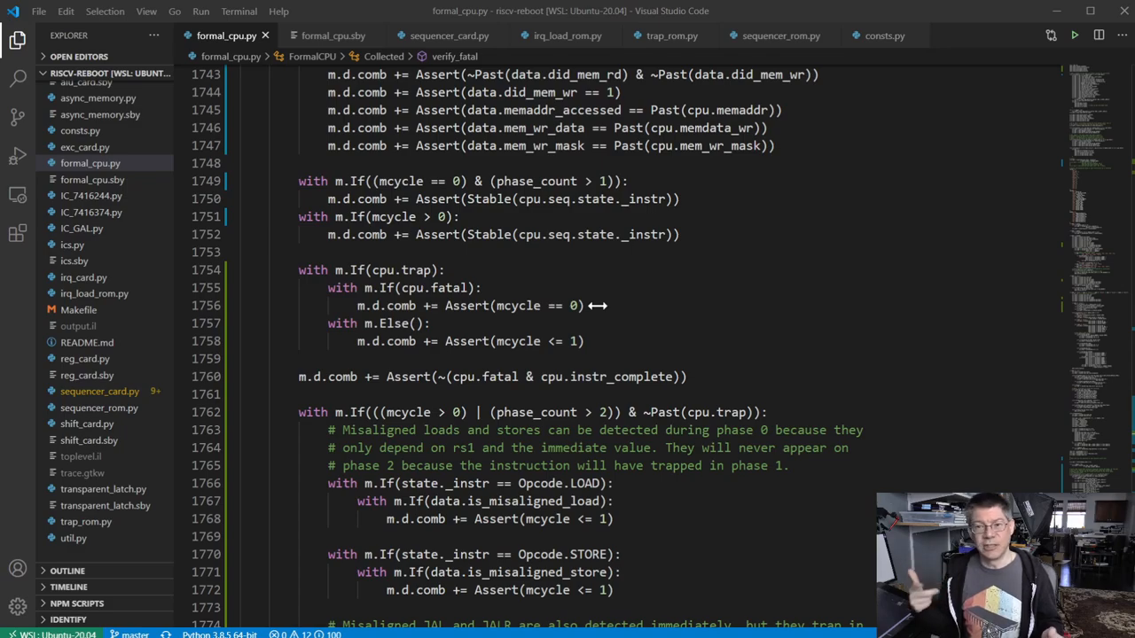
mouse_move(594, 351)
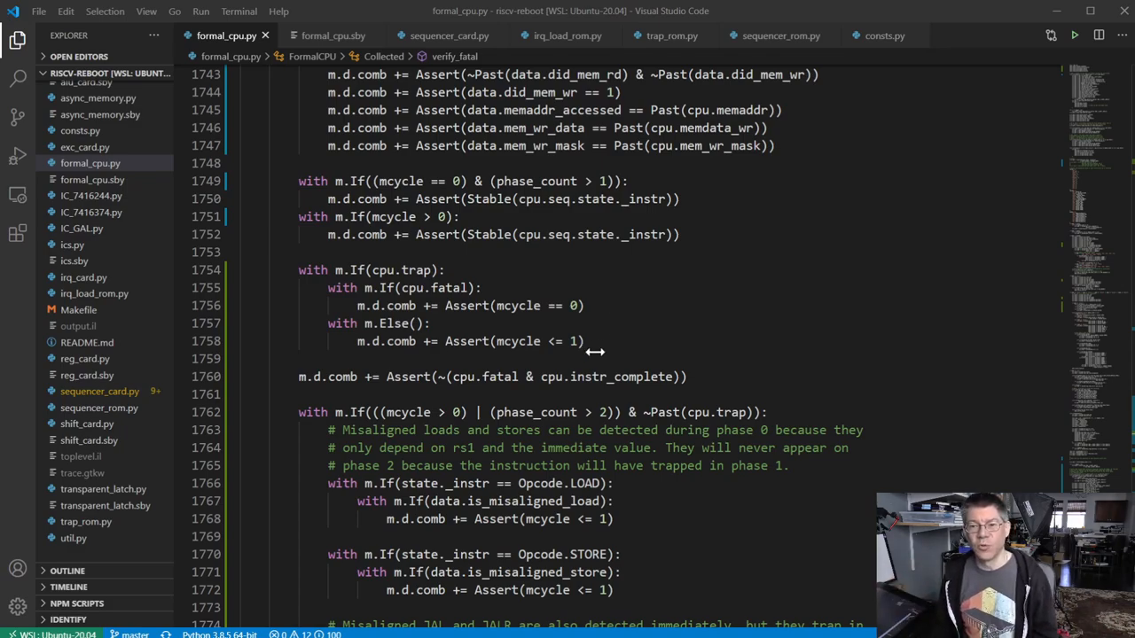
mouse_move(606, 345)
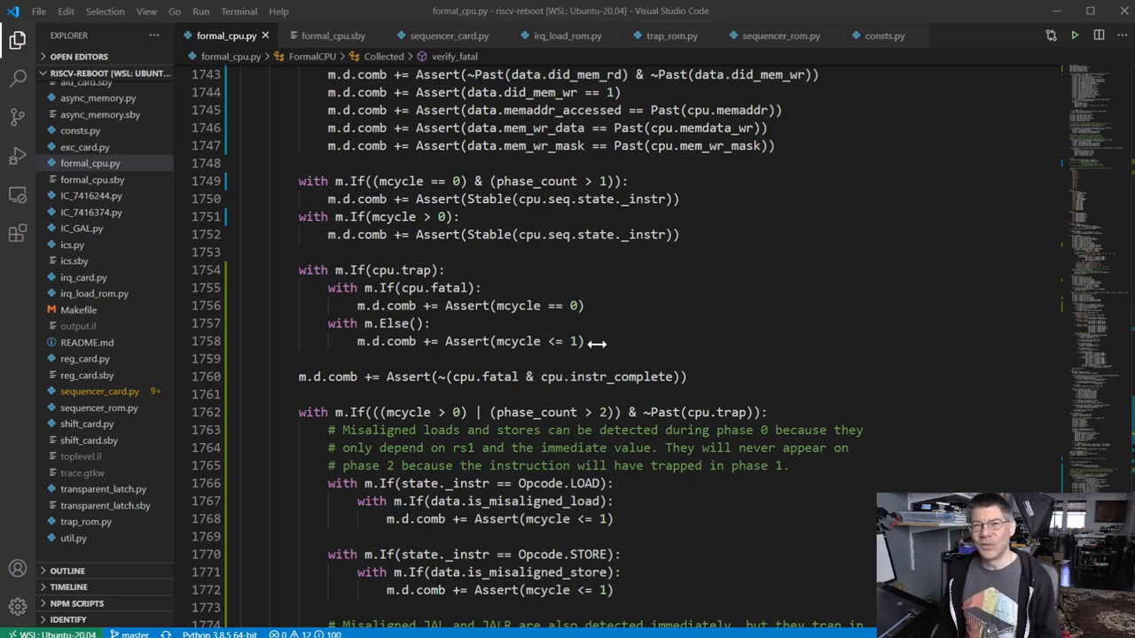
mouse_move(635, 358)
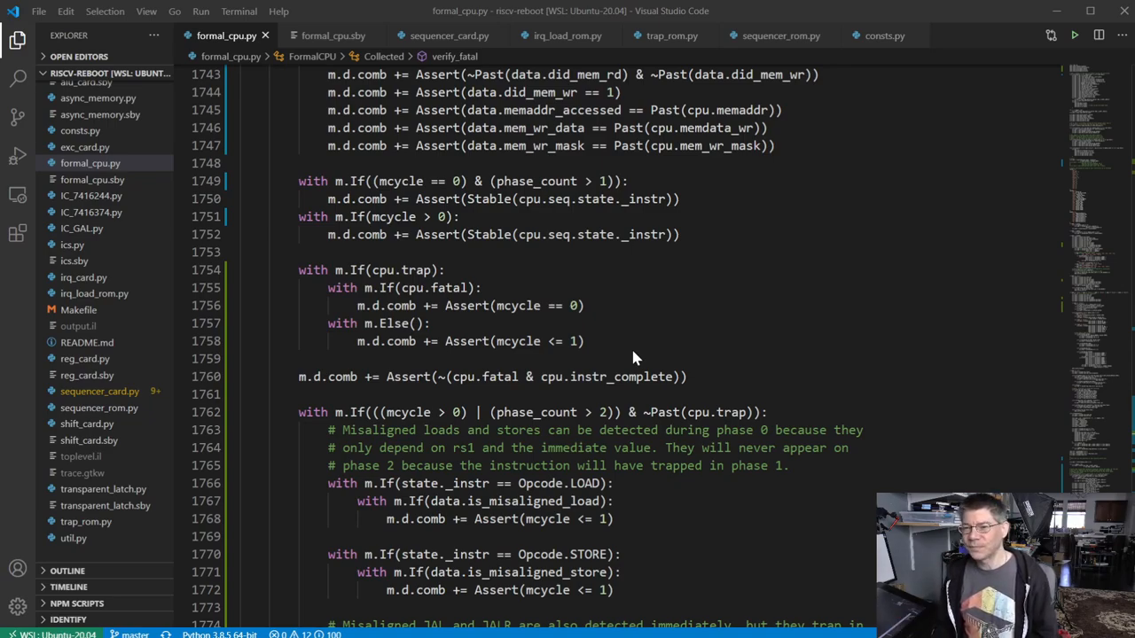
mouse_move(635, 344)
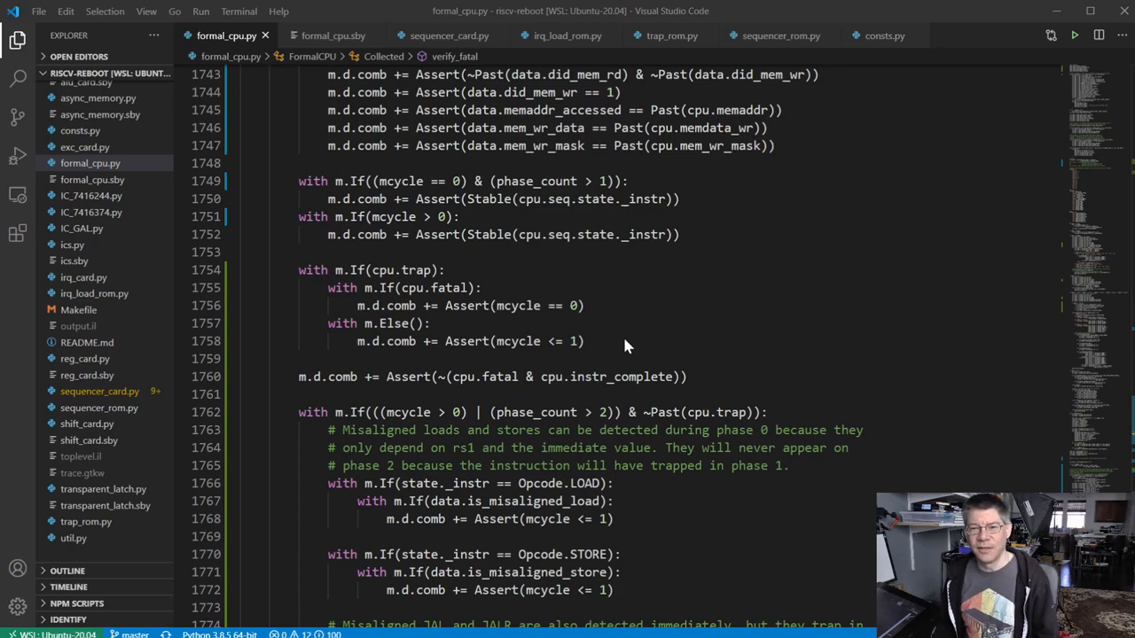
mouse_move(594, 310)
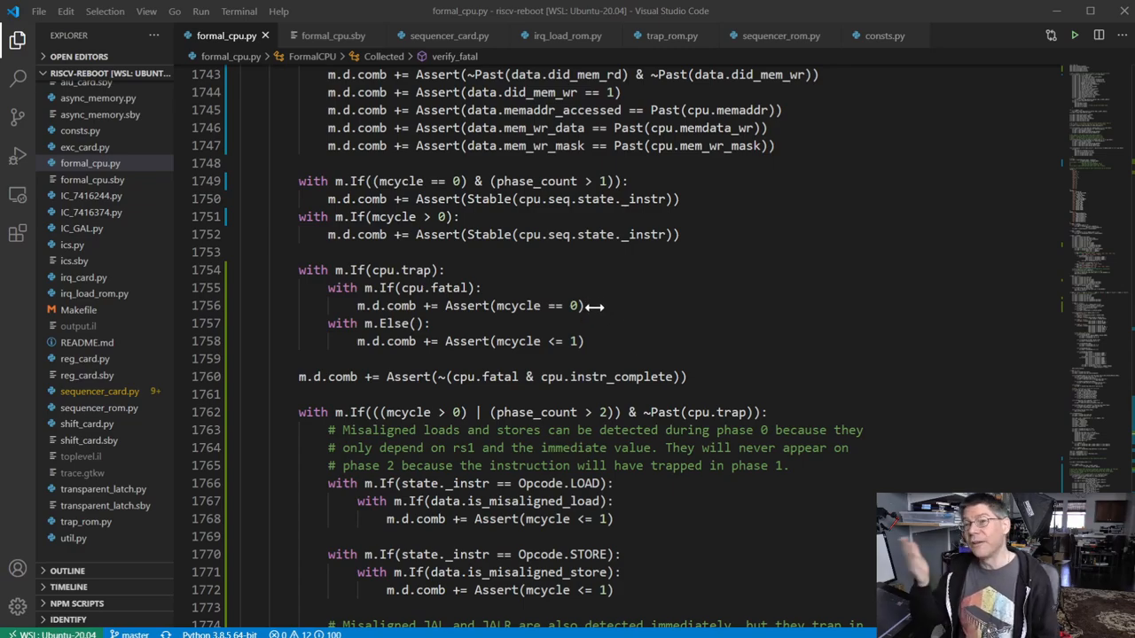
mouse_move(511, 284)
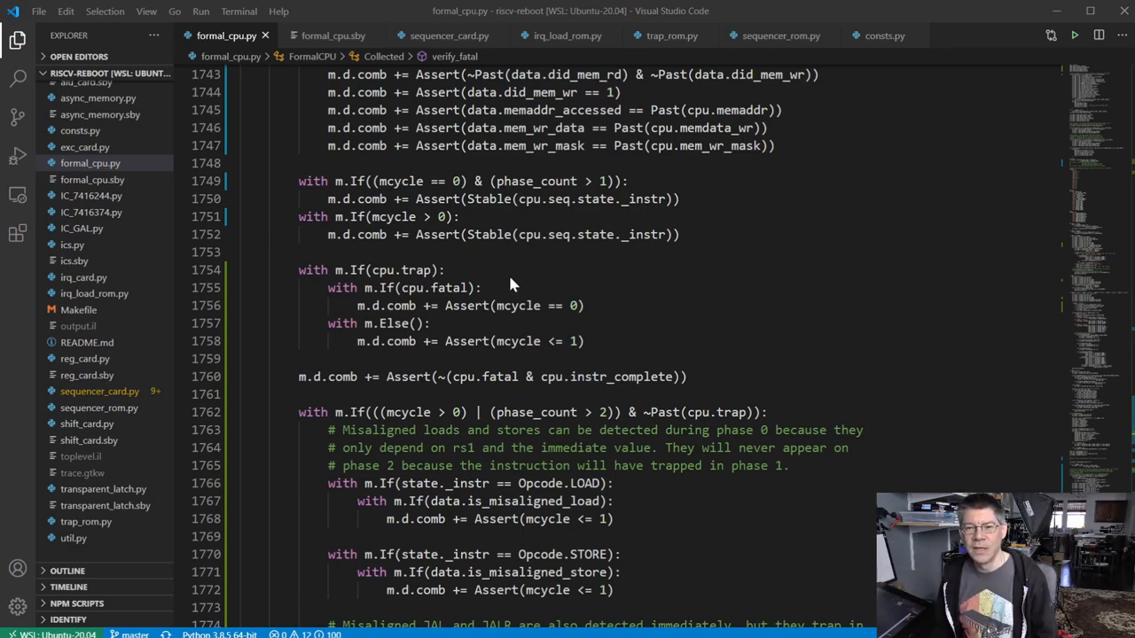
mouse_move(610, 327)
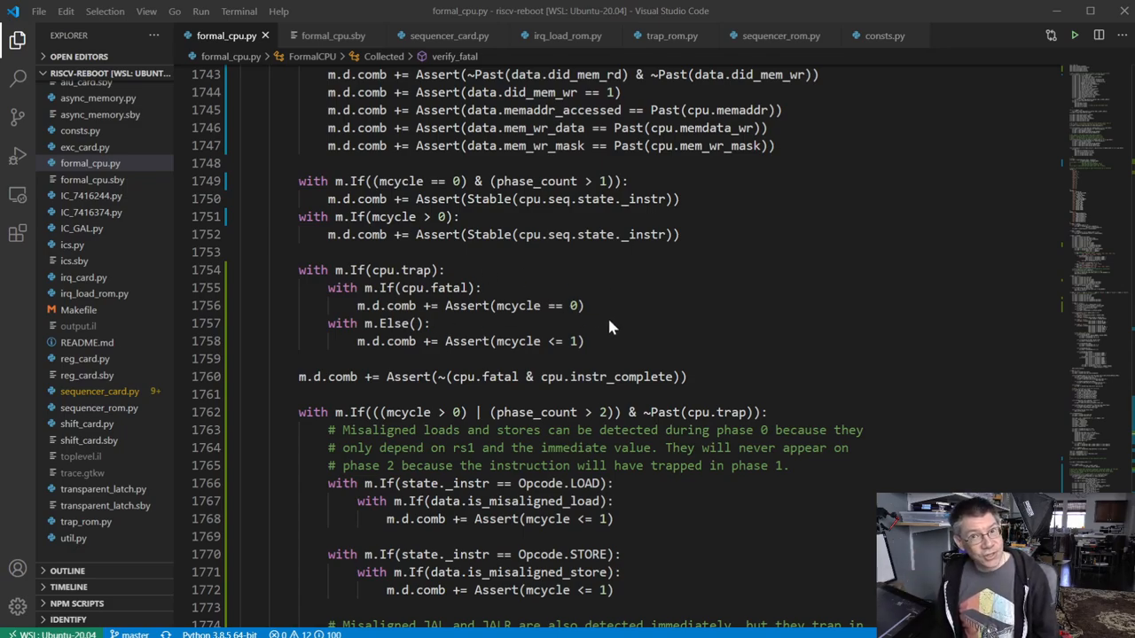
mouse_move(610, 313)
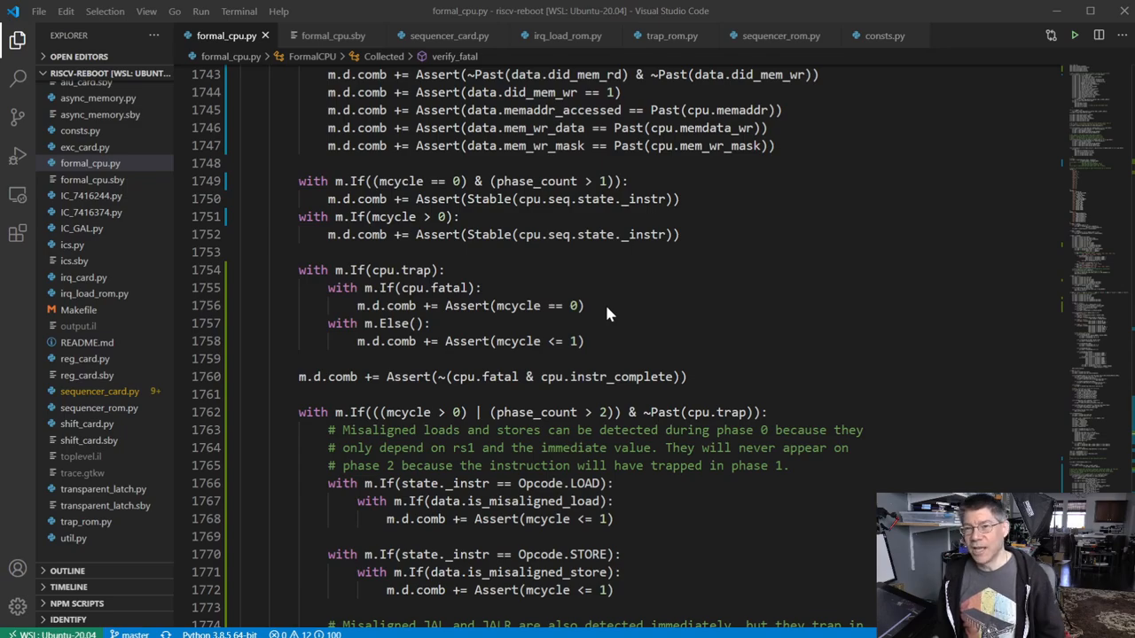
mouse_move(596, 310)
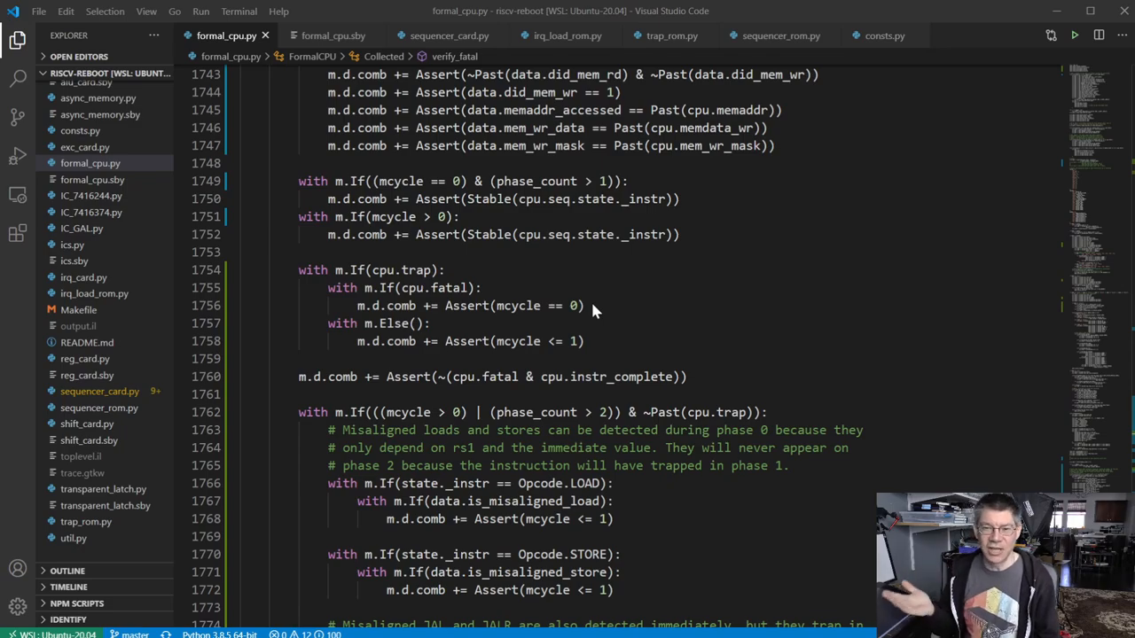
mouse_move(603, 308)
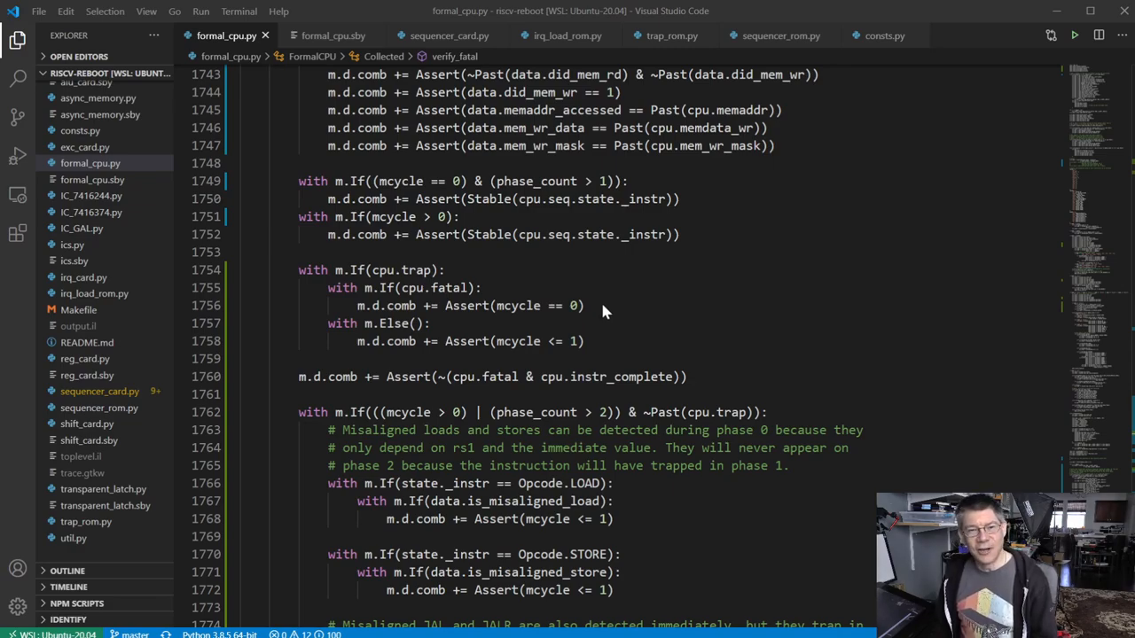
mouse_move(660, 257)
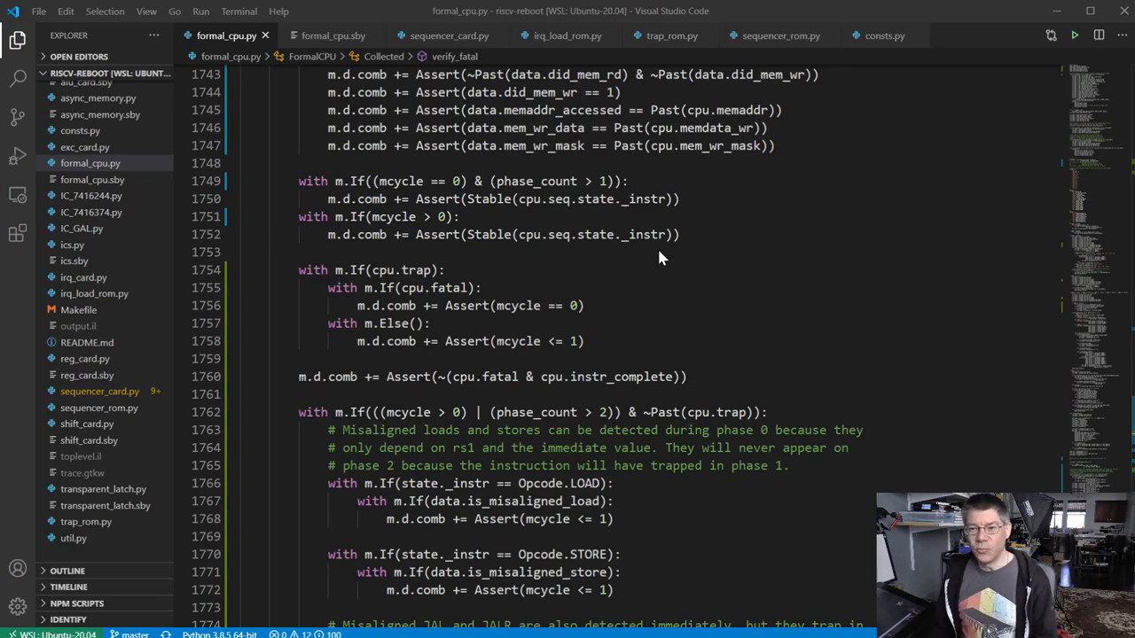
Step: Scroll formal_cpu.py up to the init_regs Assume loops and the 'Here start all the assertions' comment
scroll("down", 3)
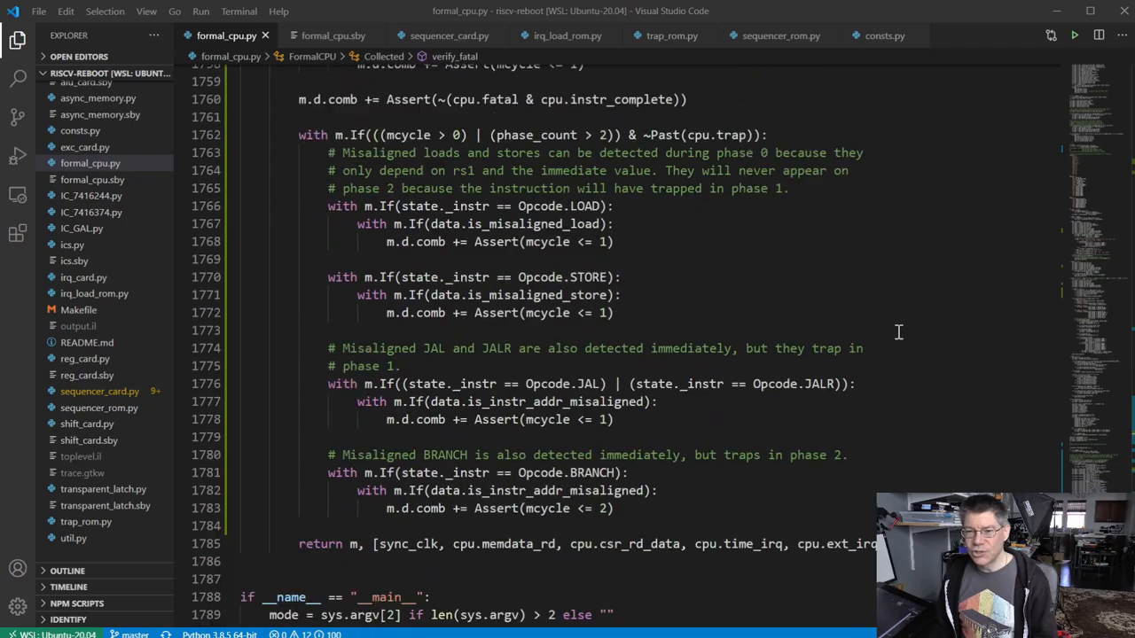
scroll("up", 3)
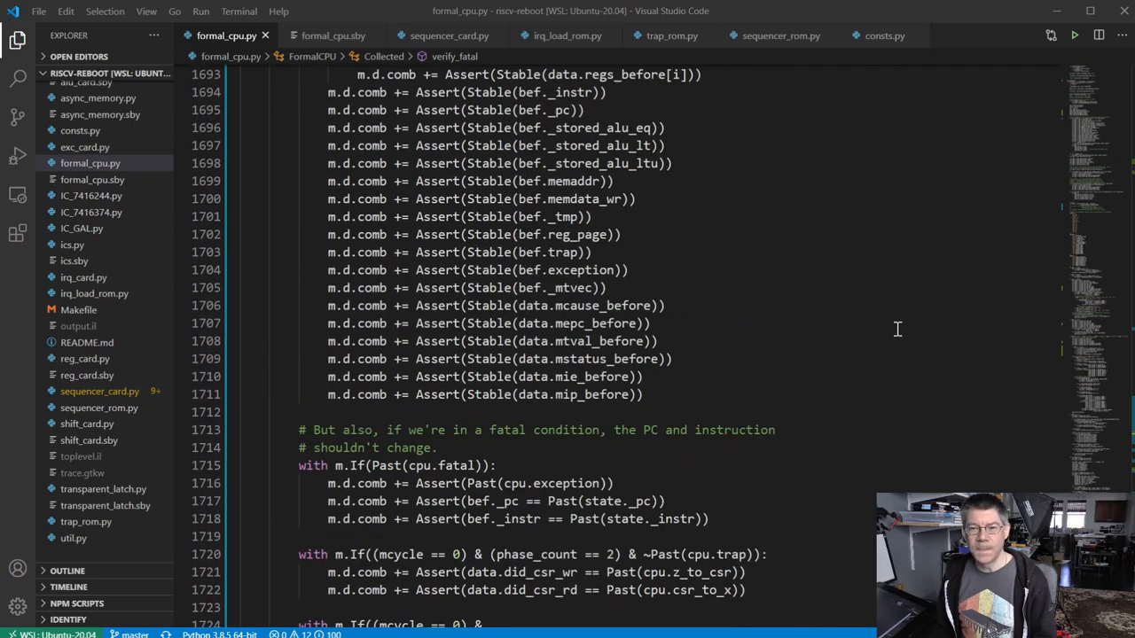
scroll("up", 3)
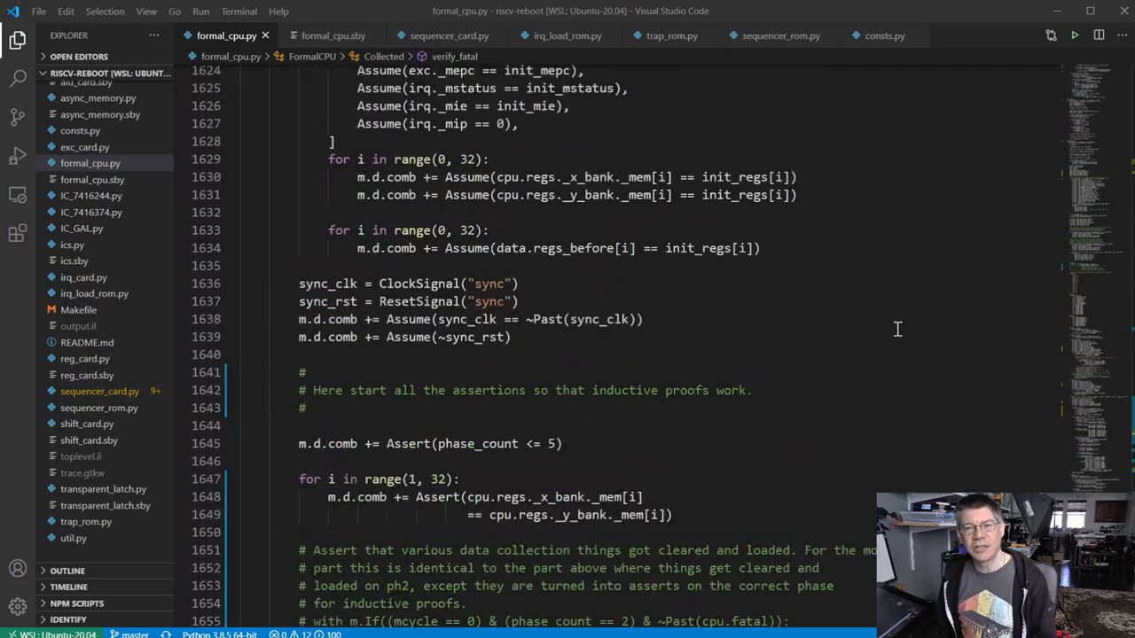
scroll("up", 3)
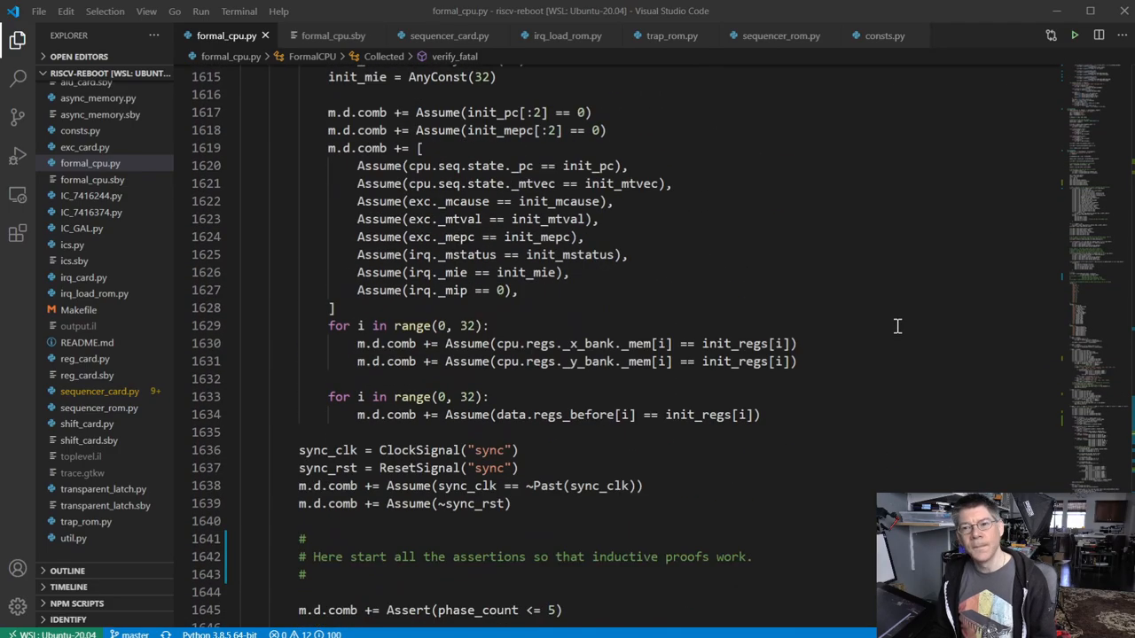
scroll("up", 3)
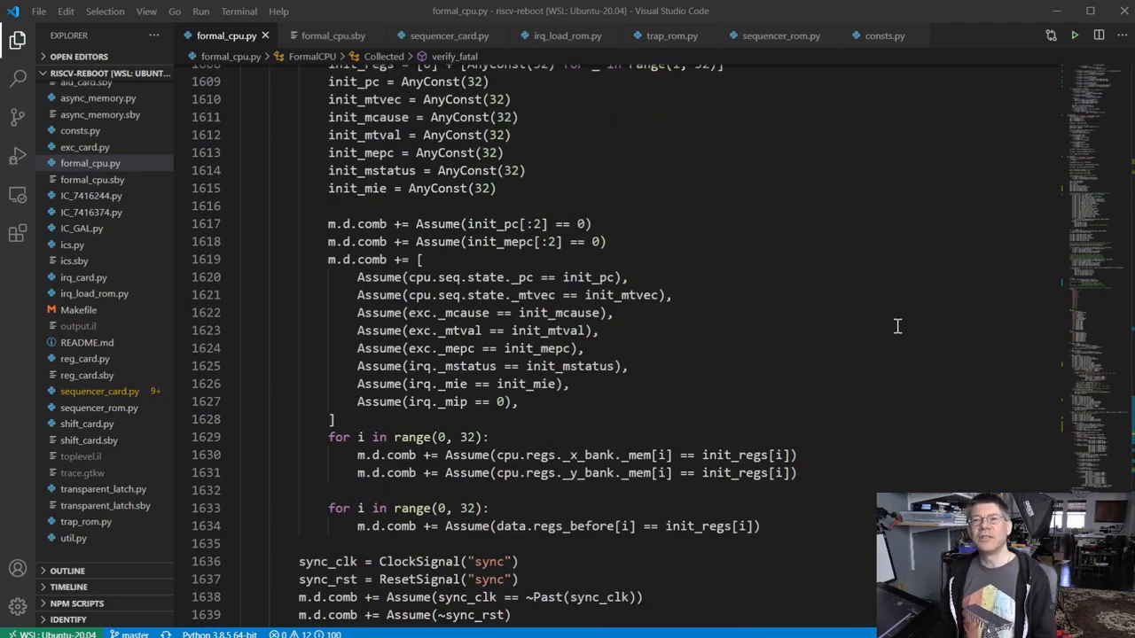
scroll("down", 3)
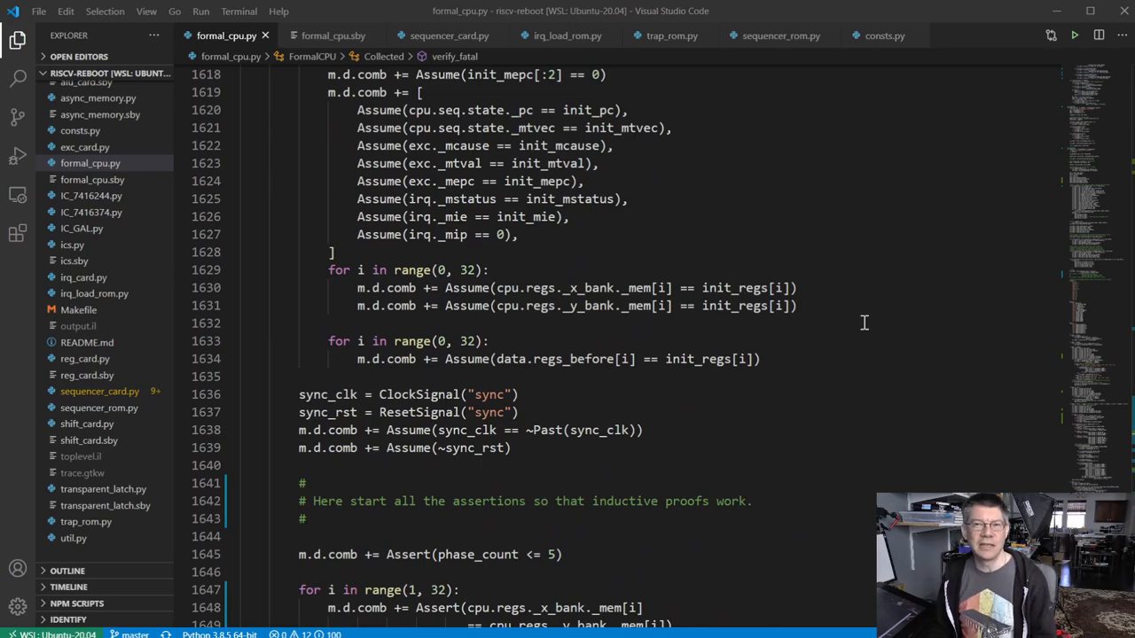
scroll("down", 3)
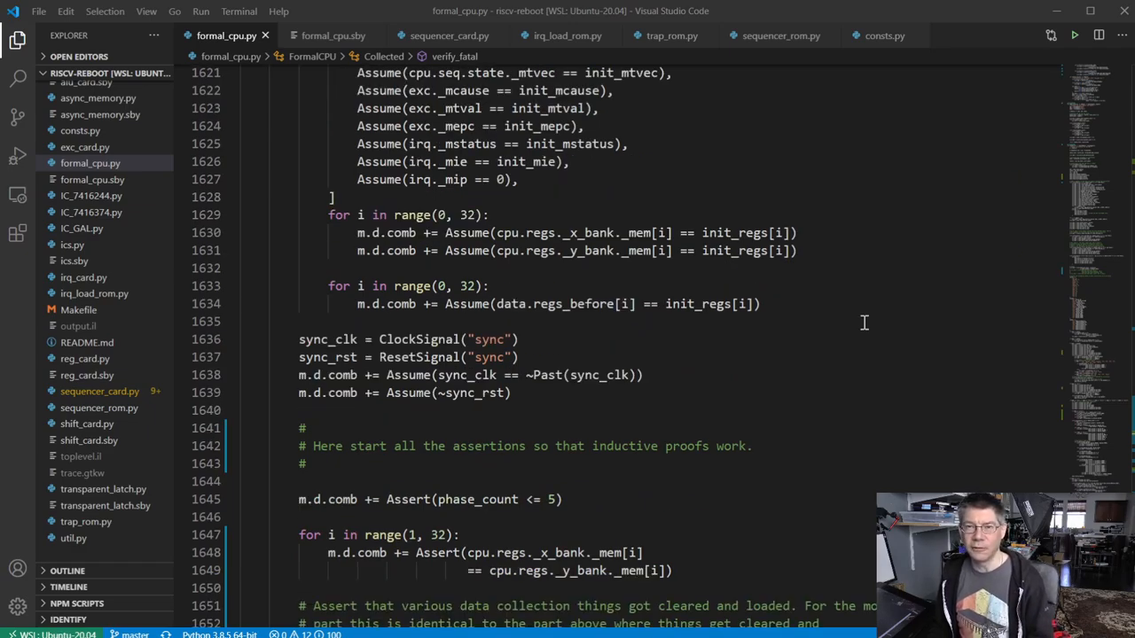
scroll("down", 3)
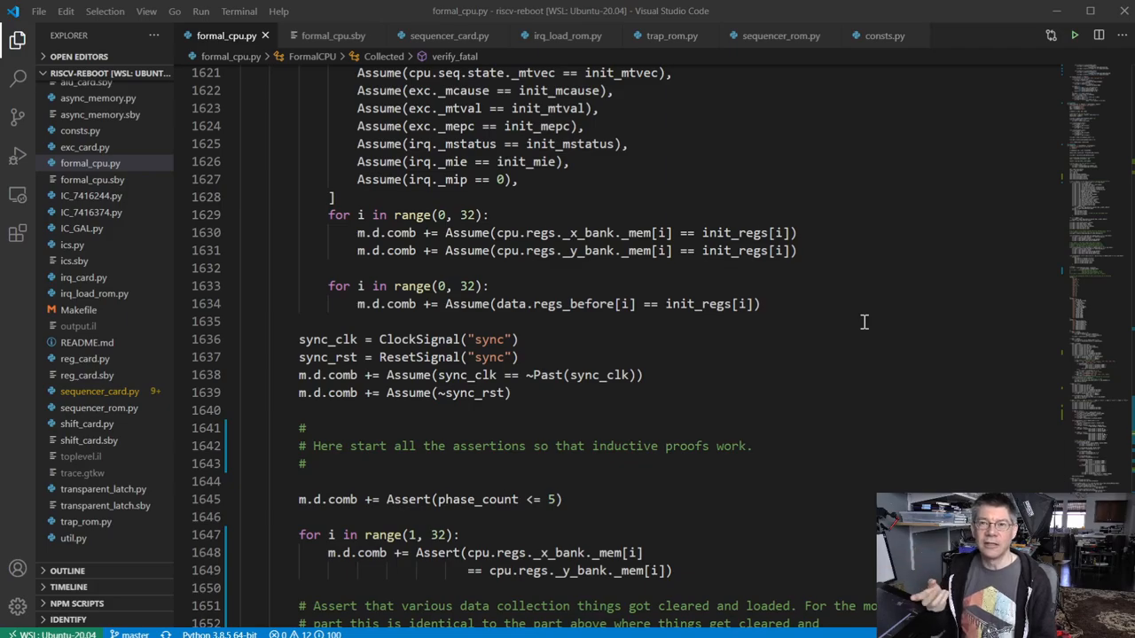
scroll("up", 3)
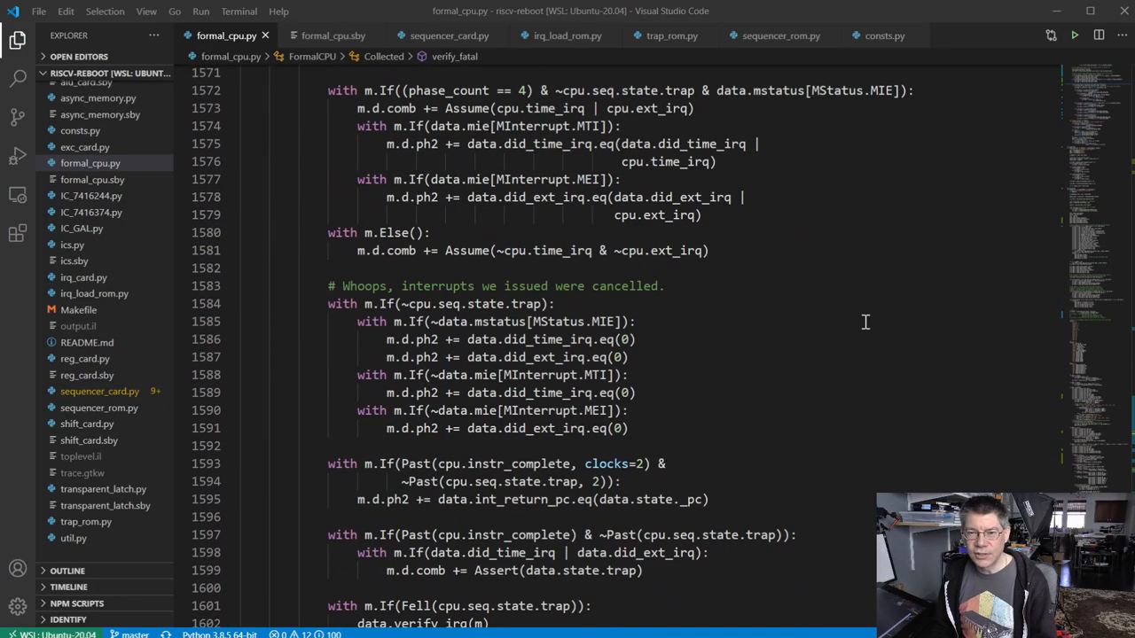
scroll("up", 3)
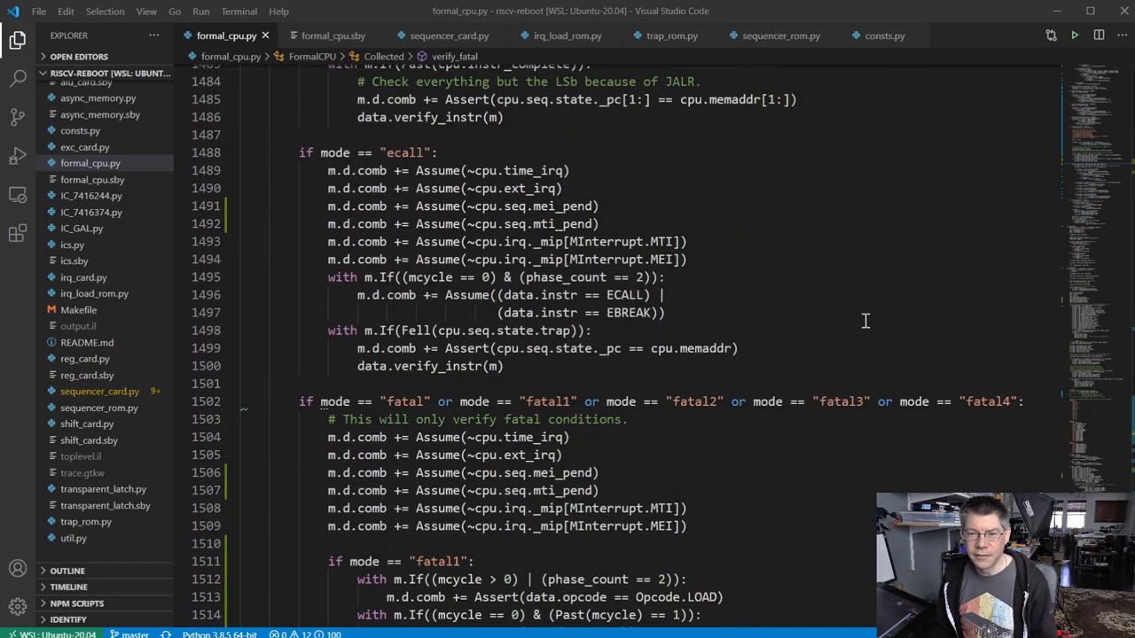
scroll("up", 3)
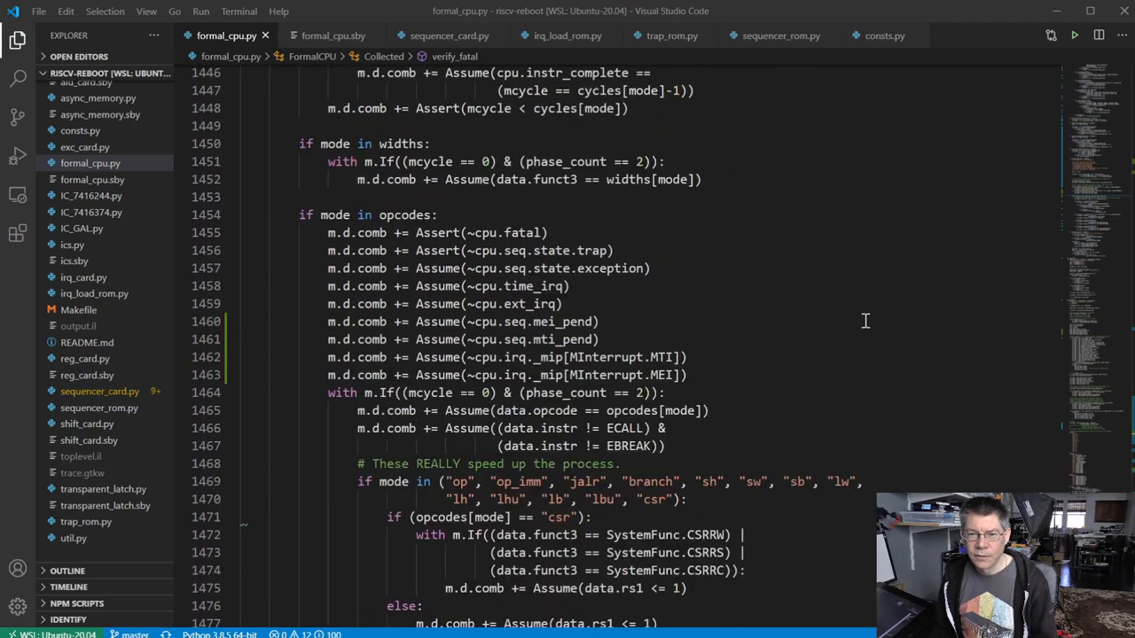
scroll("up", 3)
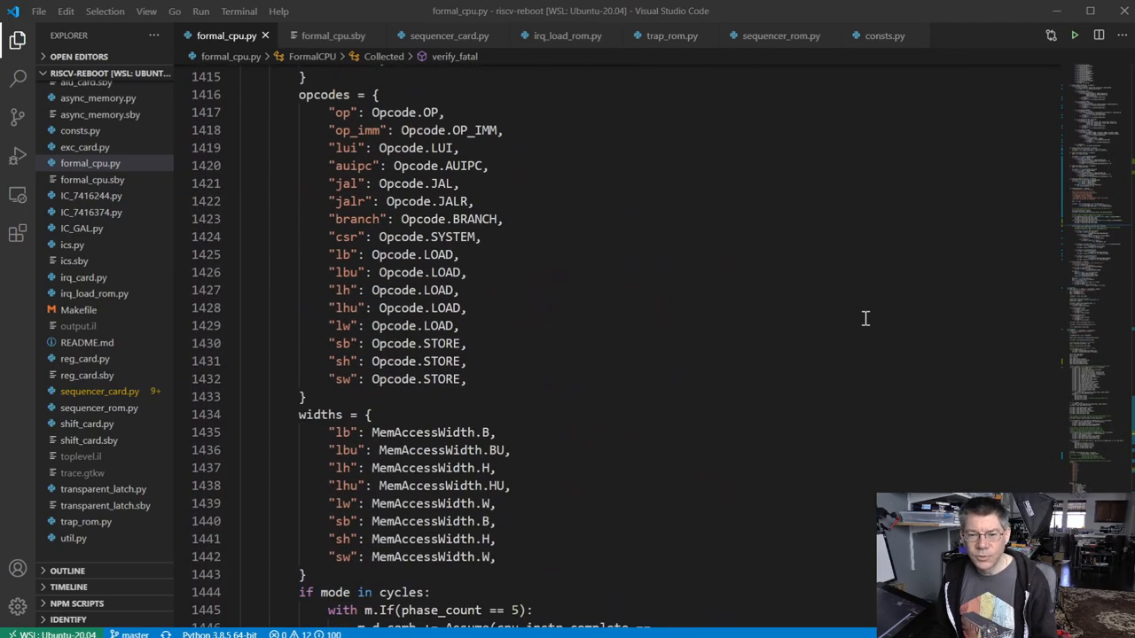
scroll("down", 3)
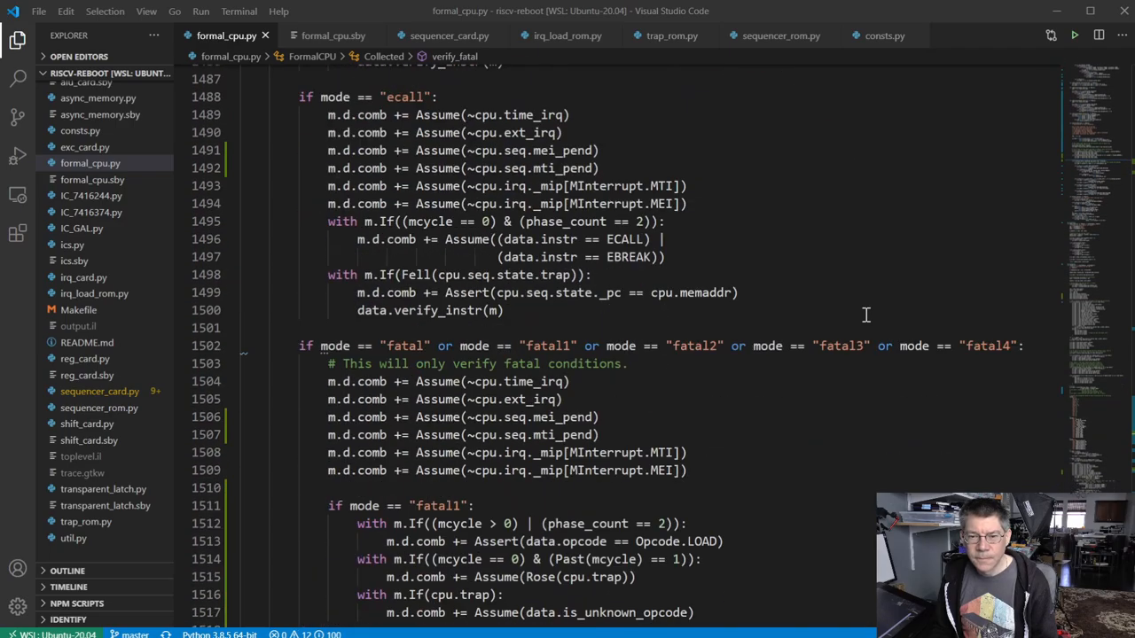
scroll("down", 3)
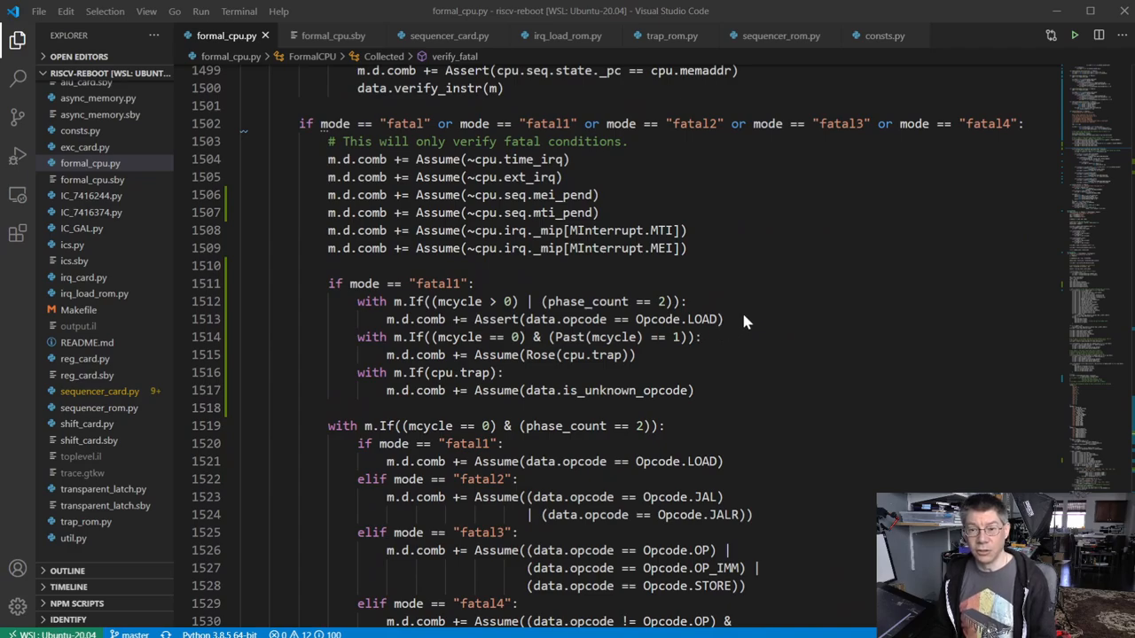
mouse_move(826, 331)
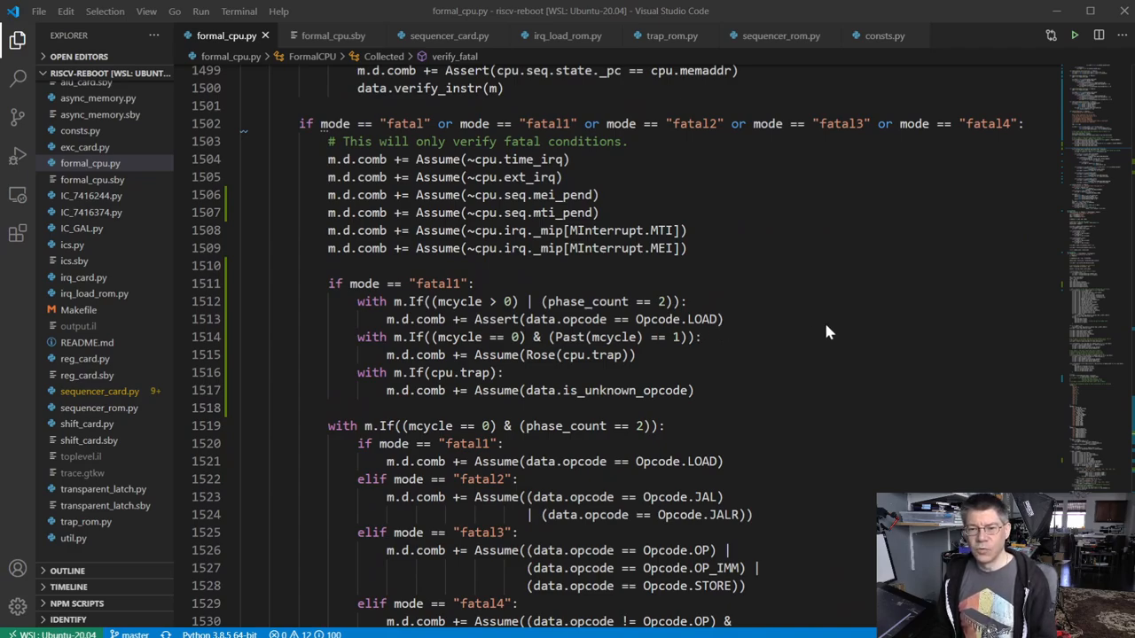
scroll("down", 3)
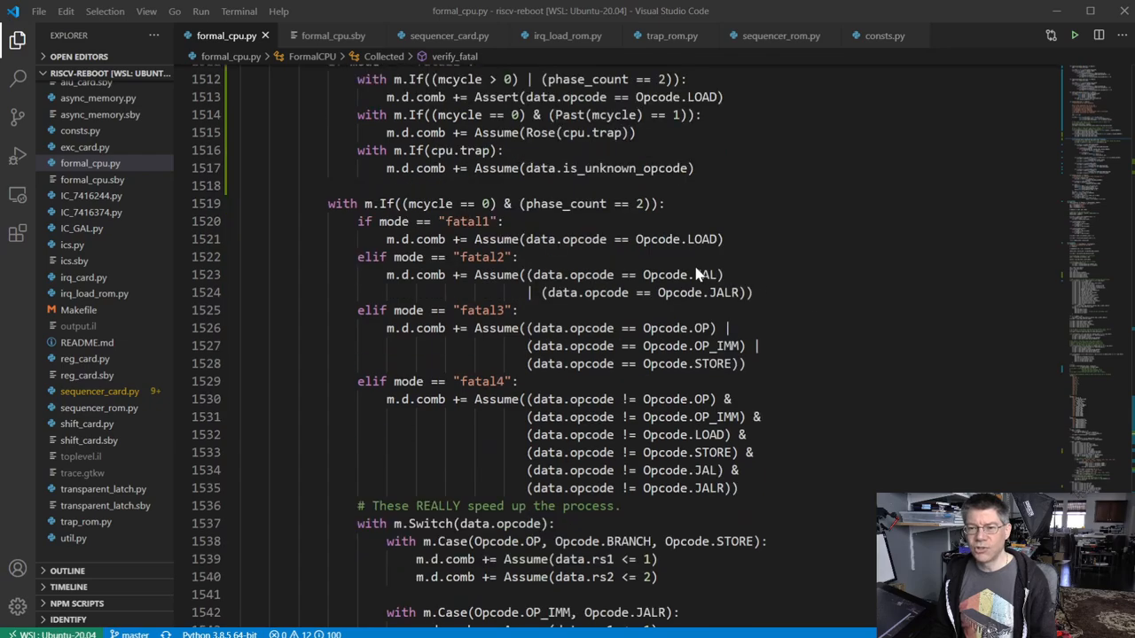
scroll("down", 3)
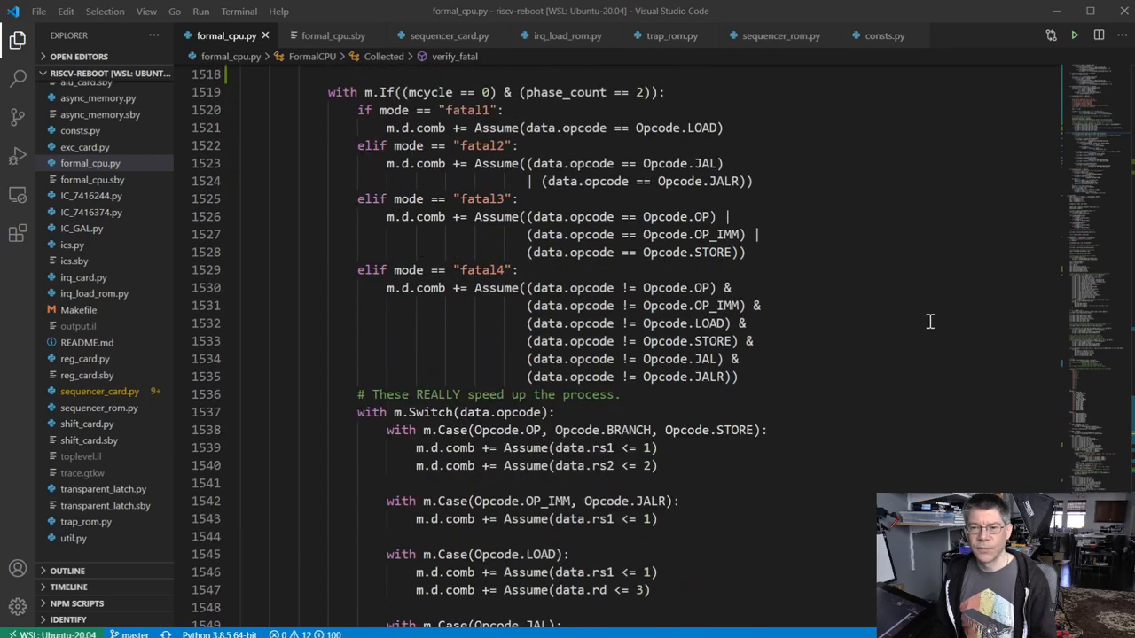
mouse_move(731, 252)
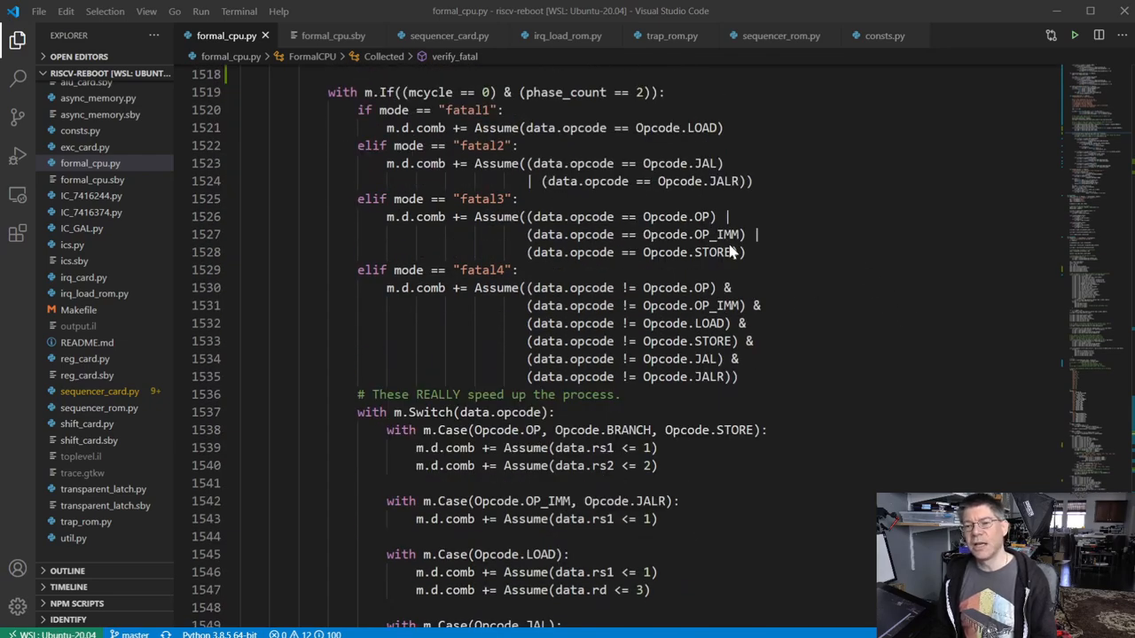
mouse_move(790, 259)
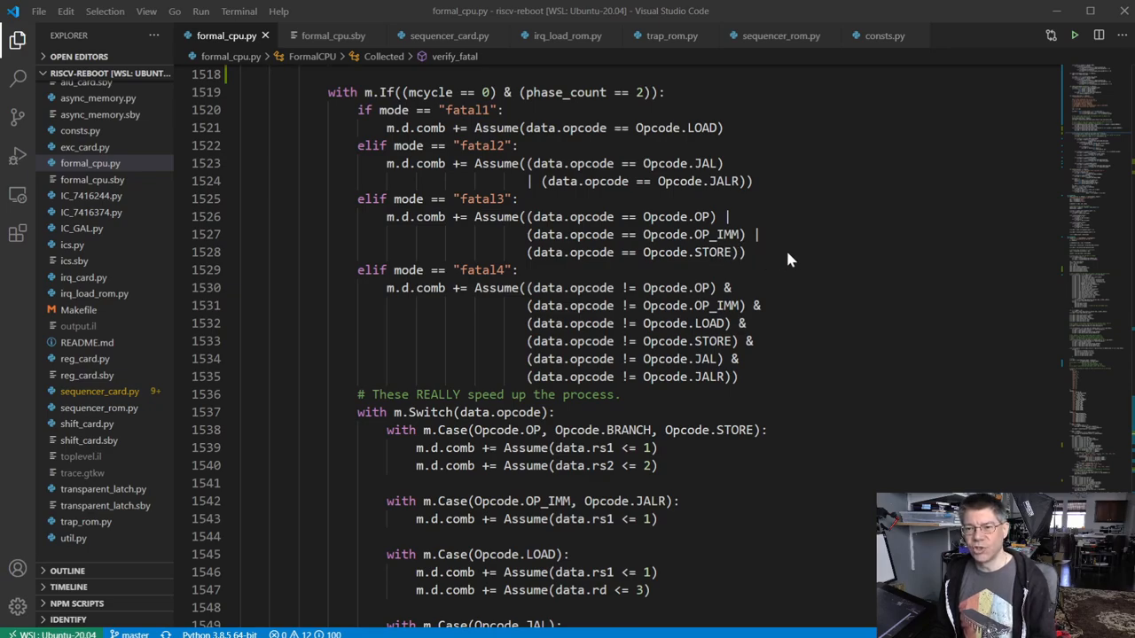
mouse_move(692, 213)
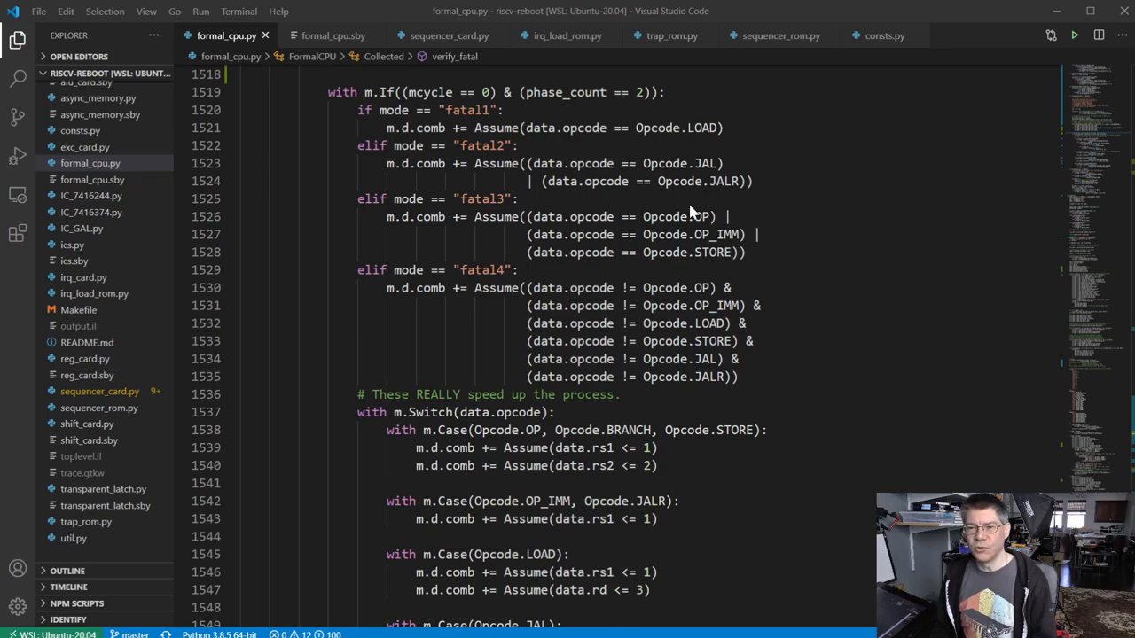
mouse_move(759, 234)
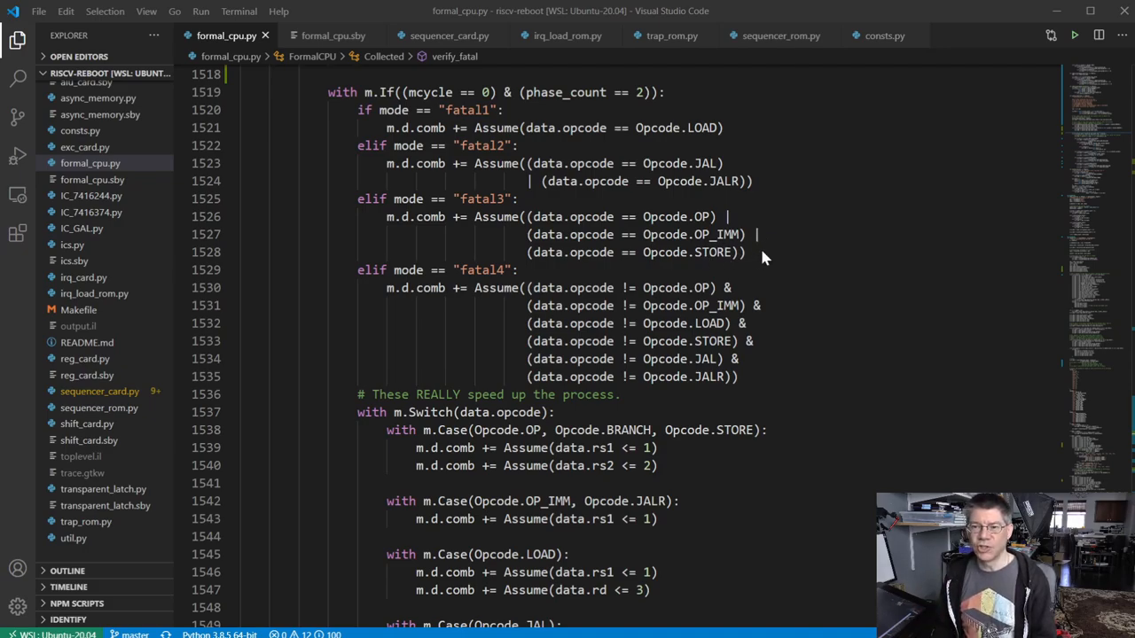
mouse_move(788, 236)
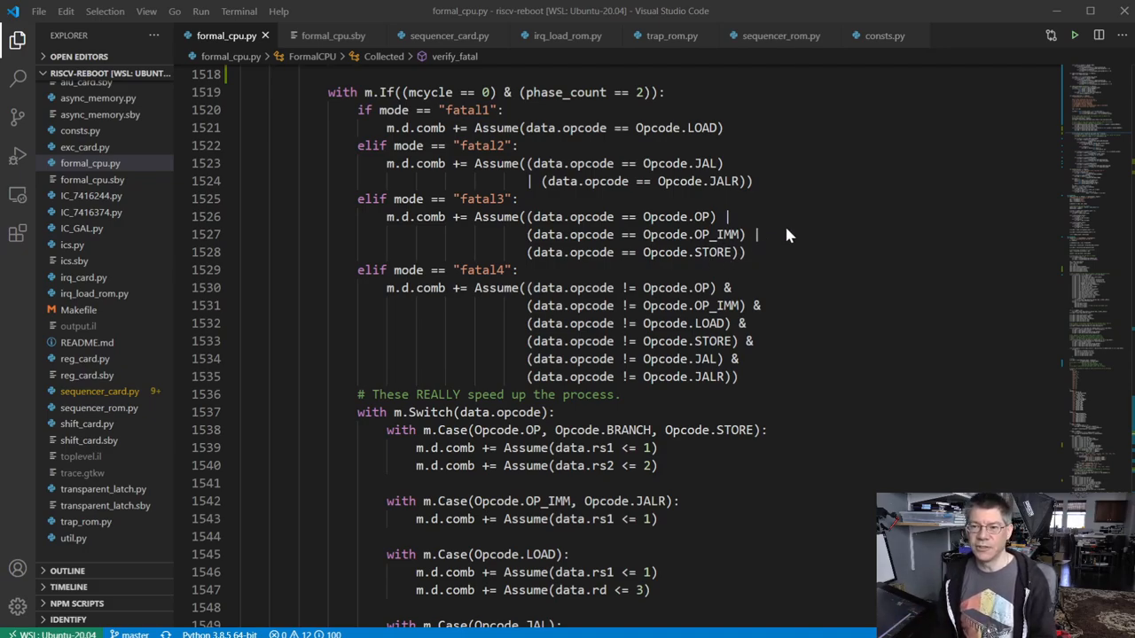
scroll("down", 3)
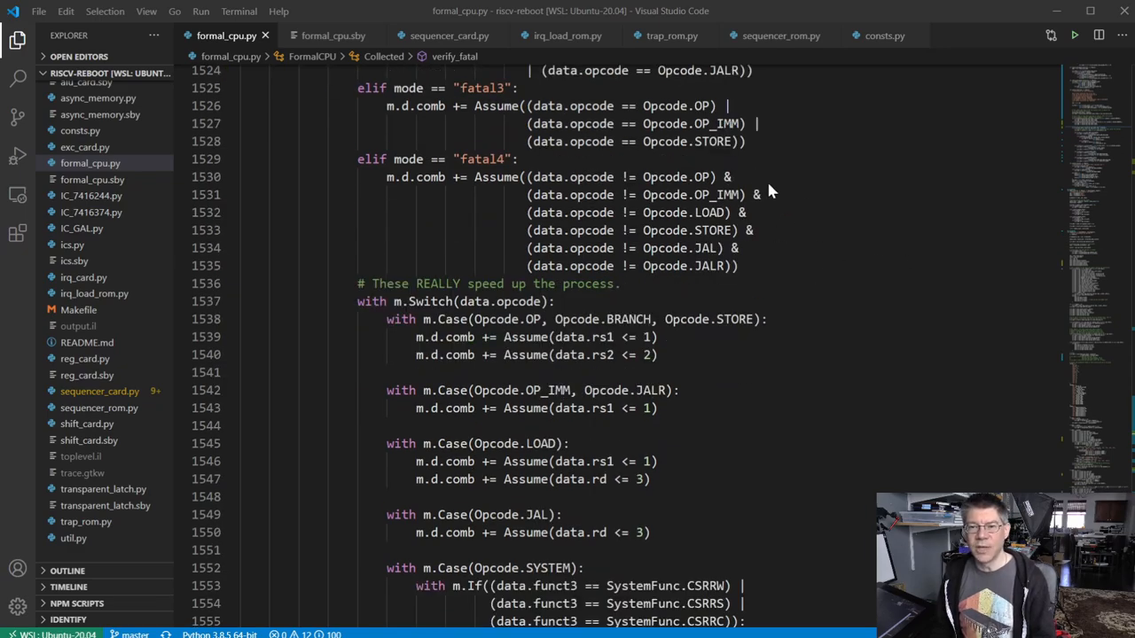
mouse_move(791, 220)
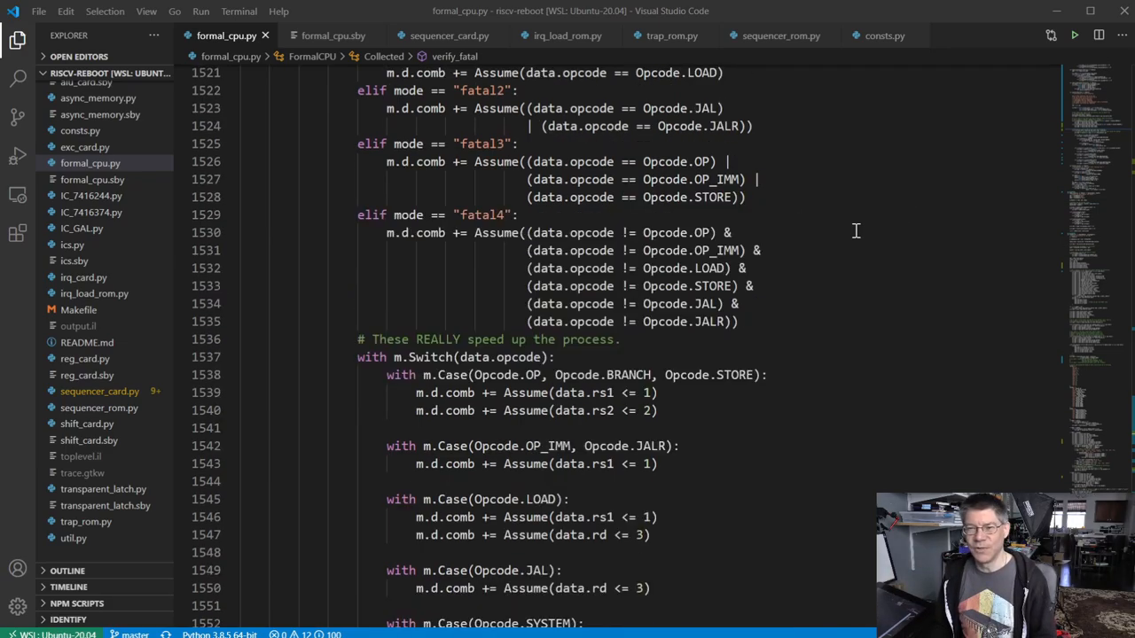
scroll("up", 3)
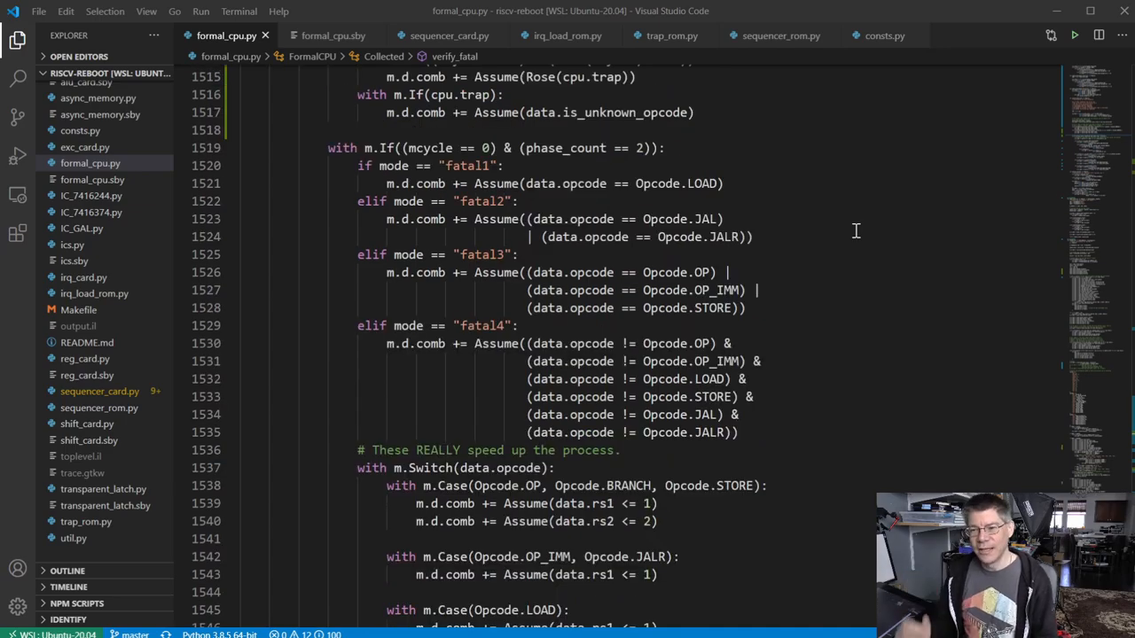
mouse_move(833, 246)
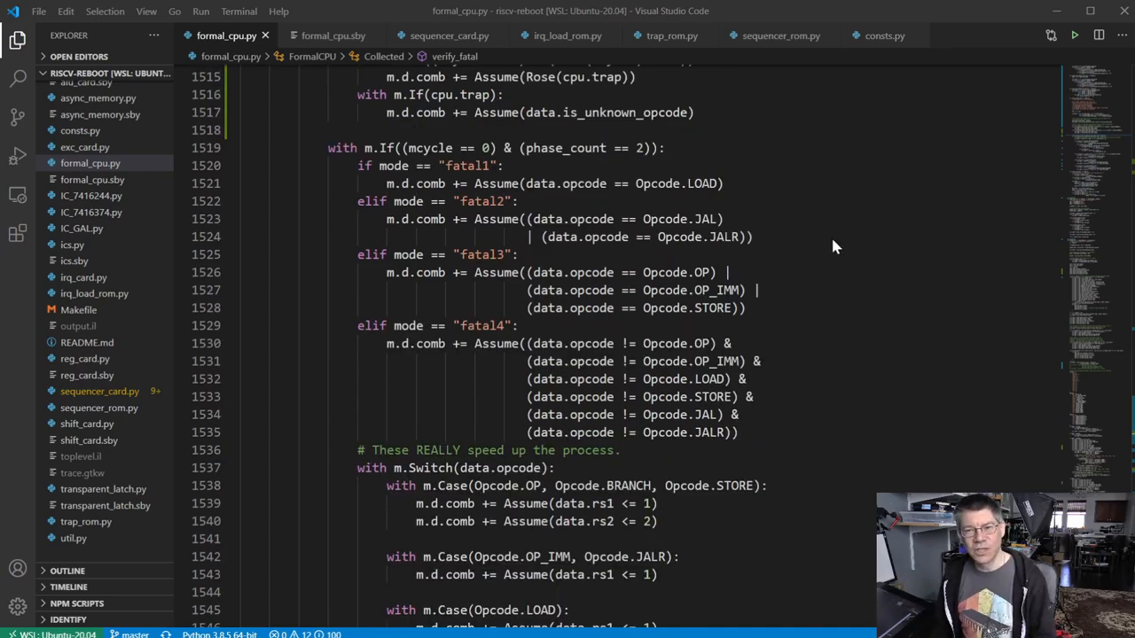
scroll("up", 3)
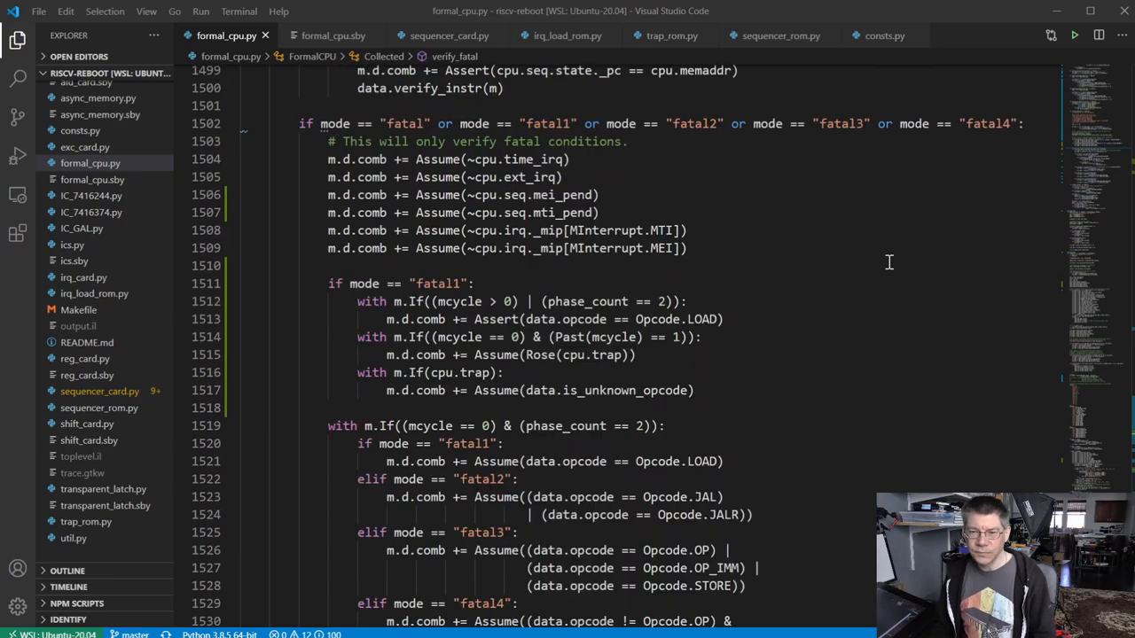
scroll("up", 3)
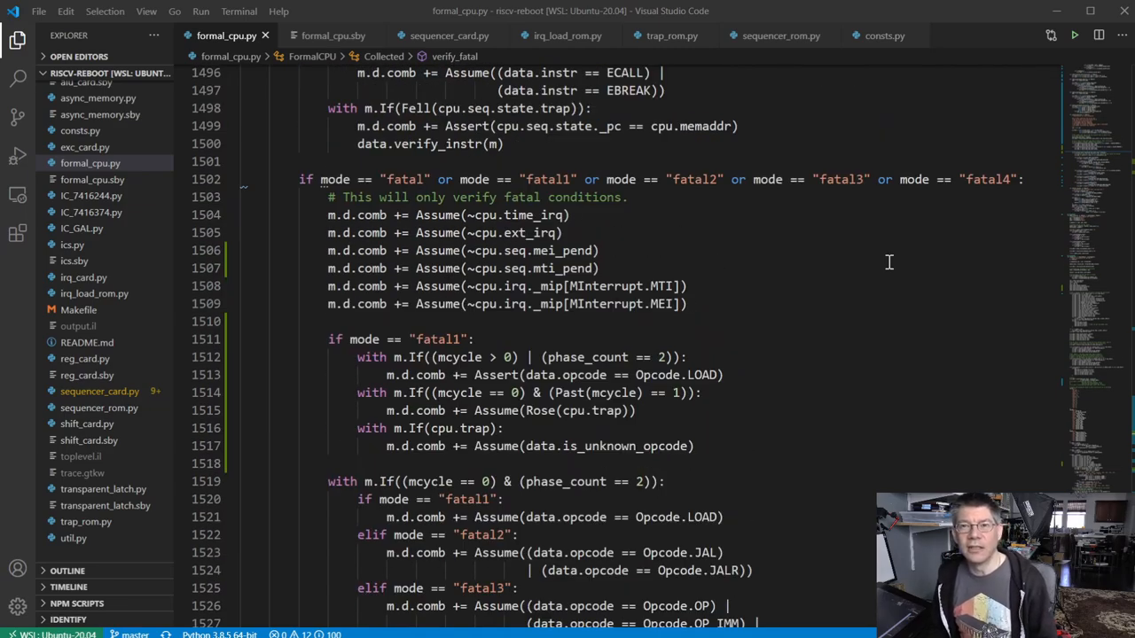
scroll("down", 3)
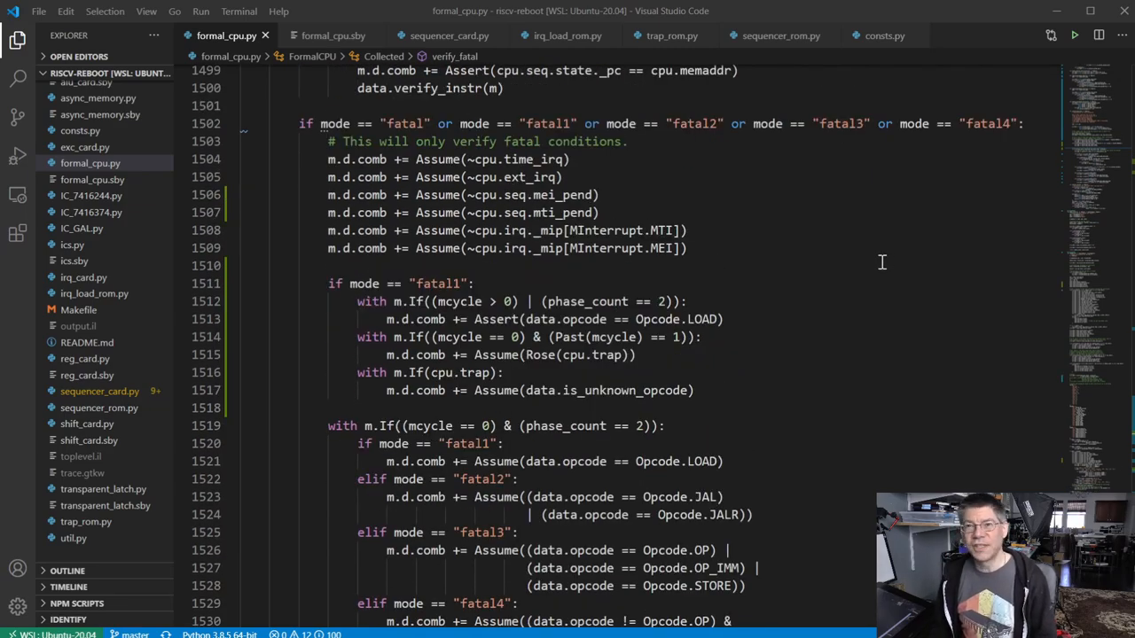
scroll("down", 3)
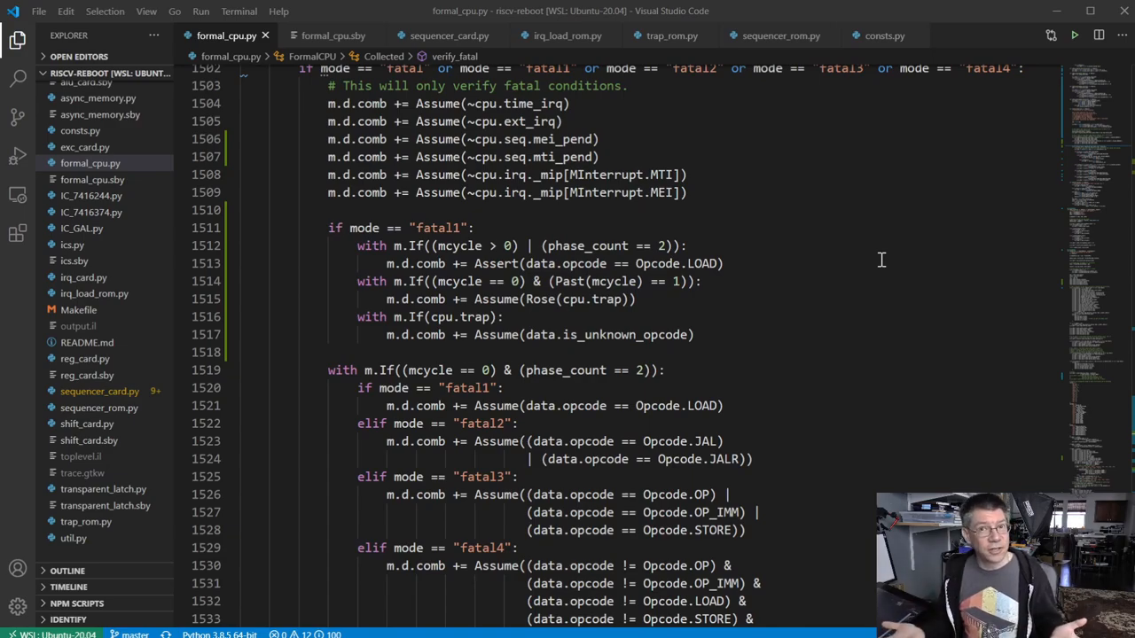
scroll("up", 3)
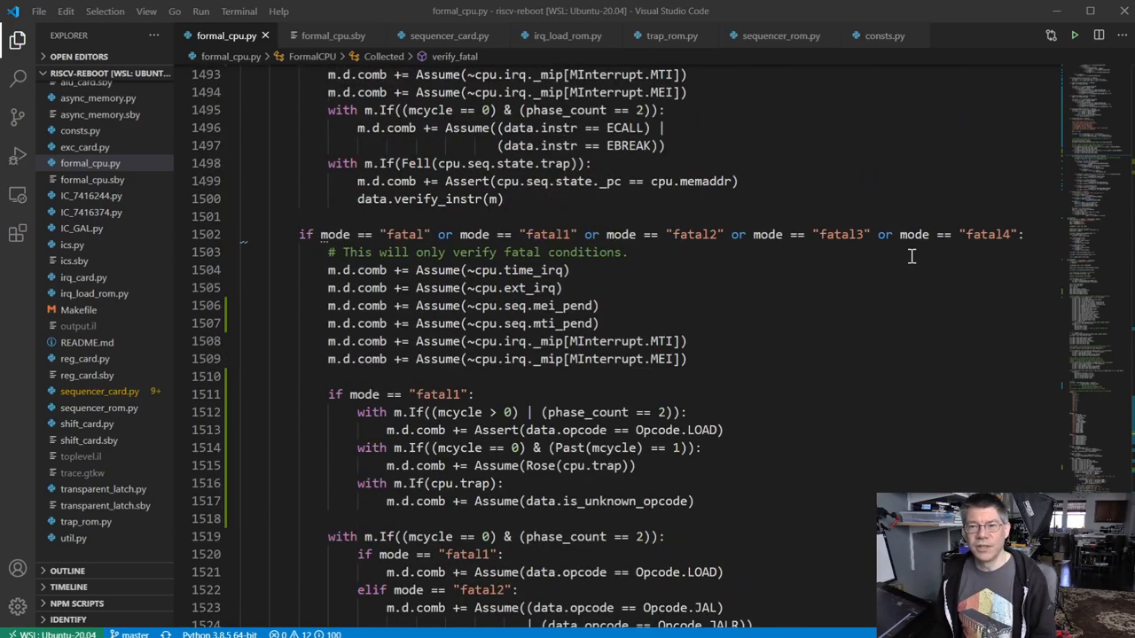
mouse_move(754, 256)
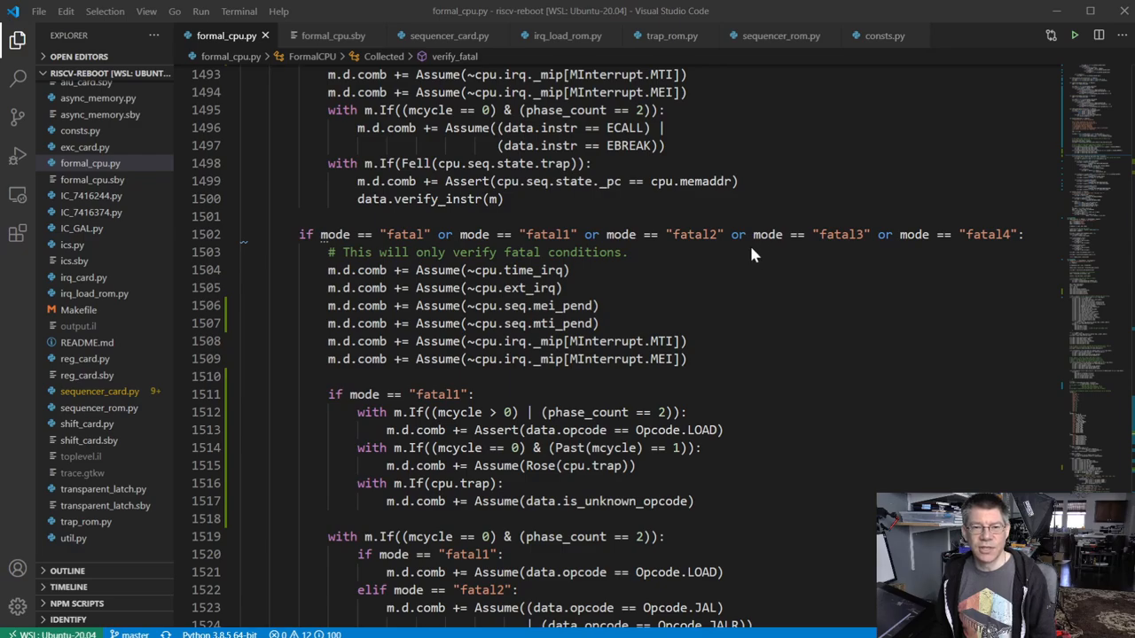
mouse_move(92, 153)
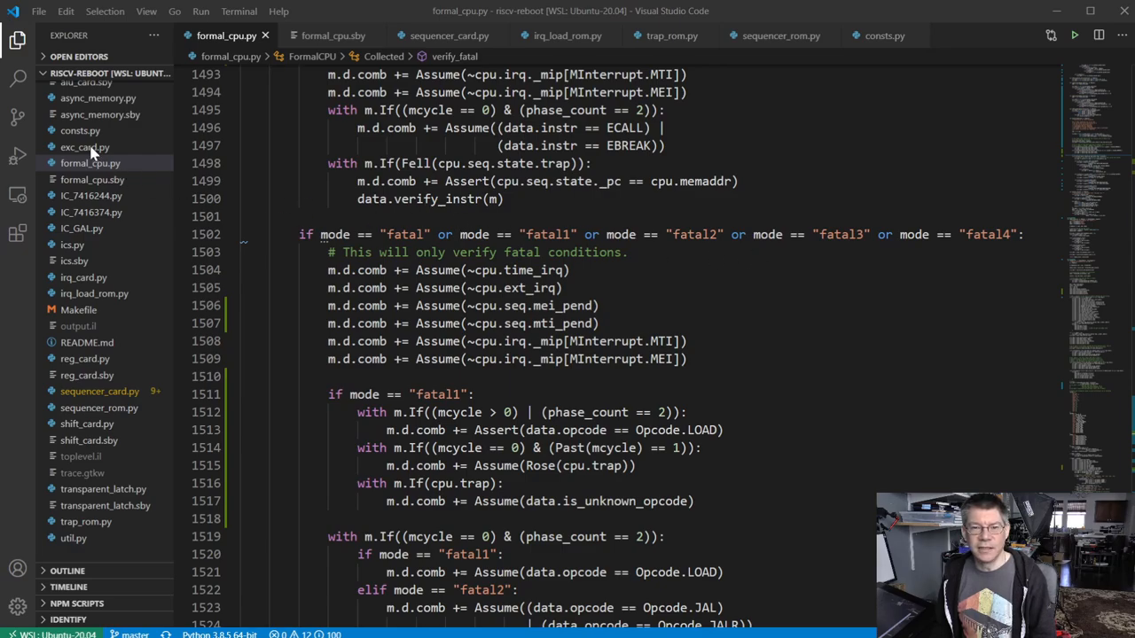
Step: Open exc_card.py from the Explorer and highlight MTVAL in its MCAUSE/MEPC/MTVAL docstring
left_click(518, 216)
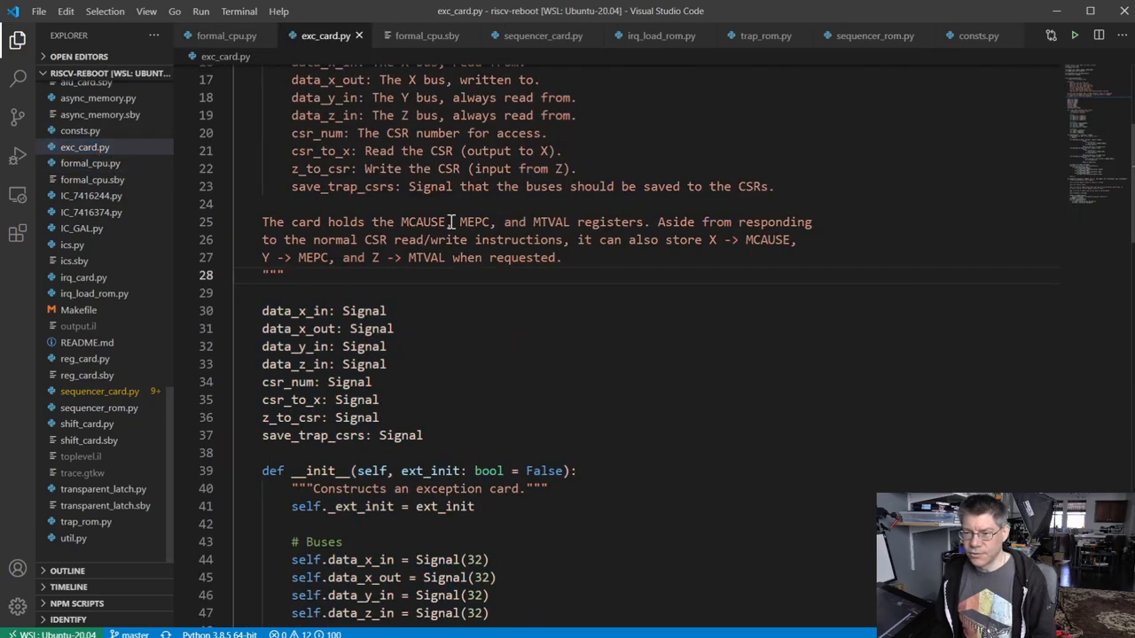
scroll("down", 3)
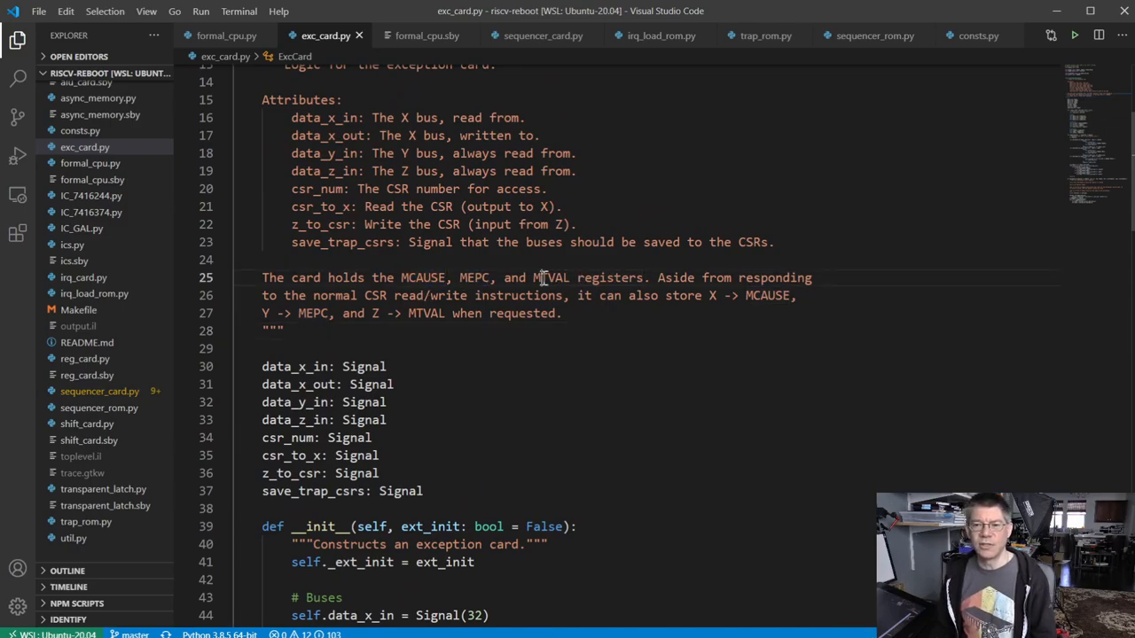
double_click(552, 277)
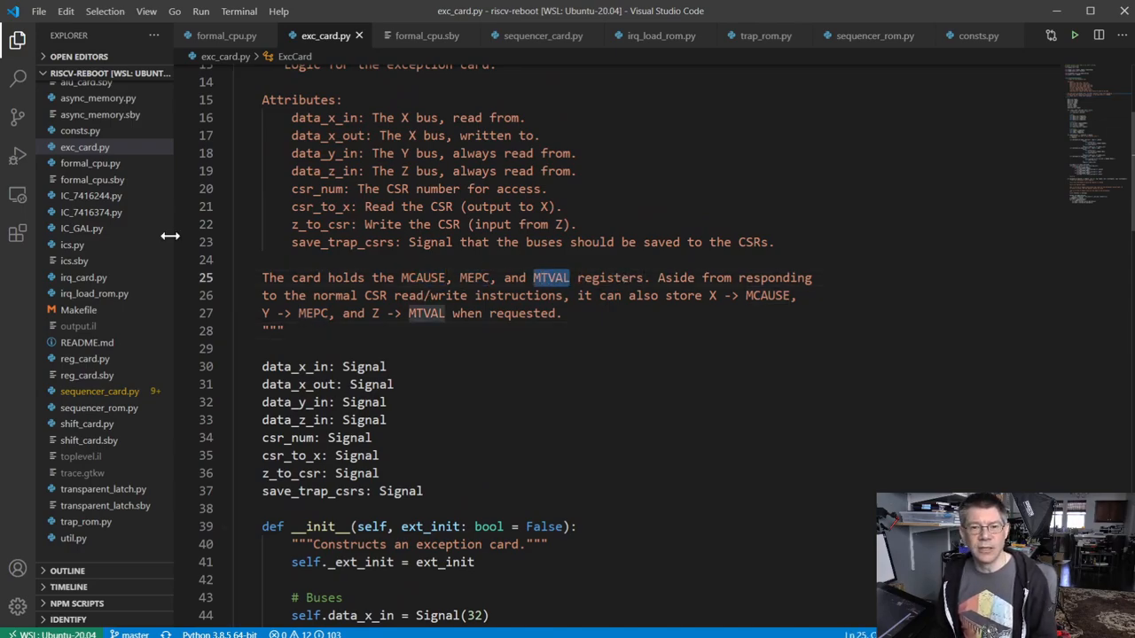
mouse_move(75, 259)
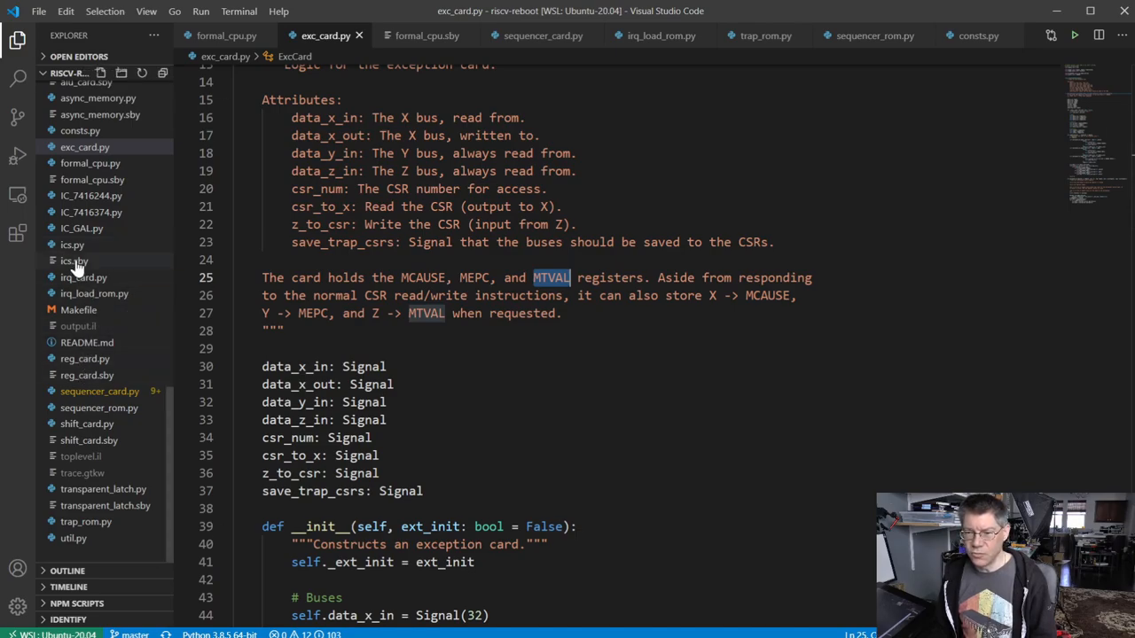
Step: Open irq_card.py, highlight MIP in its MSTATUS/MIE/MIP docstring, and review the signal definitions
left_click(83, 277)
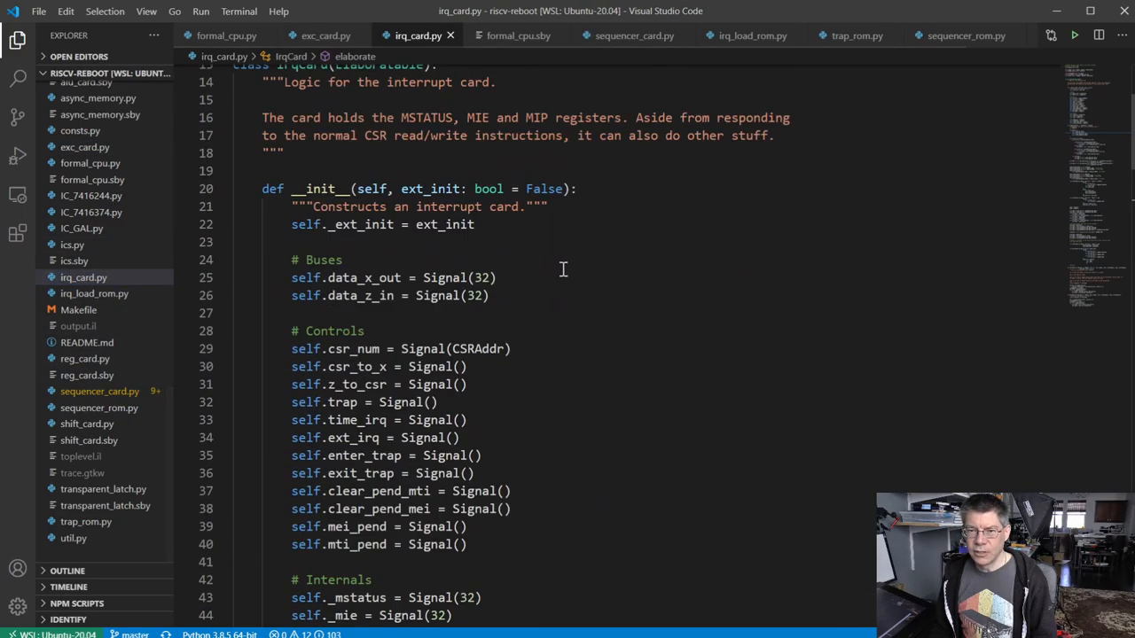
scroll("up", 3)
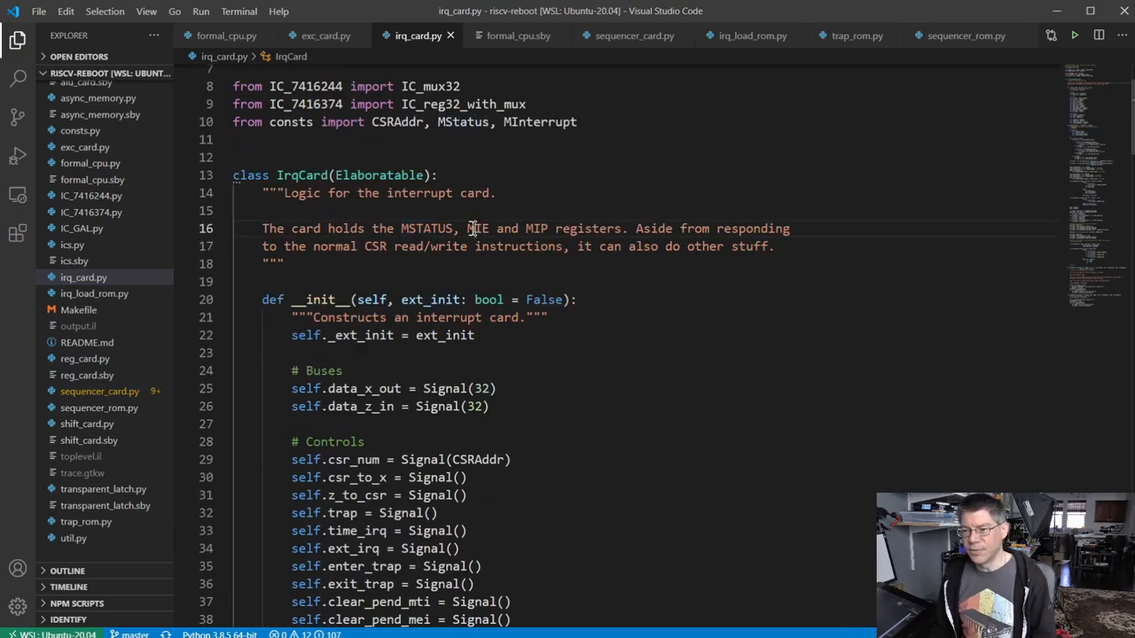
double_click(535, 227)
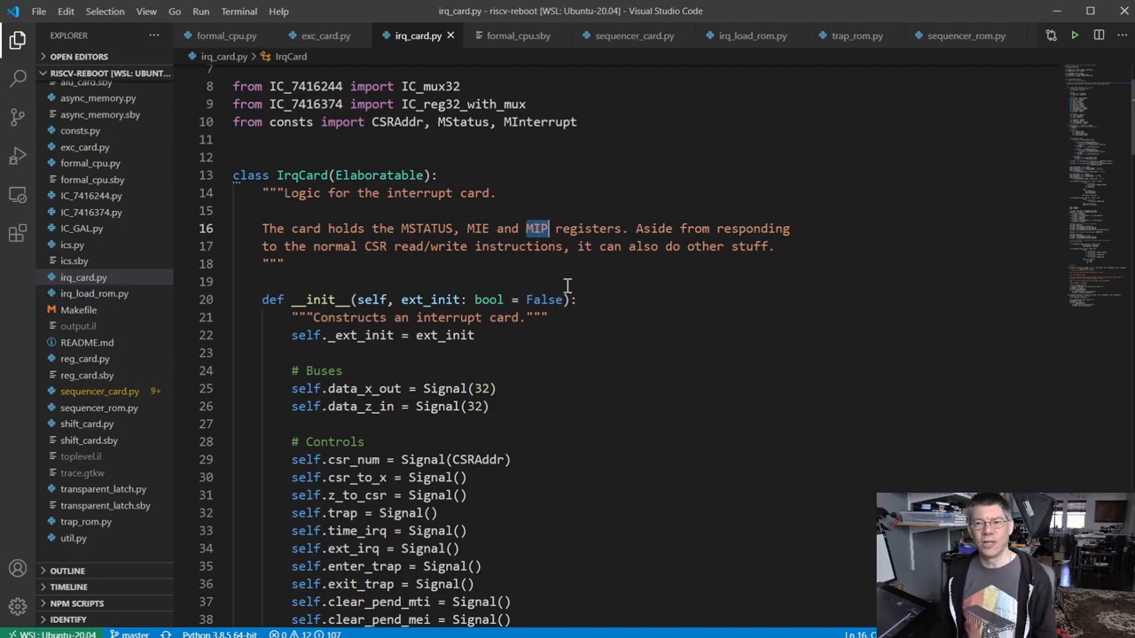
mouse_move(555, 284)
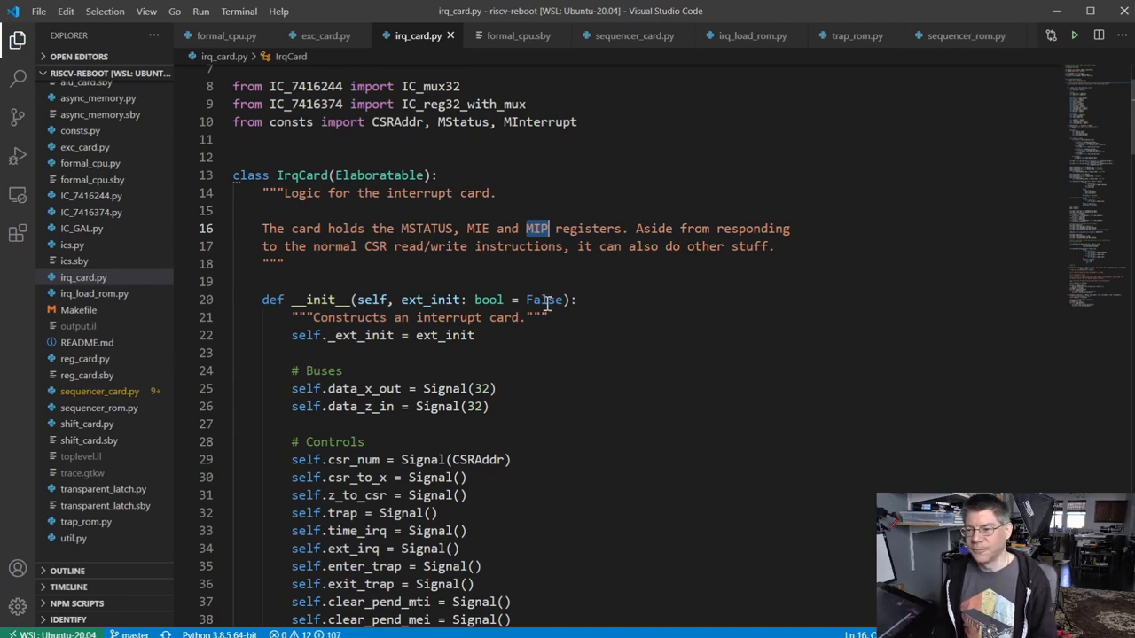
mouse_move(468, 291)
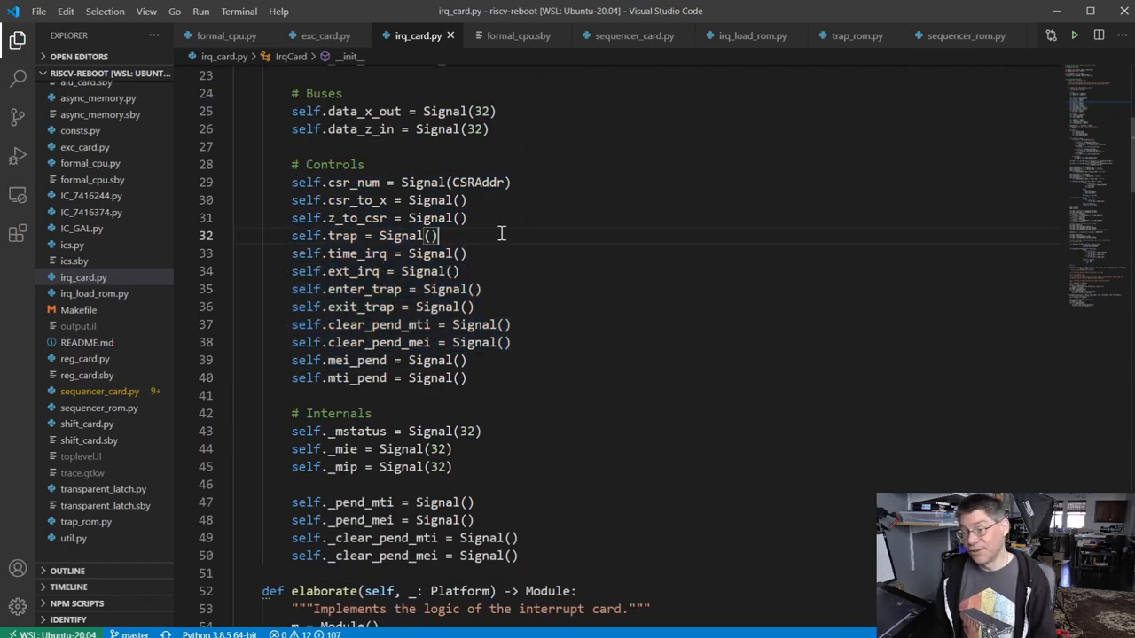
mouse_move(503, 268)
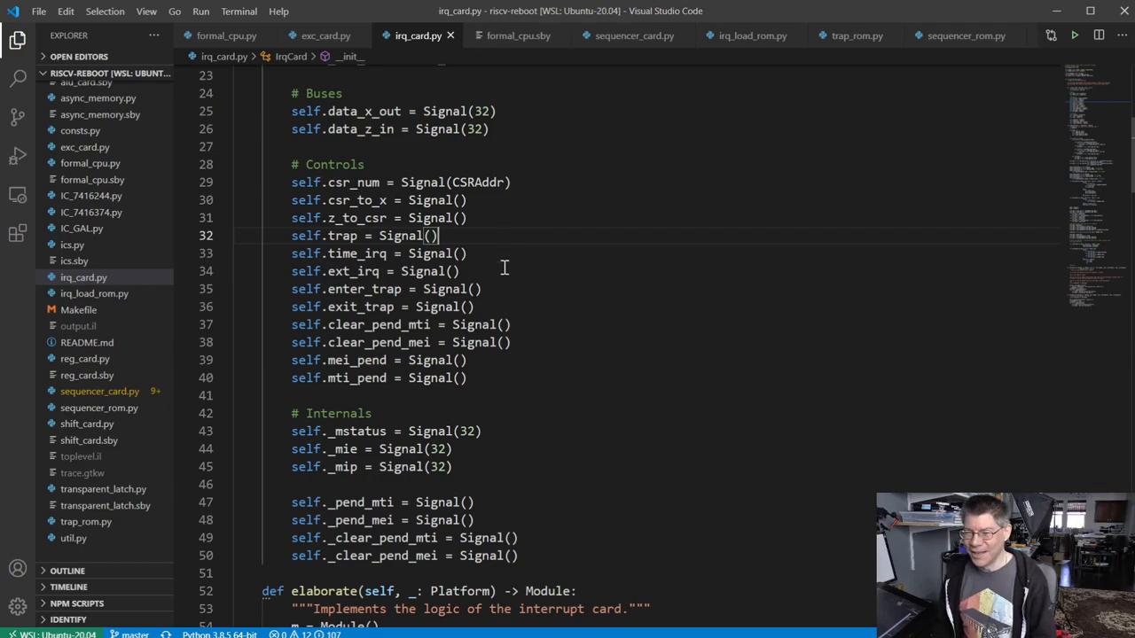
scroll("up", 3)
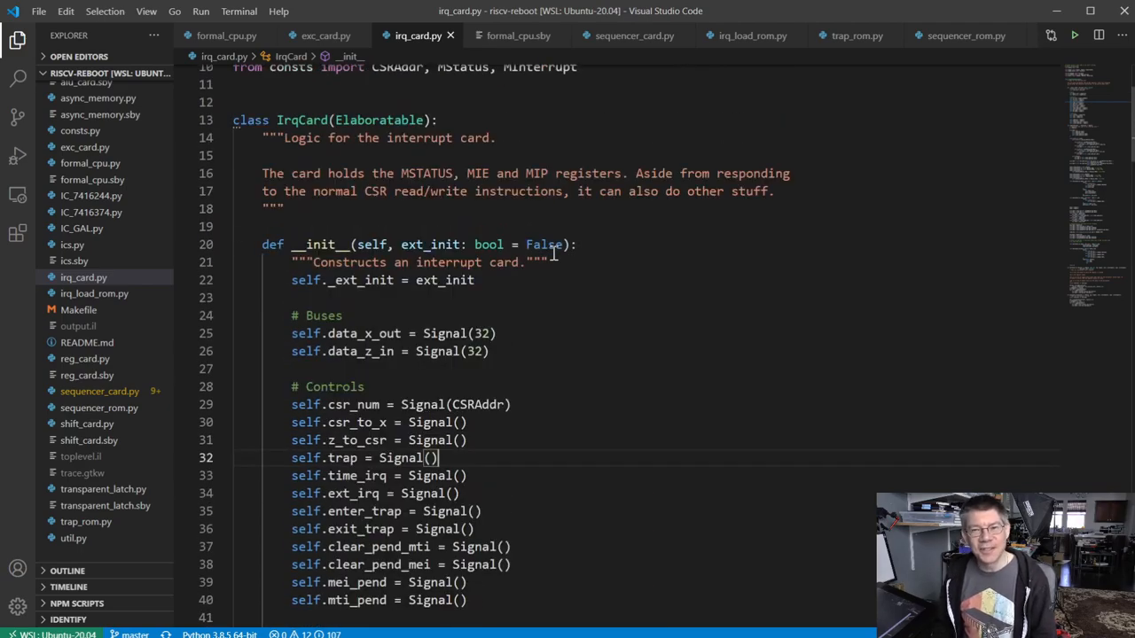
scroll("up", 3)
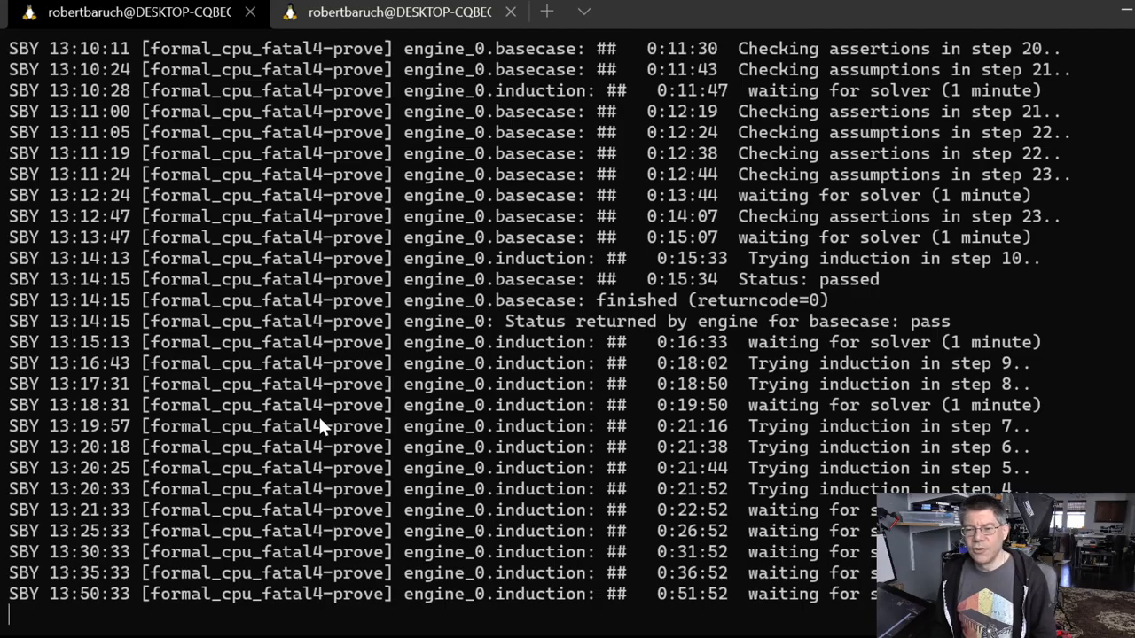
mouse_move(831, 305)
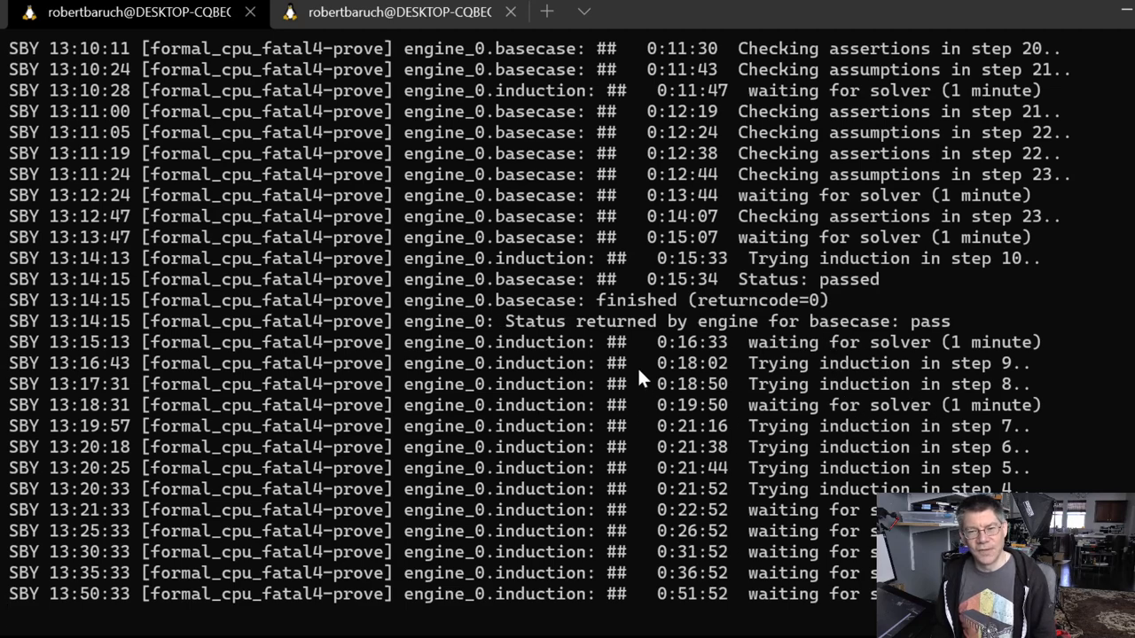
scroll("up", 3)
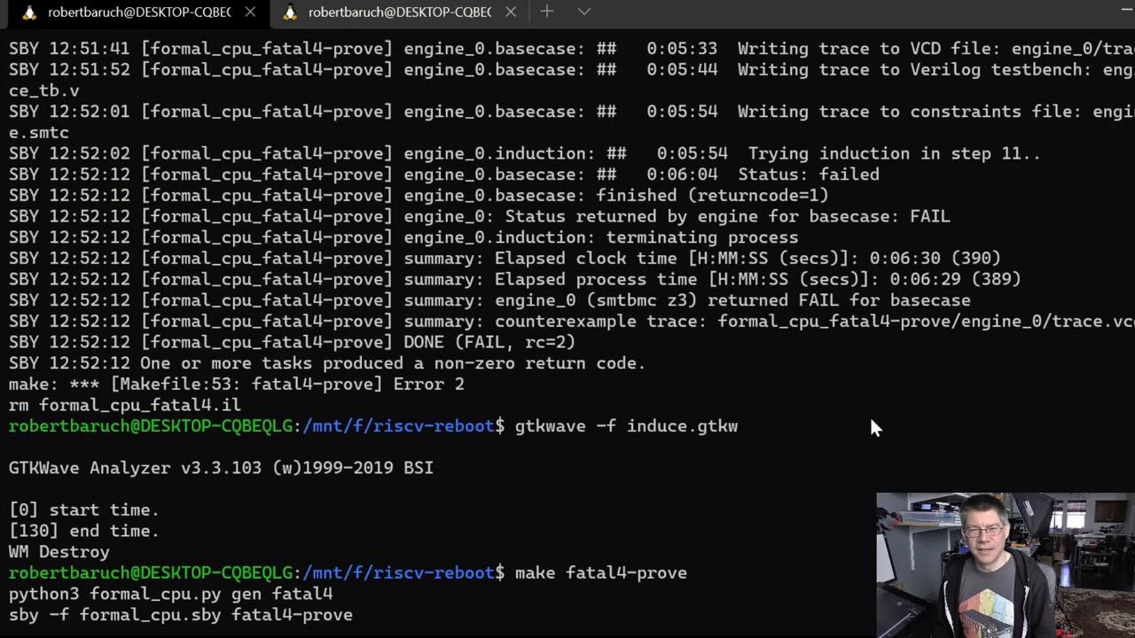
scroll("up", 3)
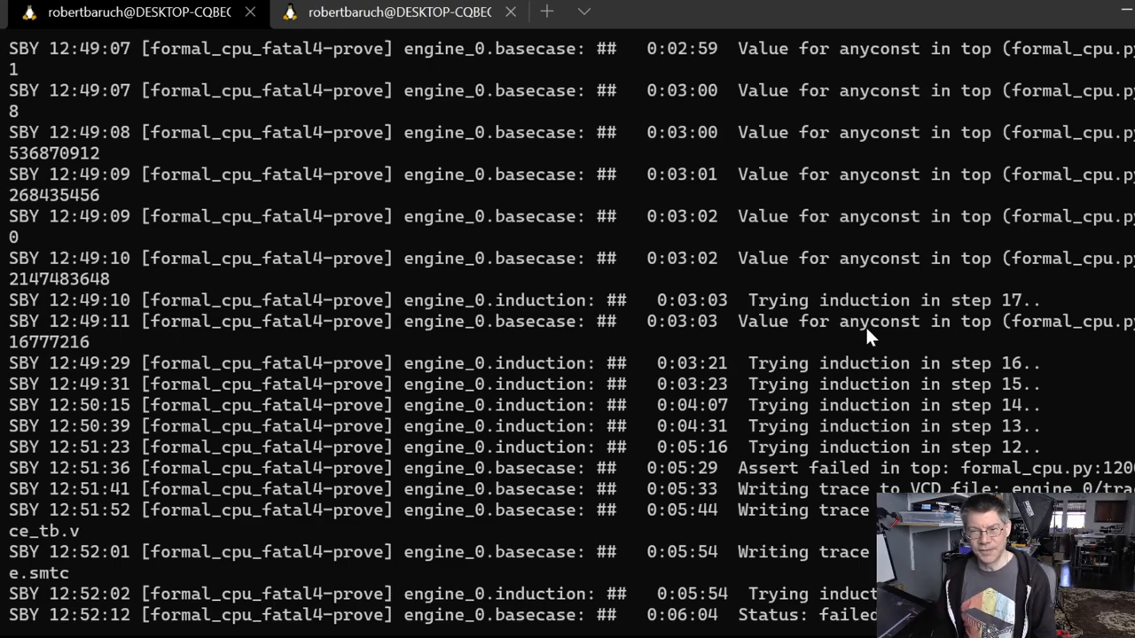
mouse_move(866, 337)
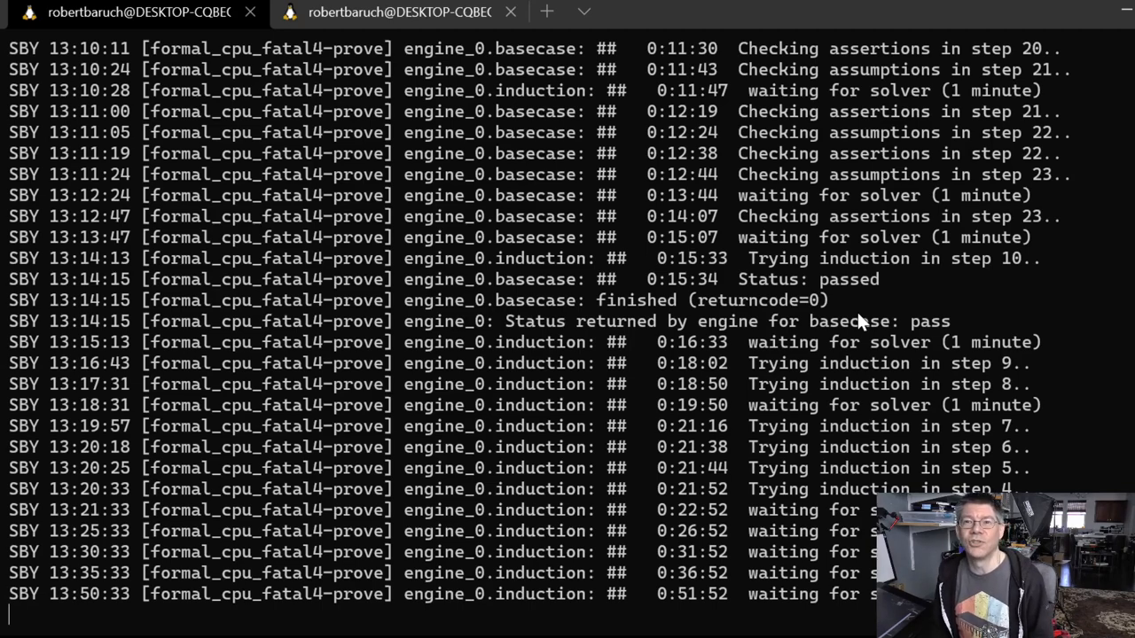
mouse_move(743, 396)
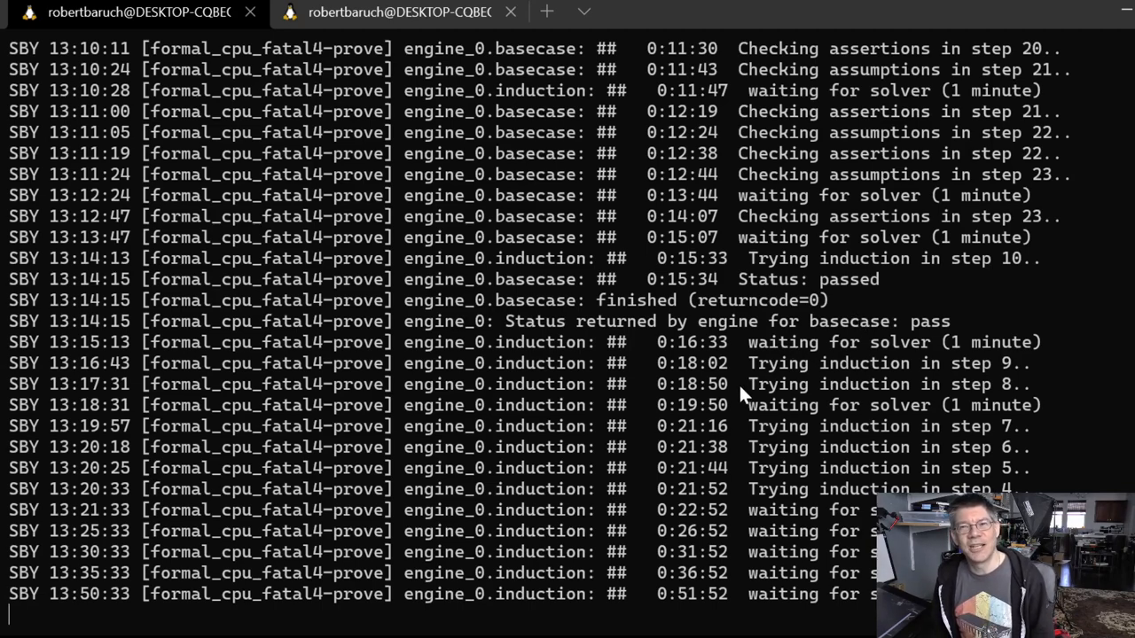